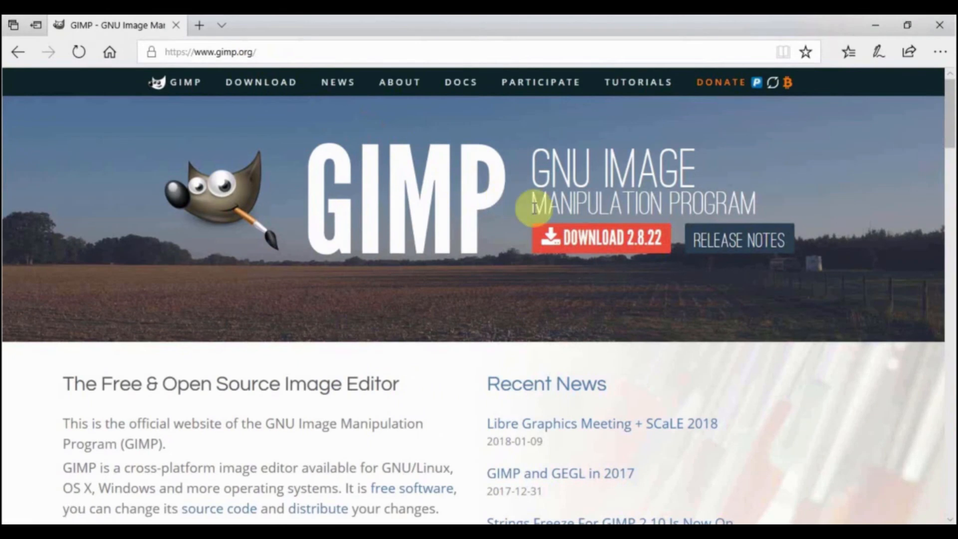
Go to the GIMP 2.8.22 downloads page and scroll to the Windows download options
click(601, 238)
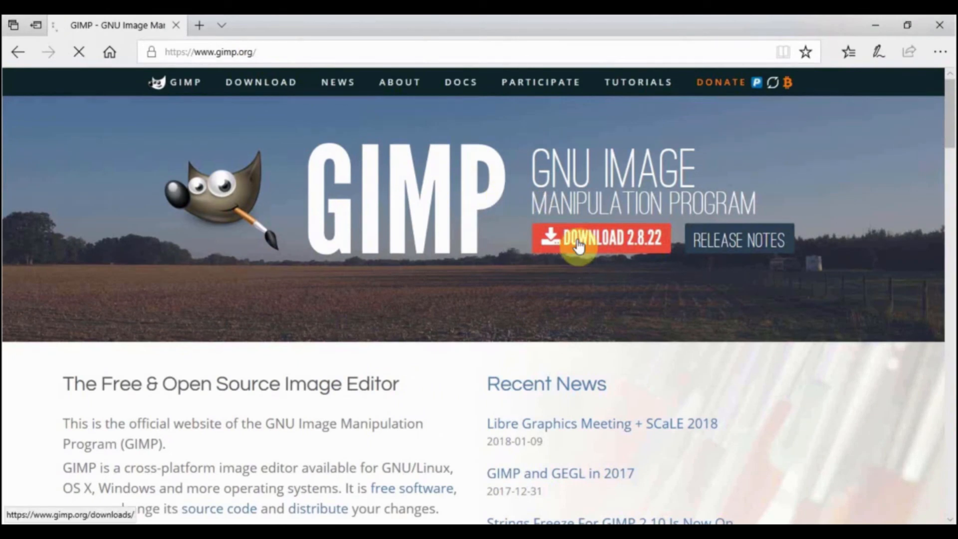
click(601, 238)
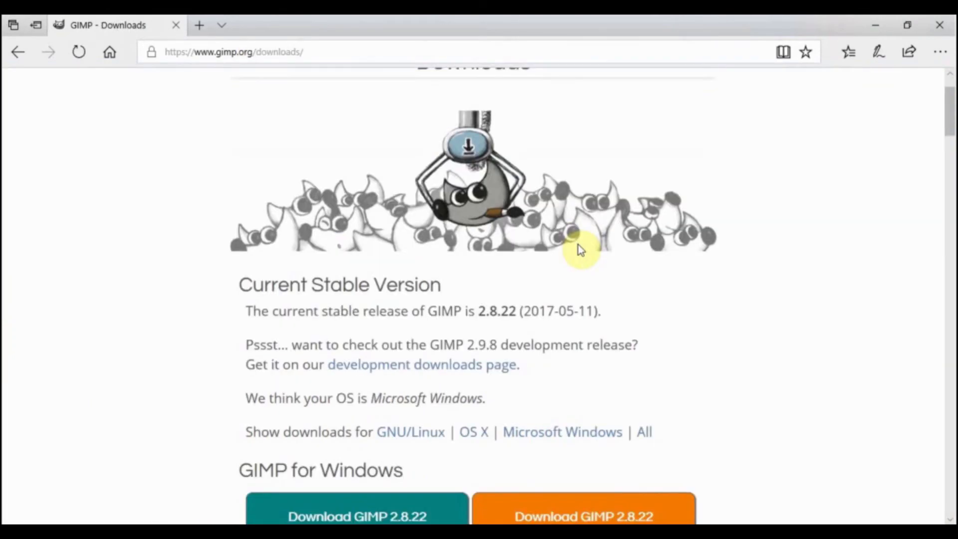
scroll(down, 3)
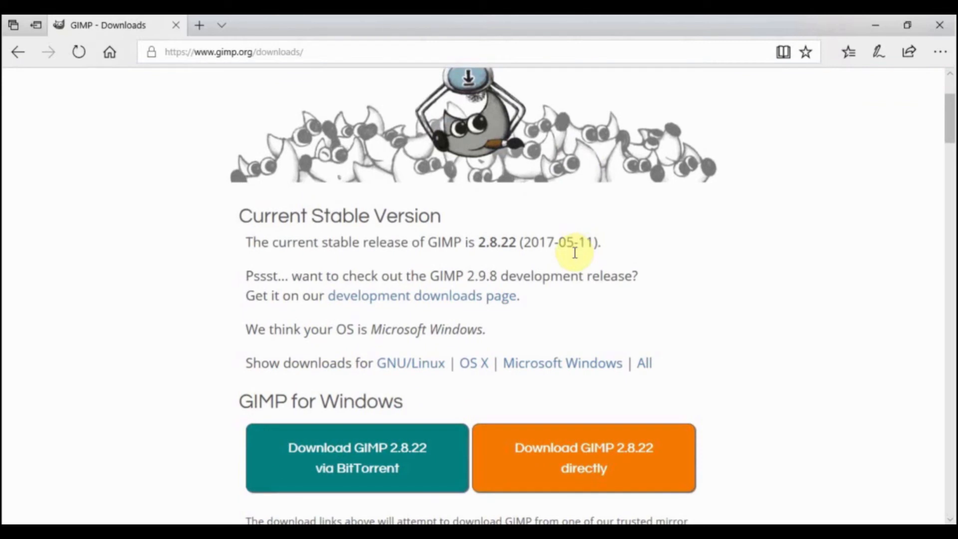
mouse_move(599, 379)
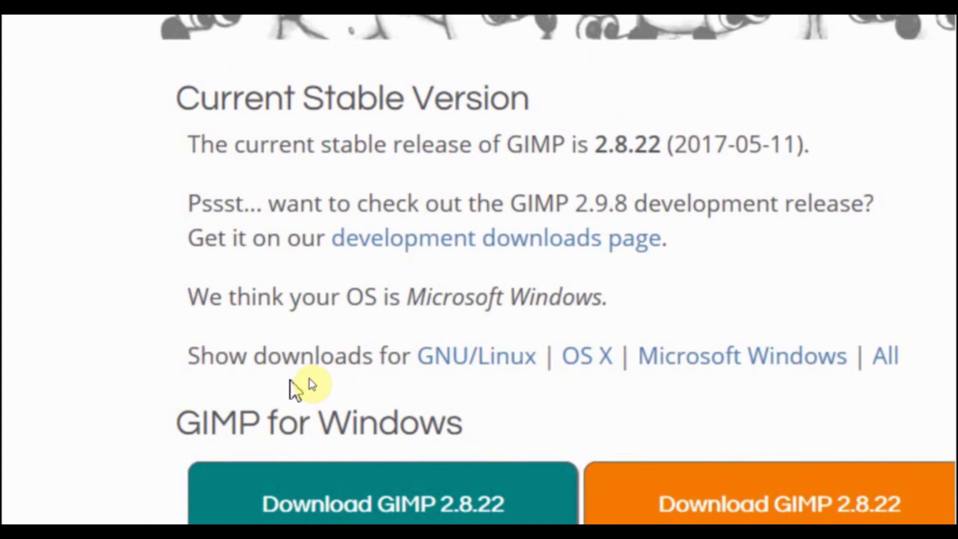
mouse_move(538, 379)
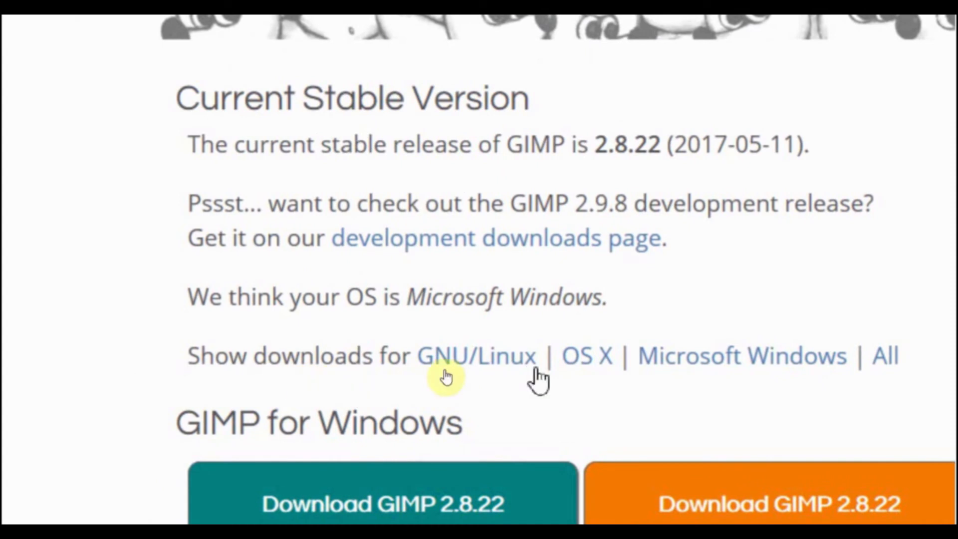
mouse_move(646, 376)
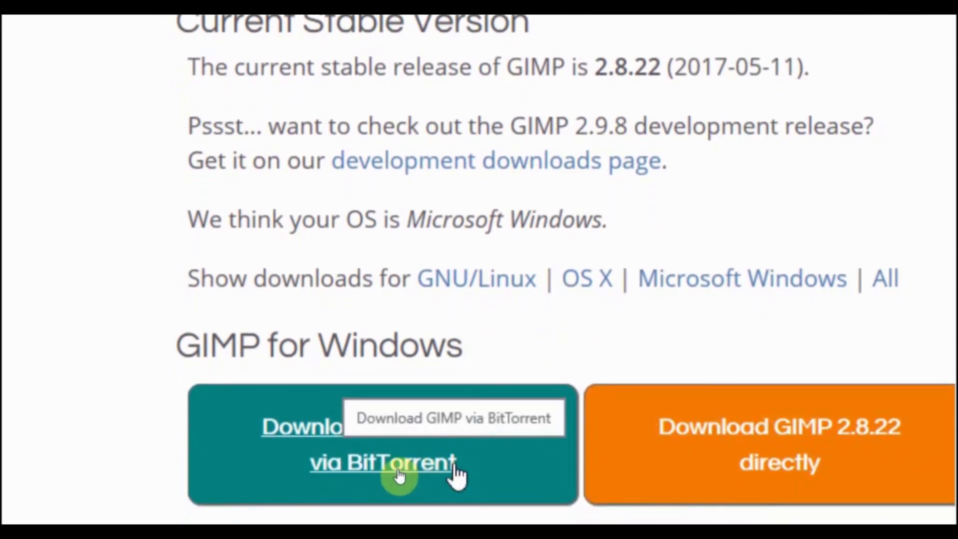
mouse_move(703, 440)
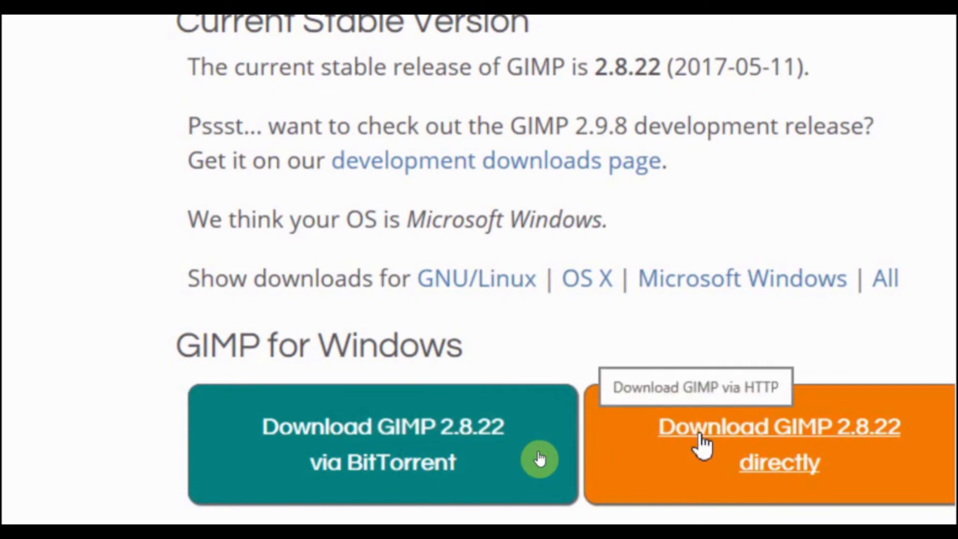
mouse_move(703, 441)
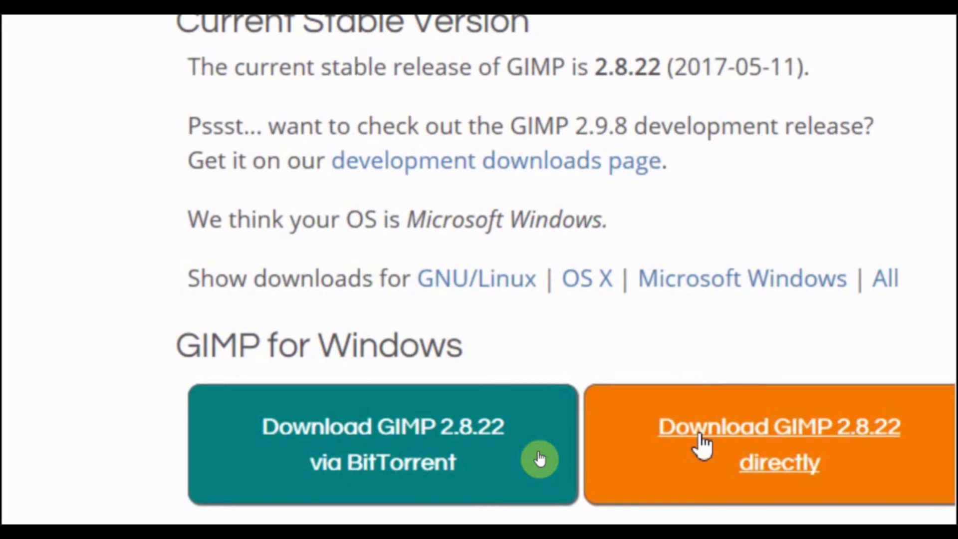
mouse_move(806, 464)
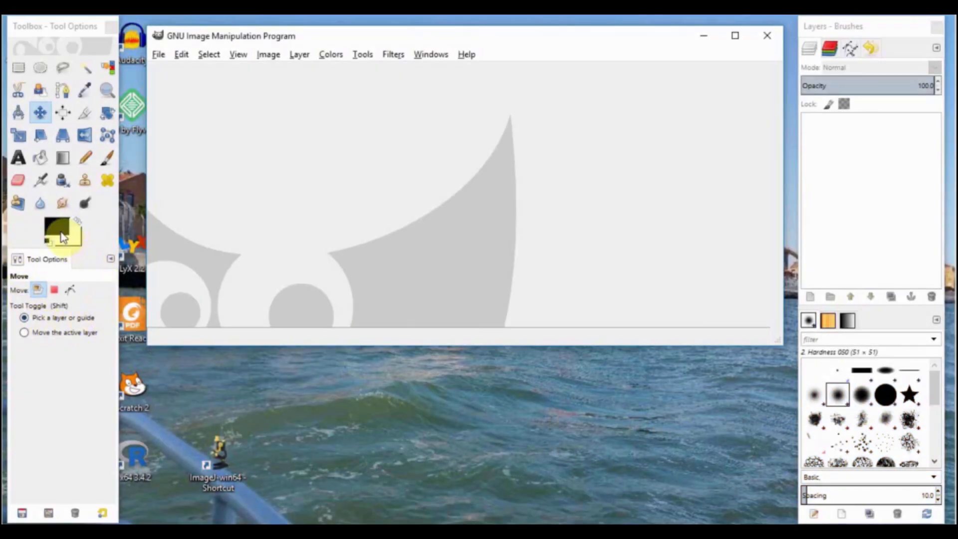
click(58, 232)
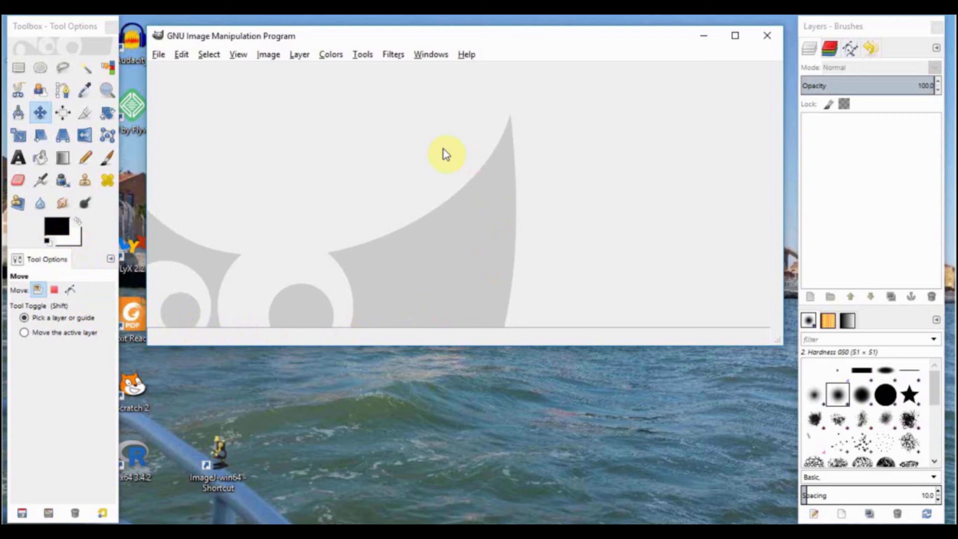
mouse_move(860, 303)
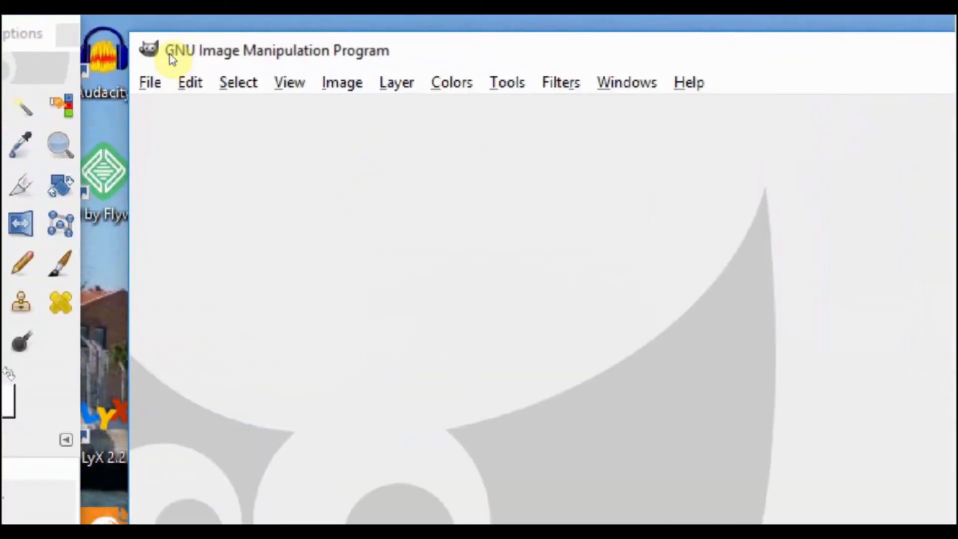
mouse_move(174, 95)
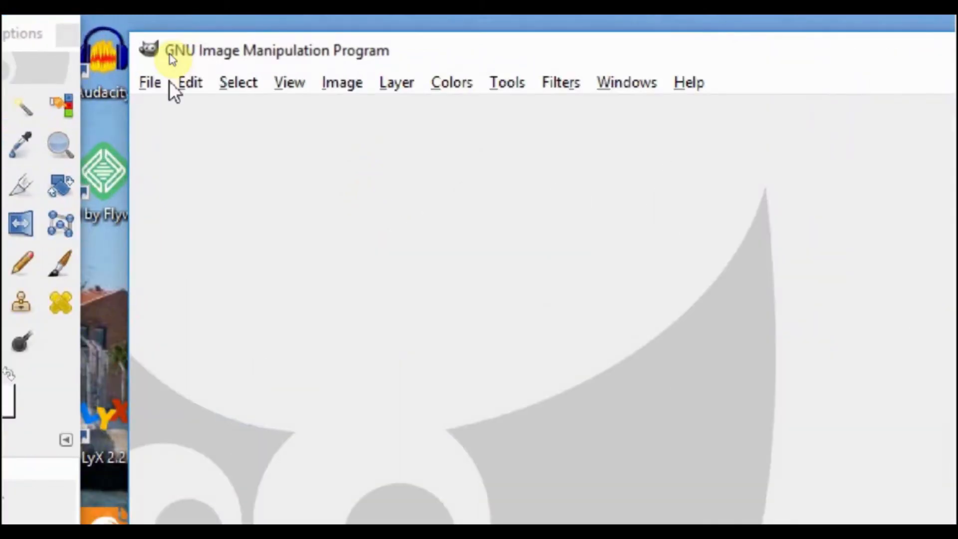
mouse_move(201, 115)
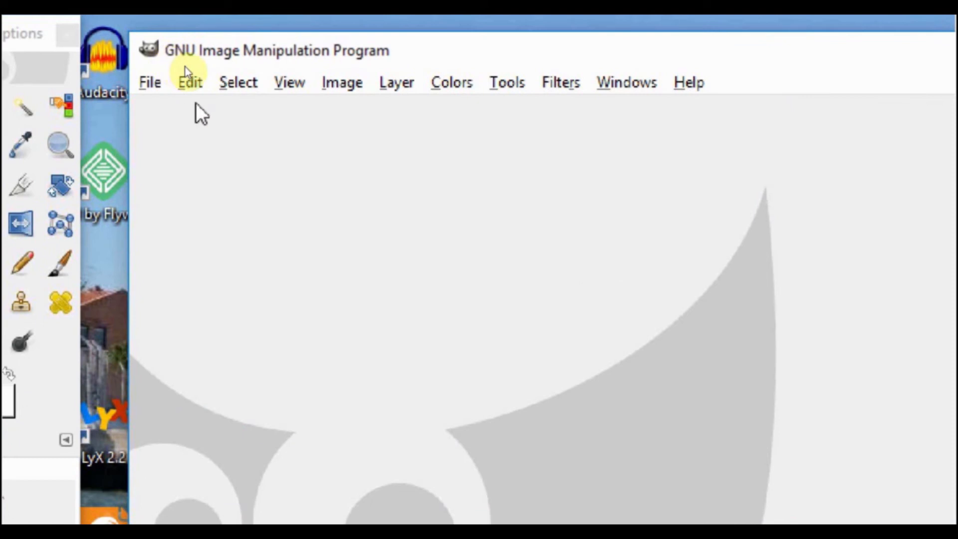
mouse_move(304, 107)
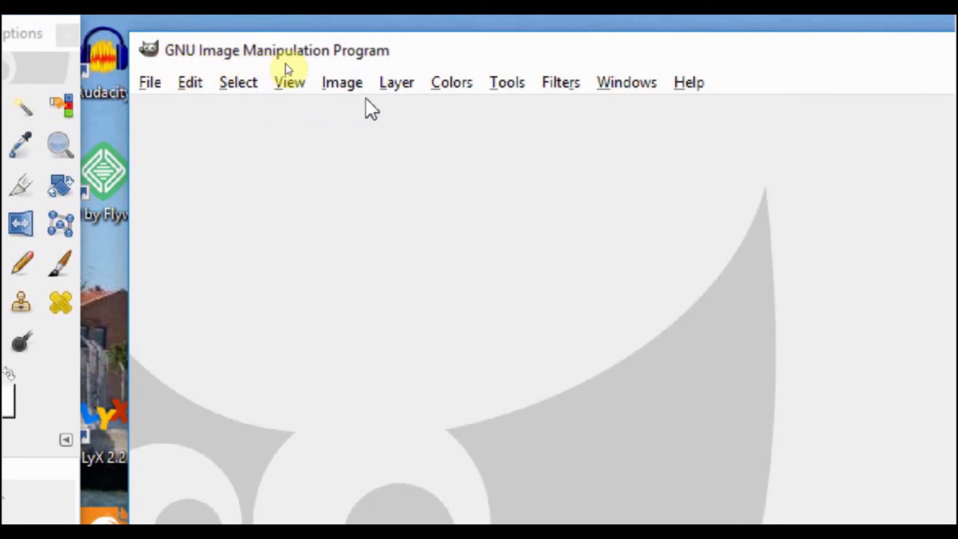
mouse_move(413, 109)
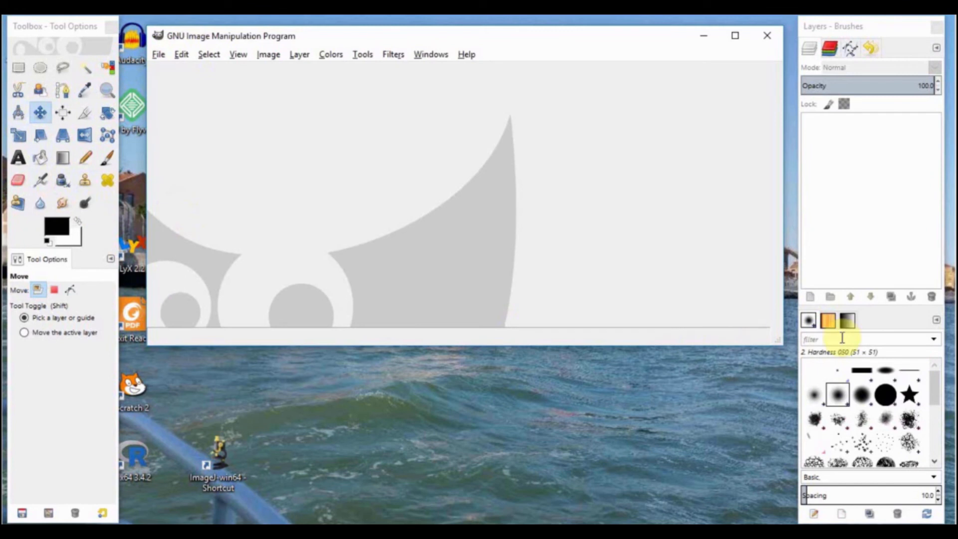
mouse_move(593, 201)
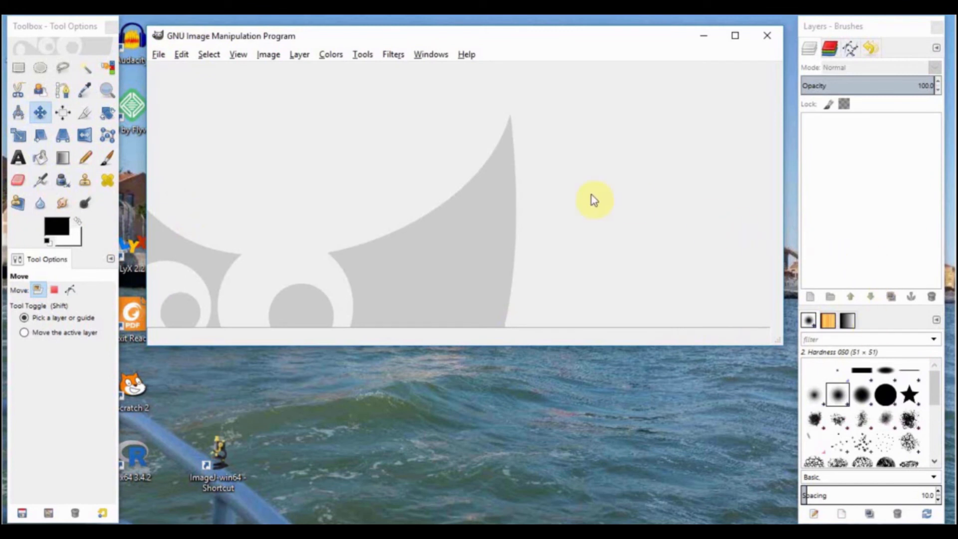
mouse_move(516, 253)
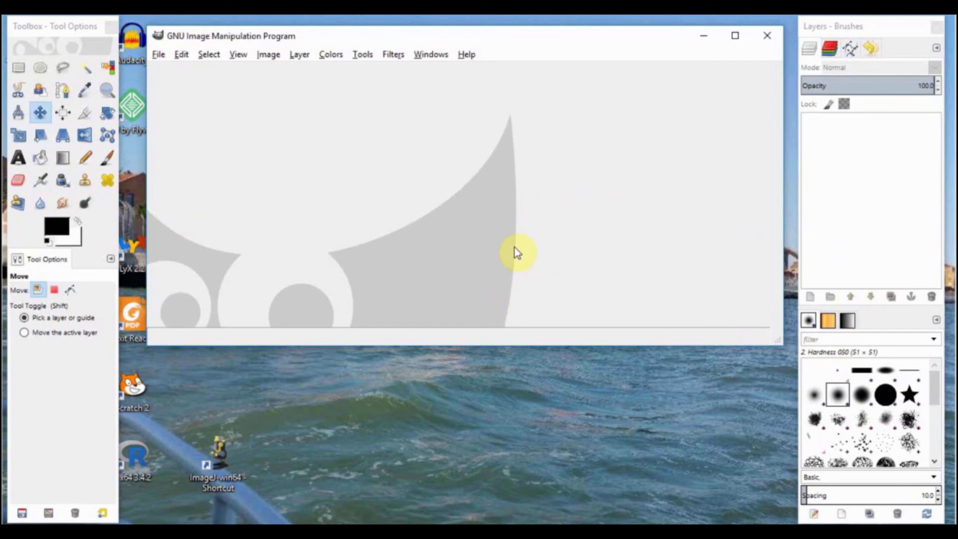
mouse_move(479, 271)
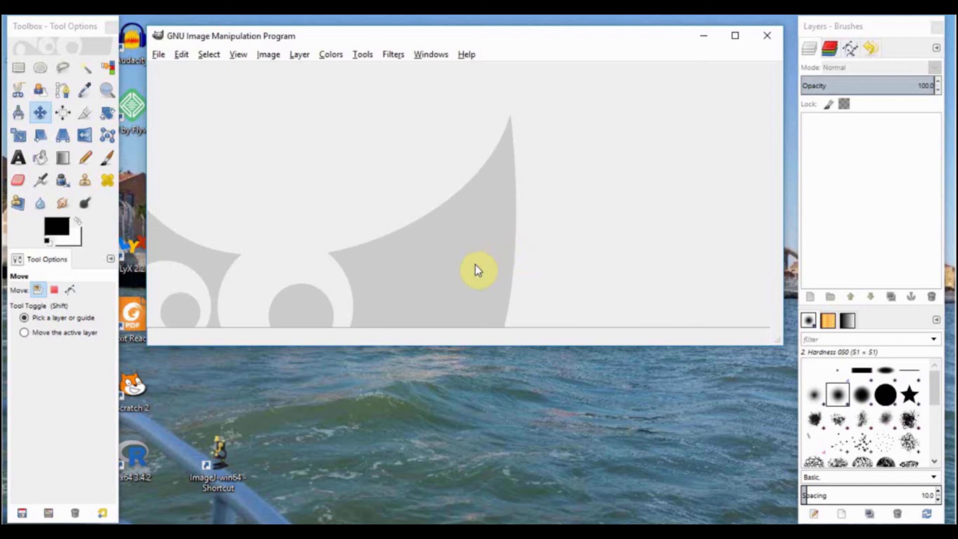
mouse_move(471, 207)
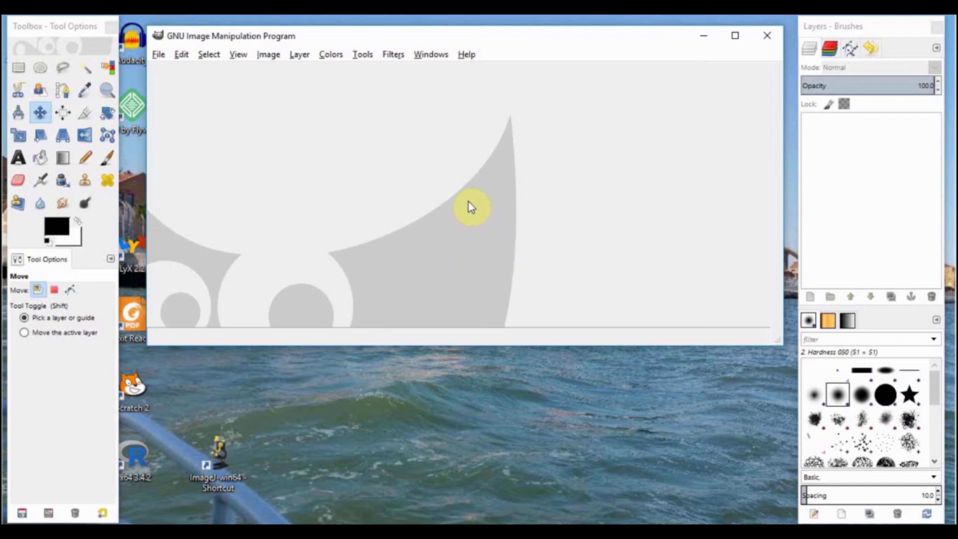
mouse_move(431, 69)
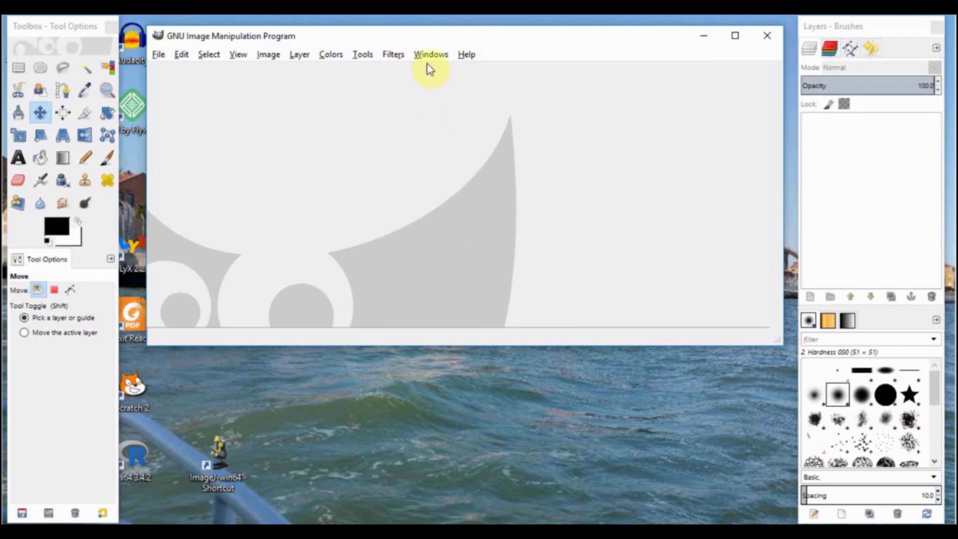
click(430, 54)
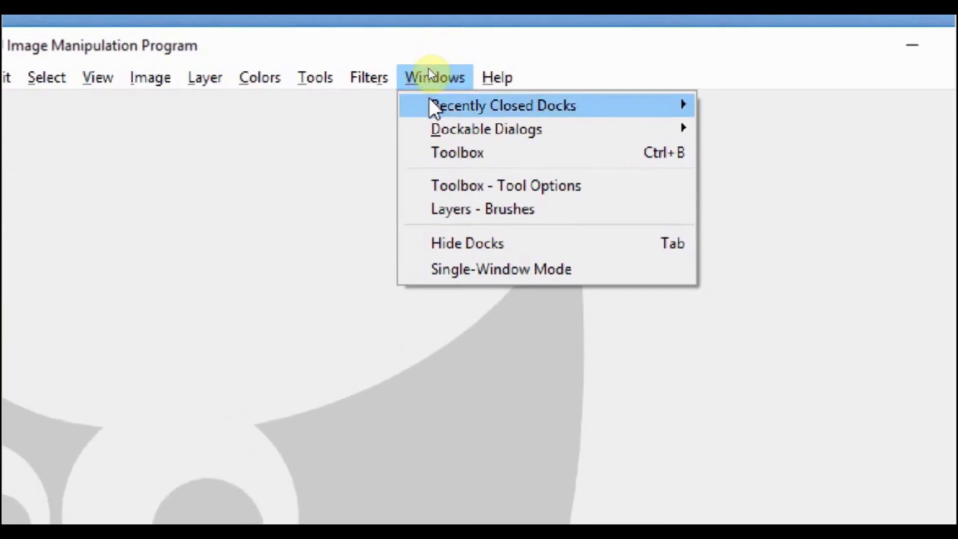
mouse_move(489, 269)
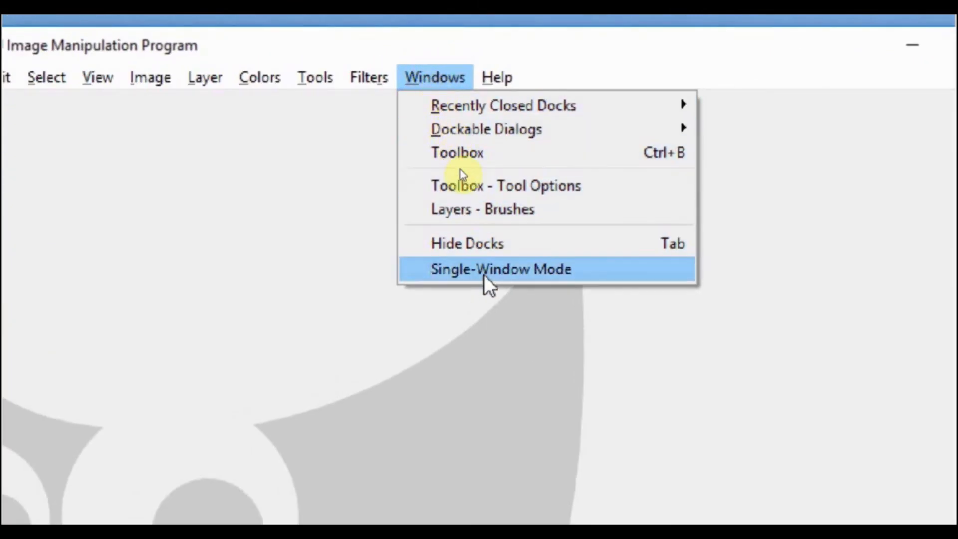
click(500, 269)
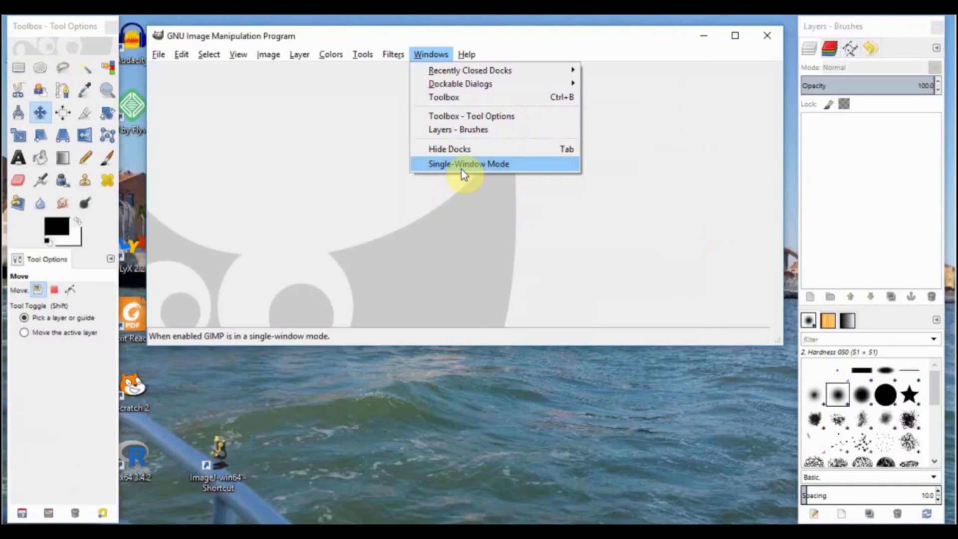
mouse_move(471, 171)
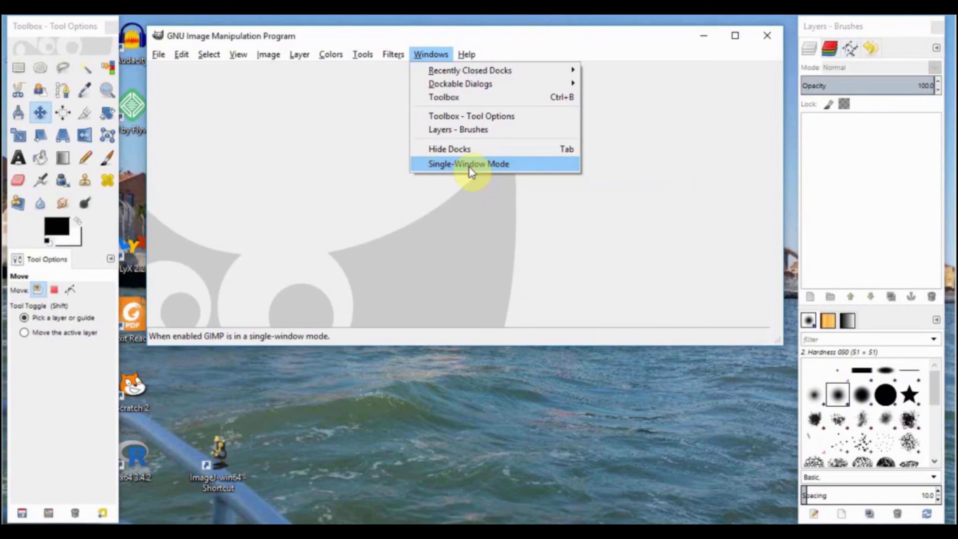
mouse_move(466, 227)
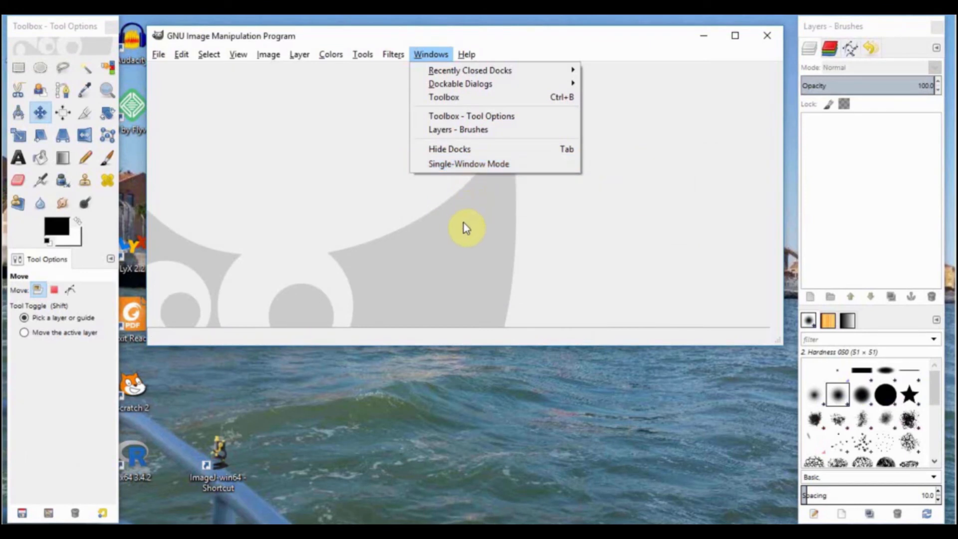
mouse_move(463, 243)
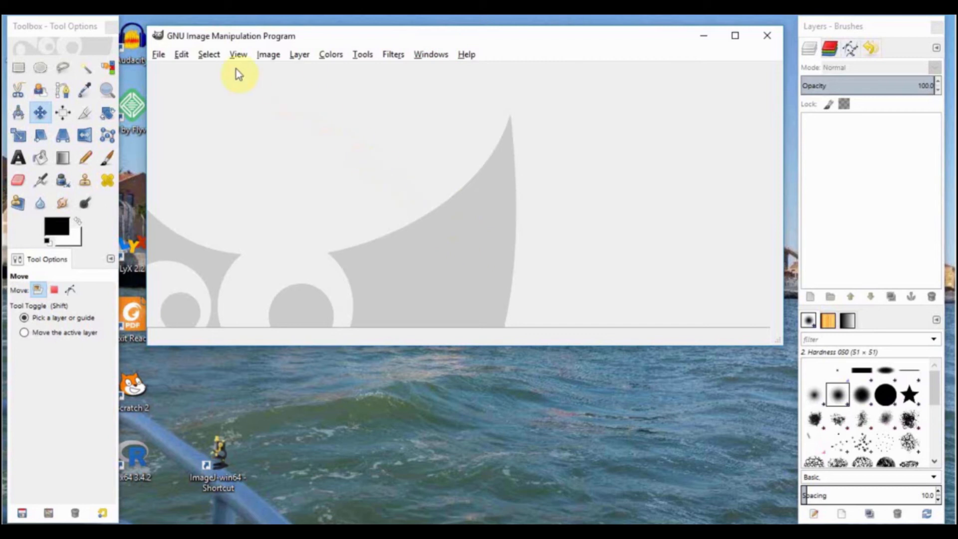
mouse_move(449, 64)
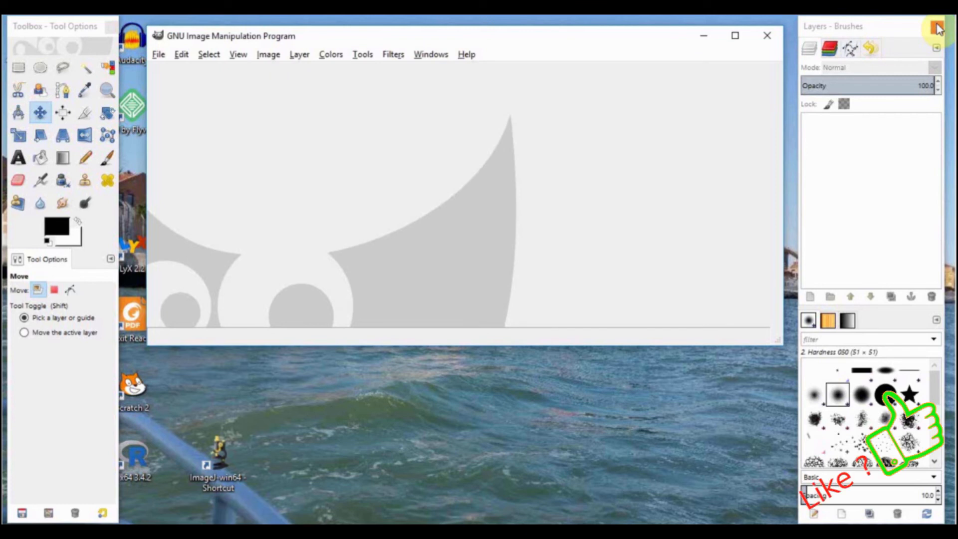
mouse_move(376, 155)
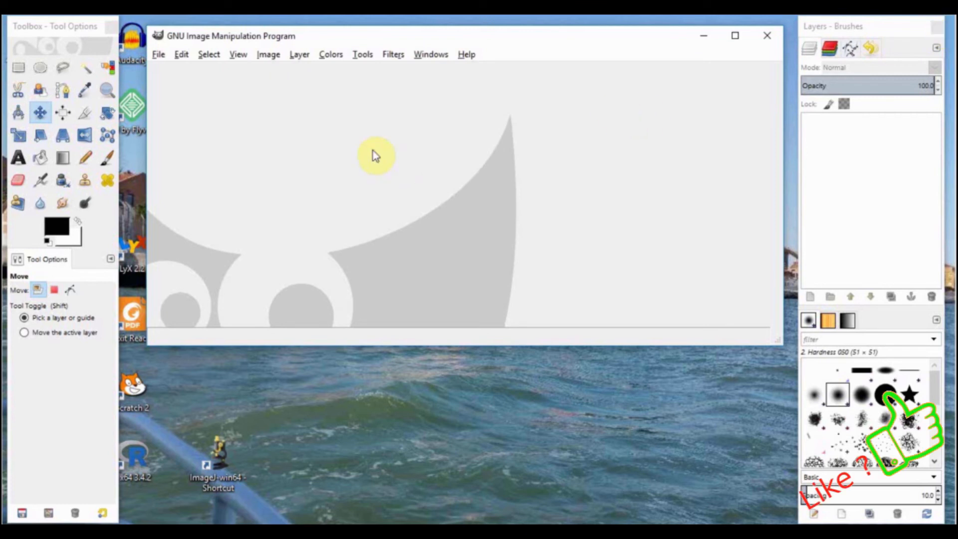
mouse_move(181, 55)
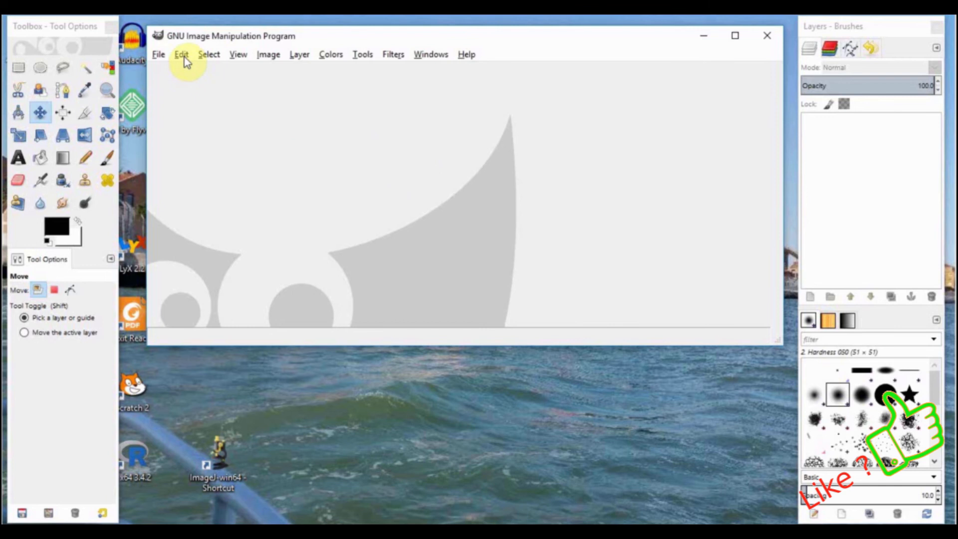
Review the window-management preferences, then apply them with OK and close Preferences
click(182, 55)
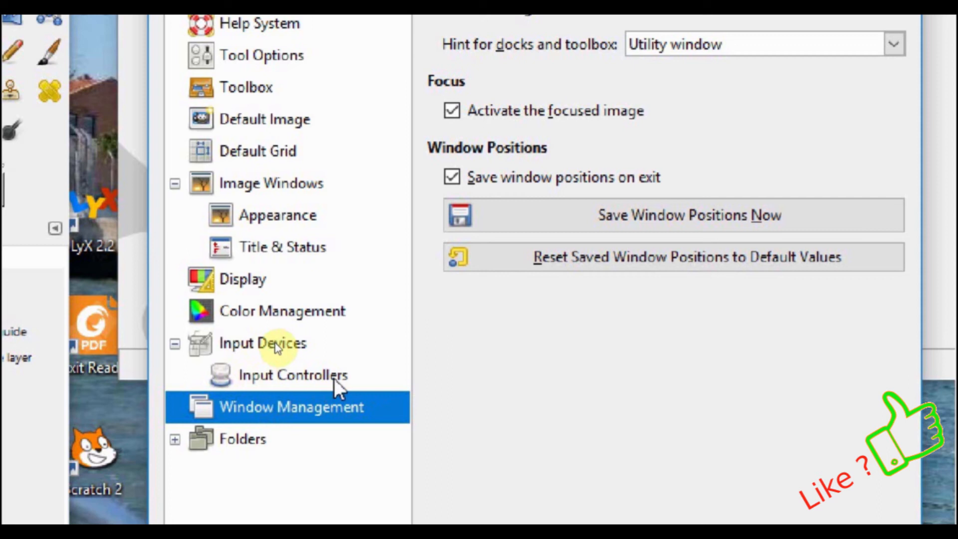
mouse_move(590, 263)
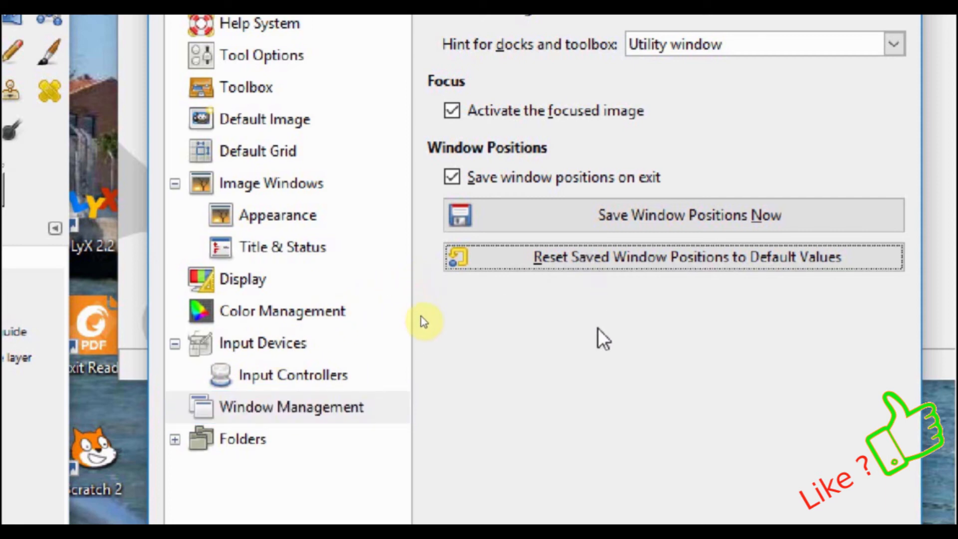
mouse_move(702, 485)
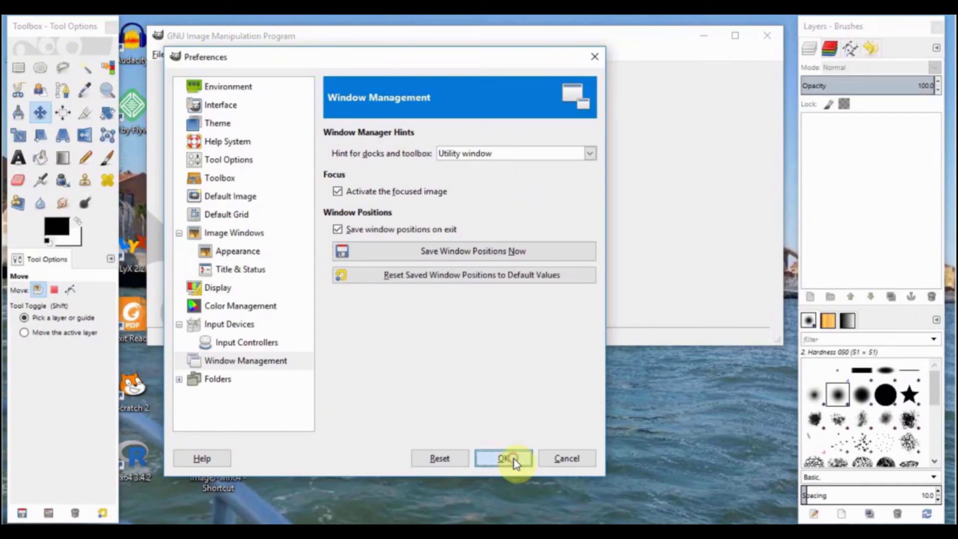
click(504, 458)
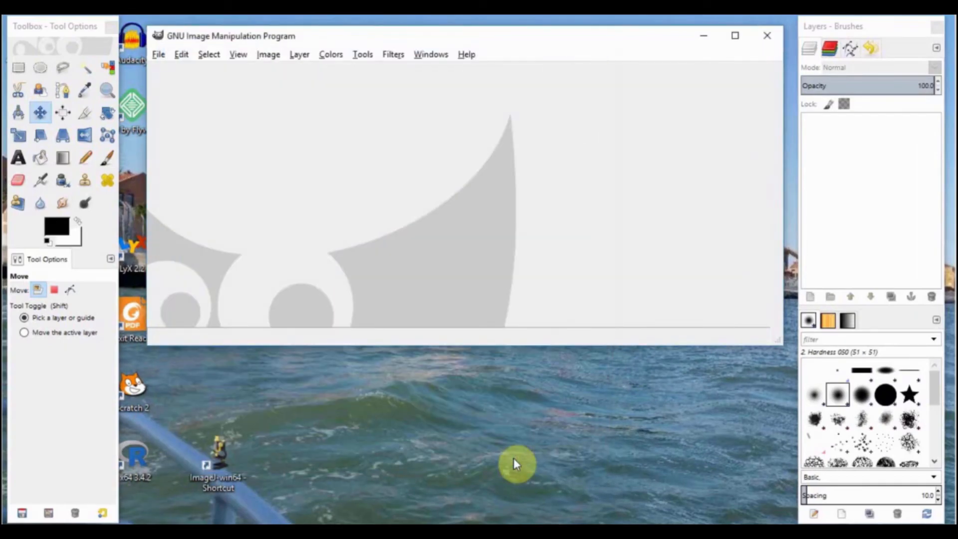
mouse_move(64, 297)
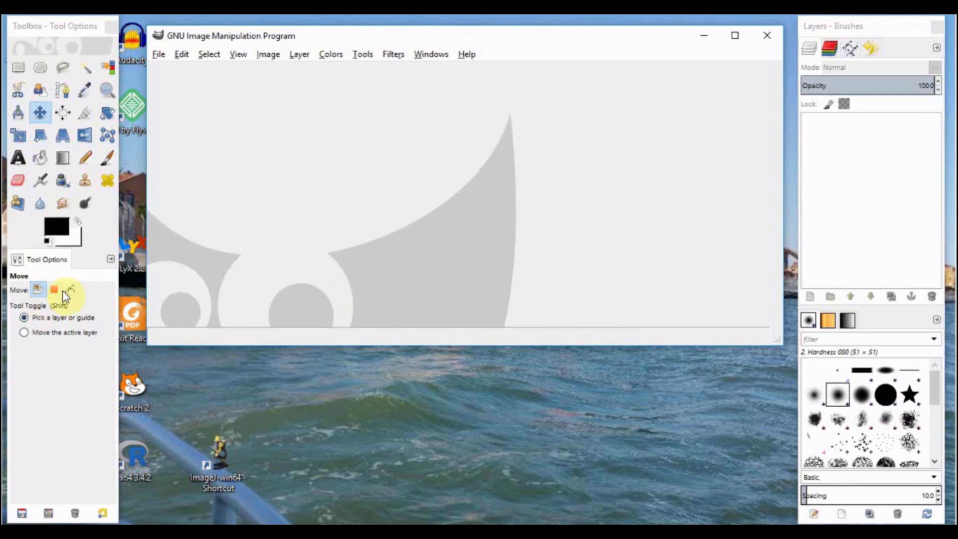
mouse_move(683, 231)
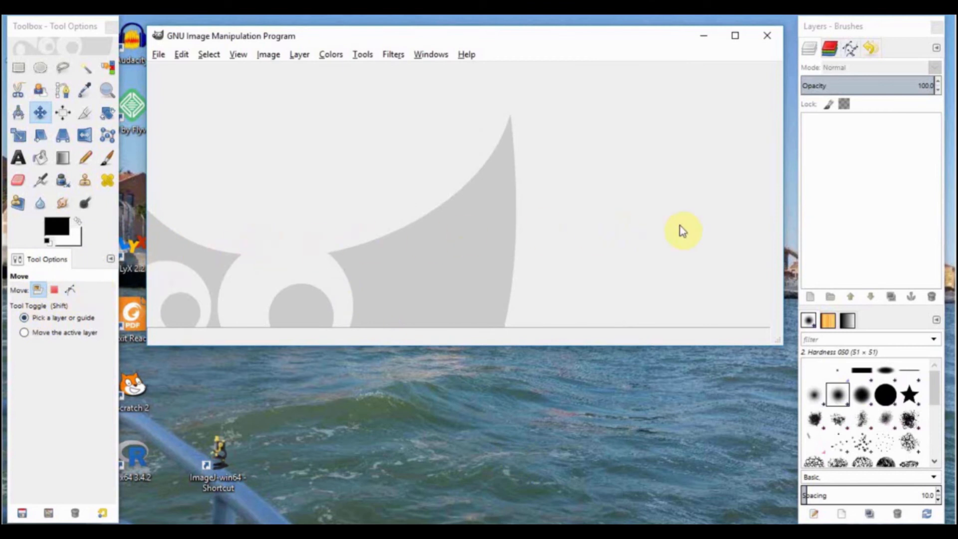
mouse_move(602, 244)
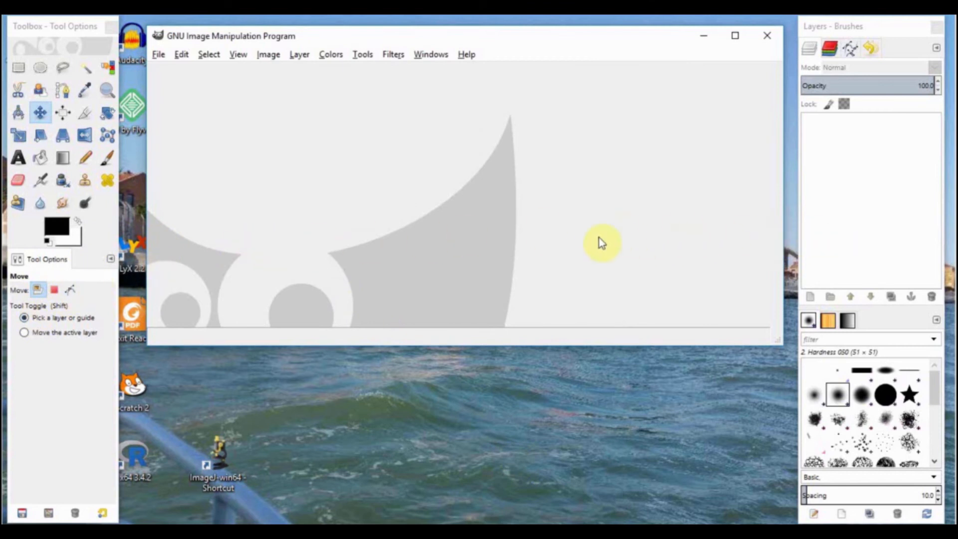
mouse_move(214, 204)
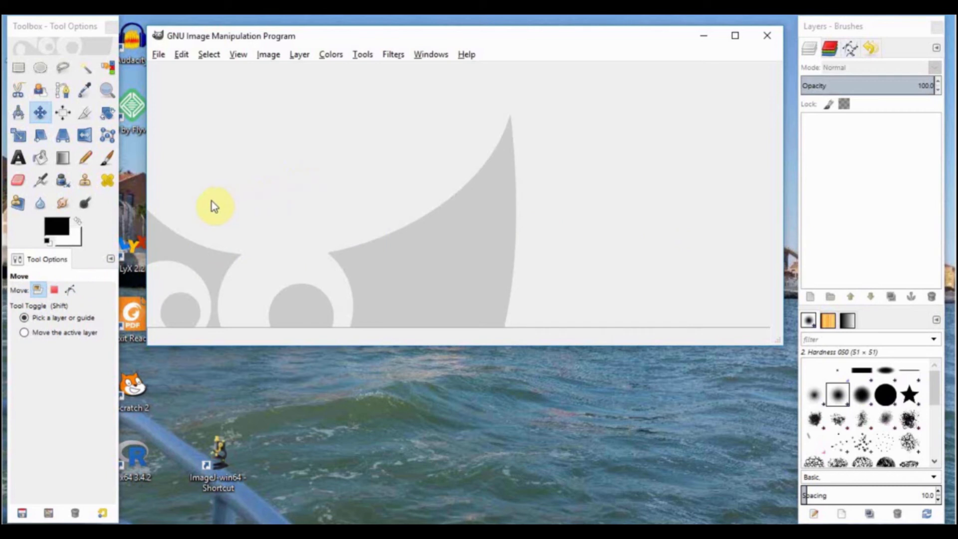
mouse_move(38, 288)
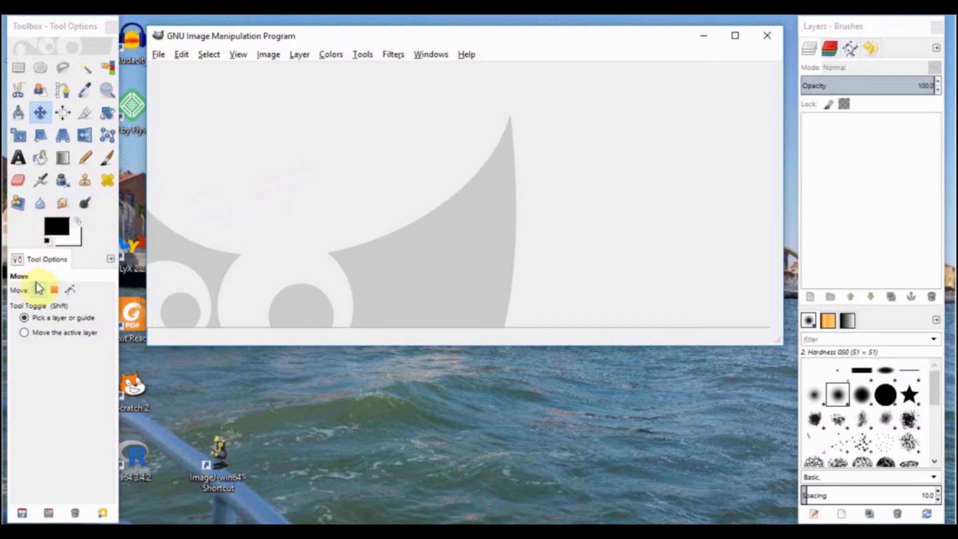
mouse_move(84, 202)
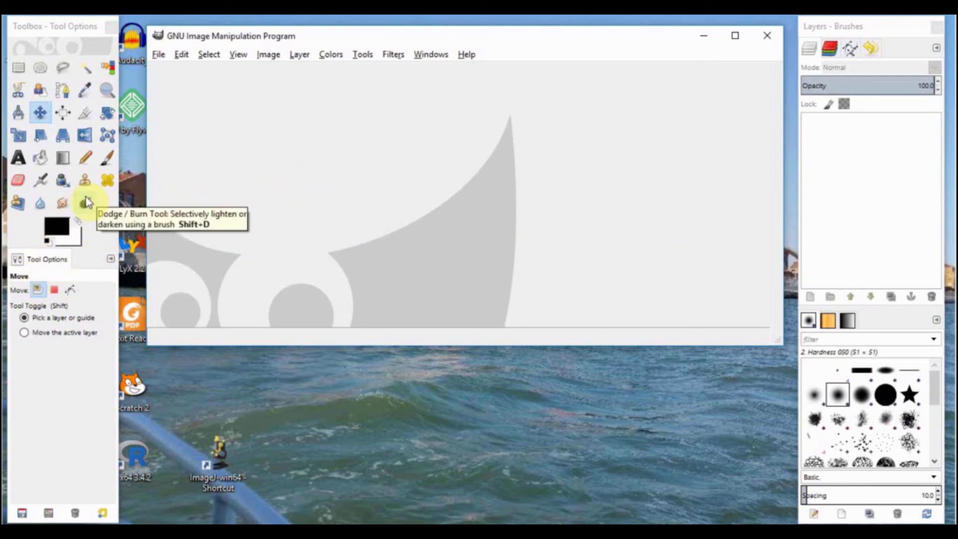
mouse_move(52, 186)
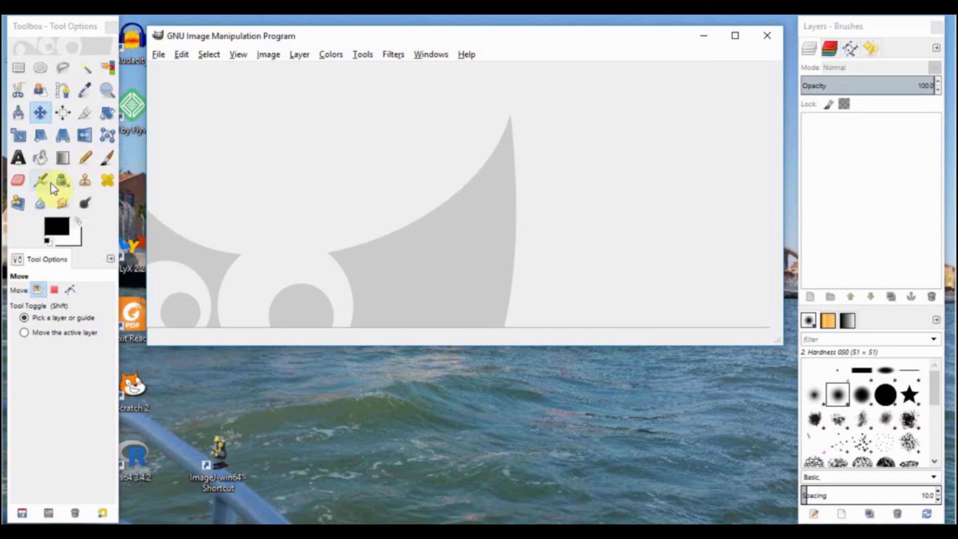
mouse_move(55, 229)
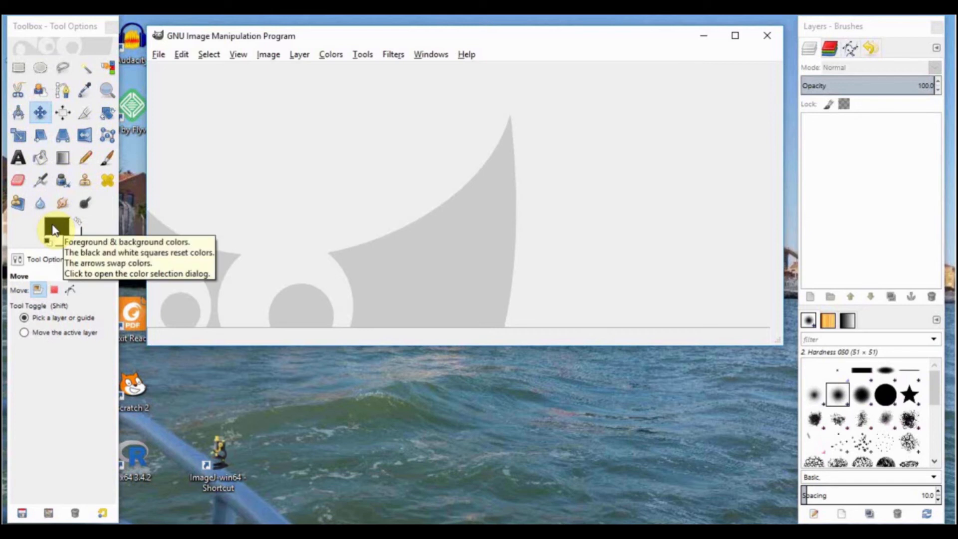
mouse_move(57, 235)
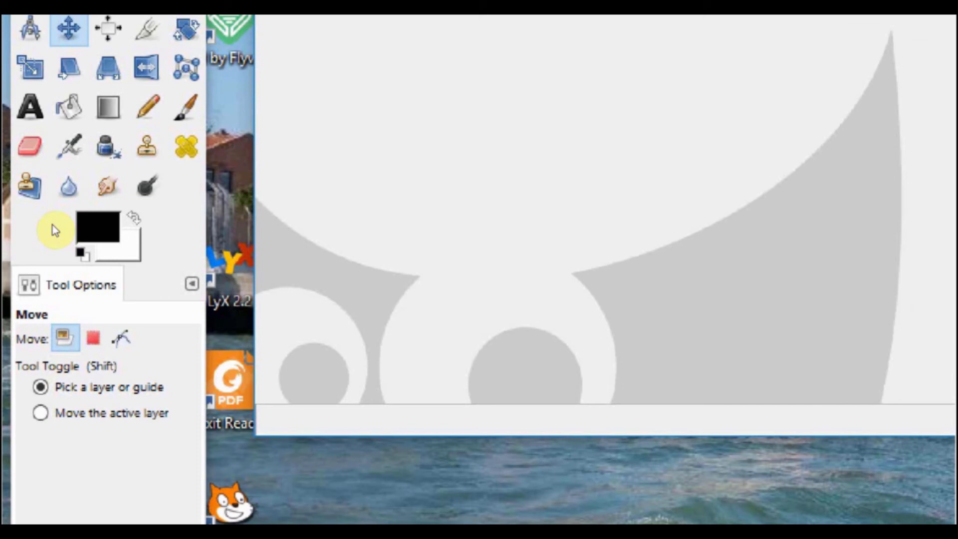
mouse_move(104, 226)
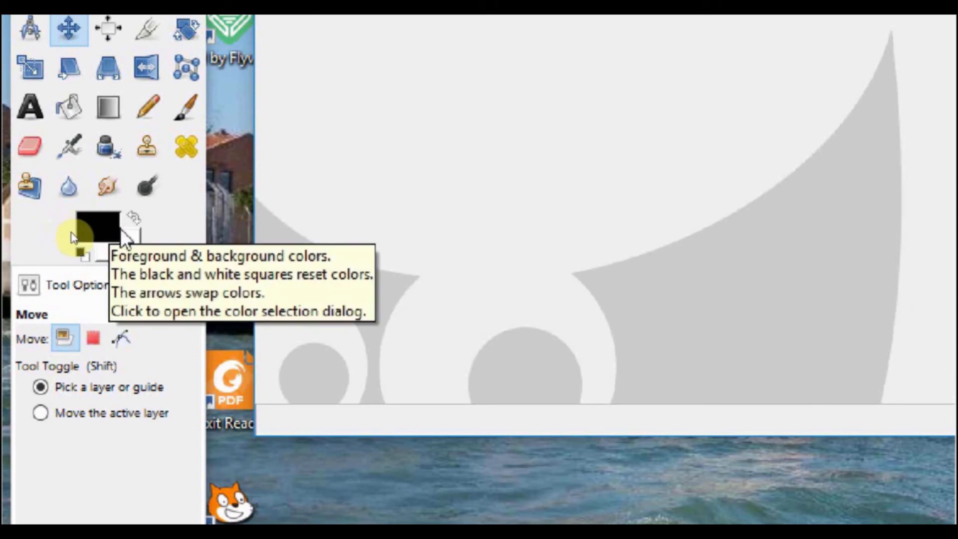
mouse_move(131, 257)
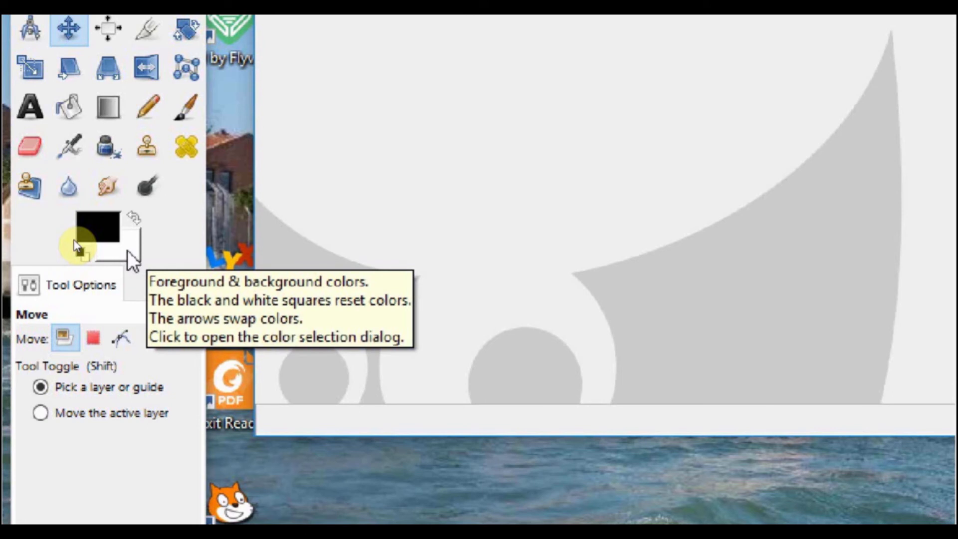
mouse_move(67, 253)
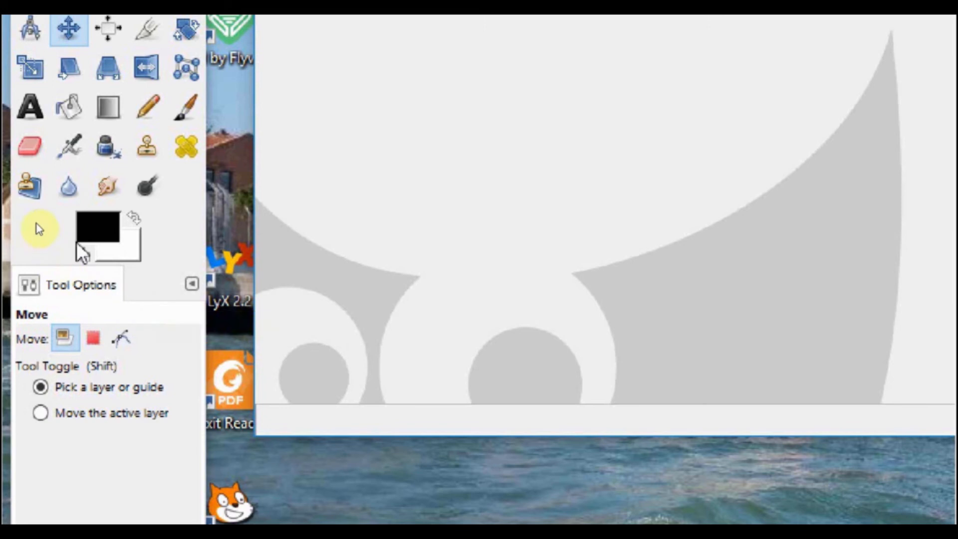
Activate the Perspective Clone tool from the toolbox
click(29, 186)
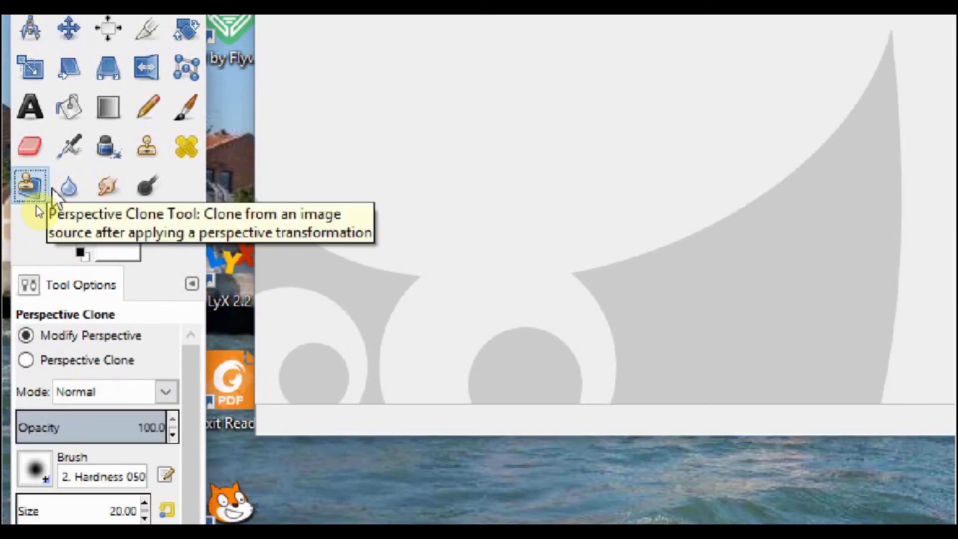
mouse_move(108, 185)
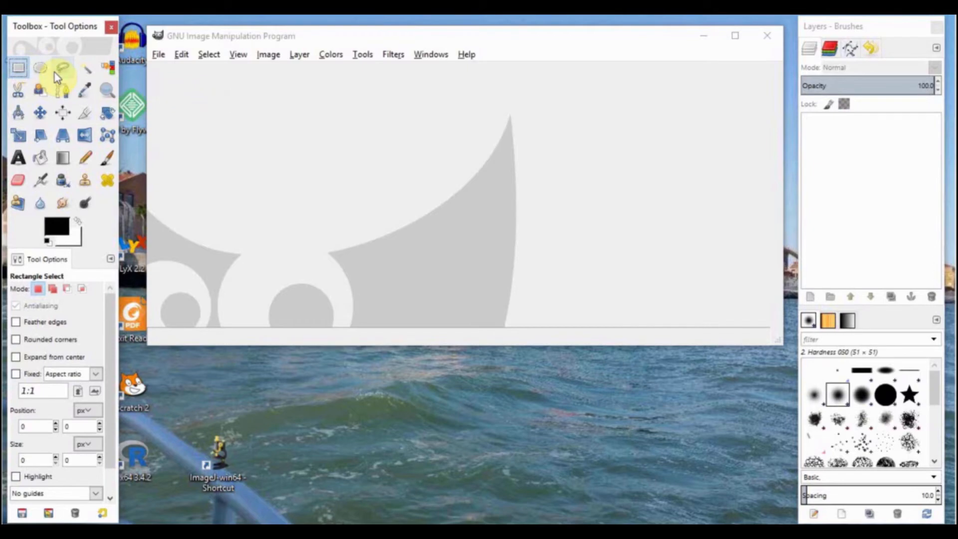
mouse_move(424, 70)
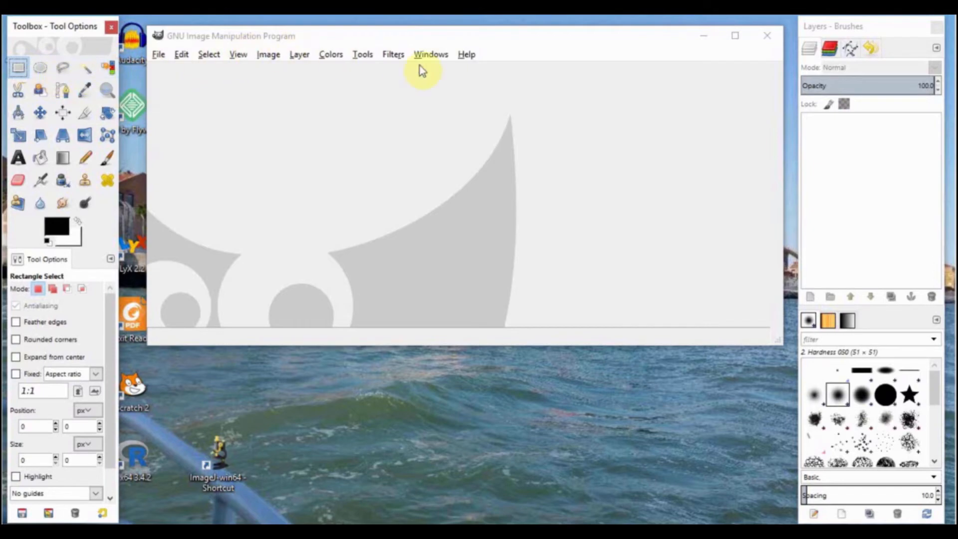
mouse_move(803, 52)
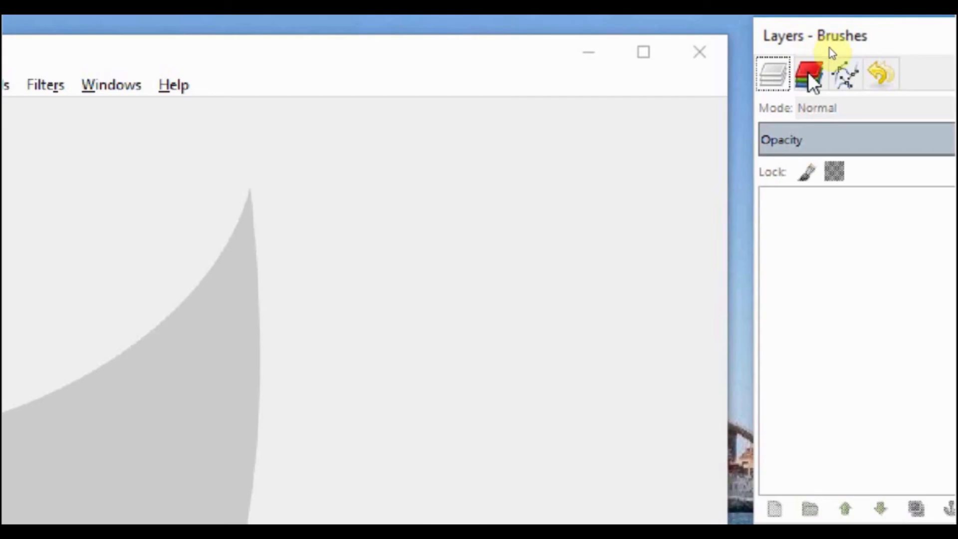
click(845, 73)
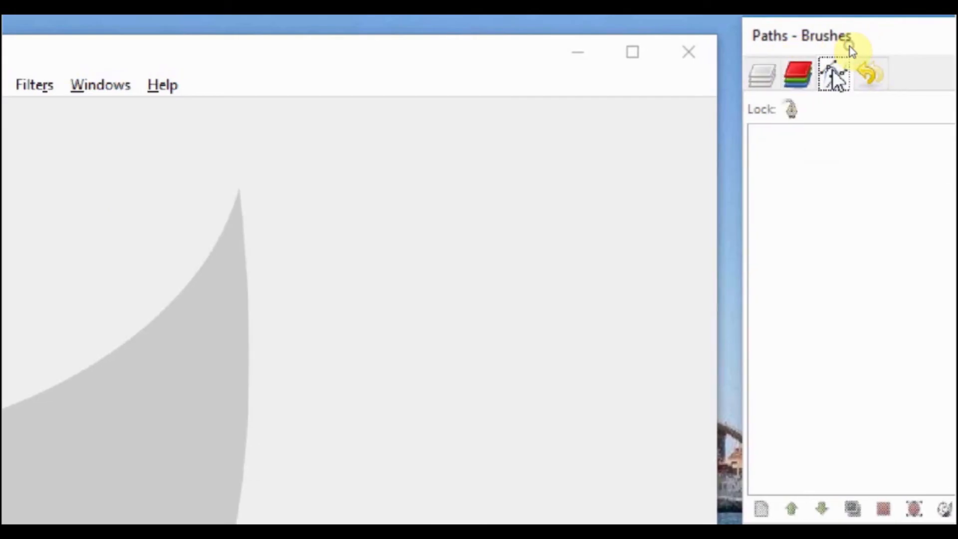
click(873, 74)
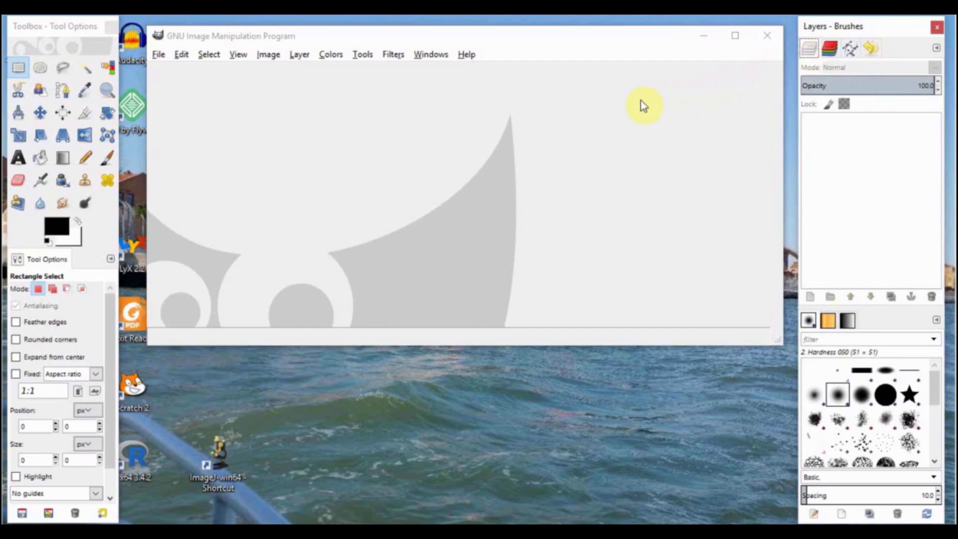
mouse_move(518, 116)
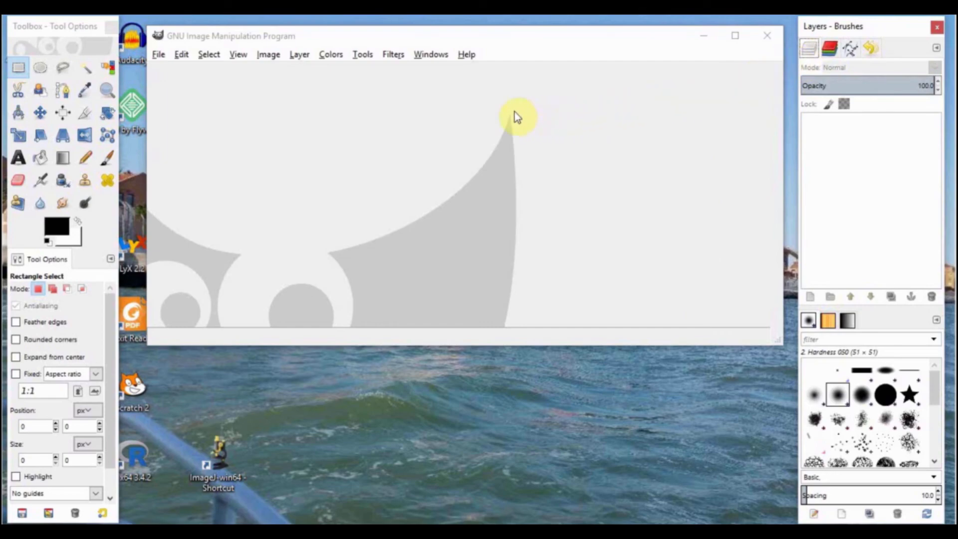
mouse_move(226, 82)
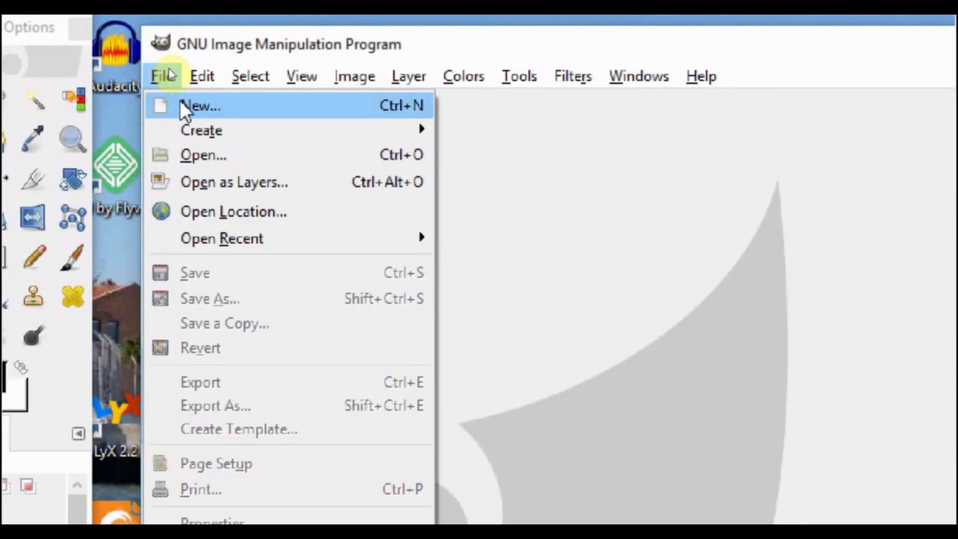
Create a new image from the 800x600 template with the background filled with white
click(201, 105)
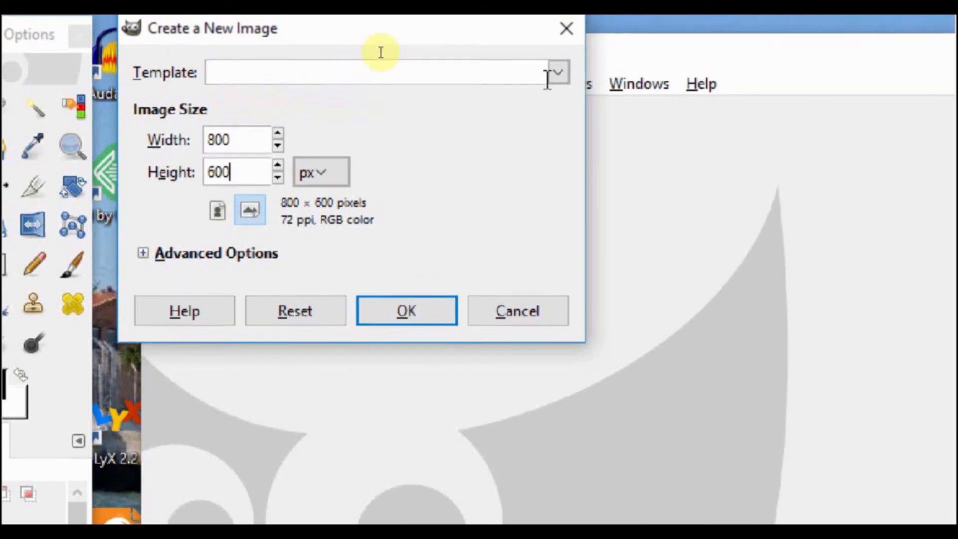
click(555, 72)
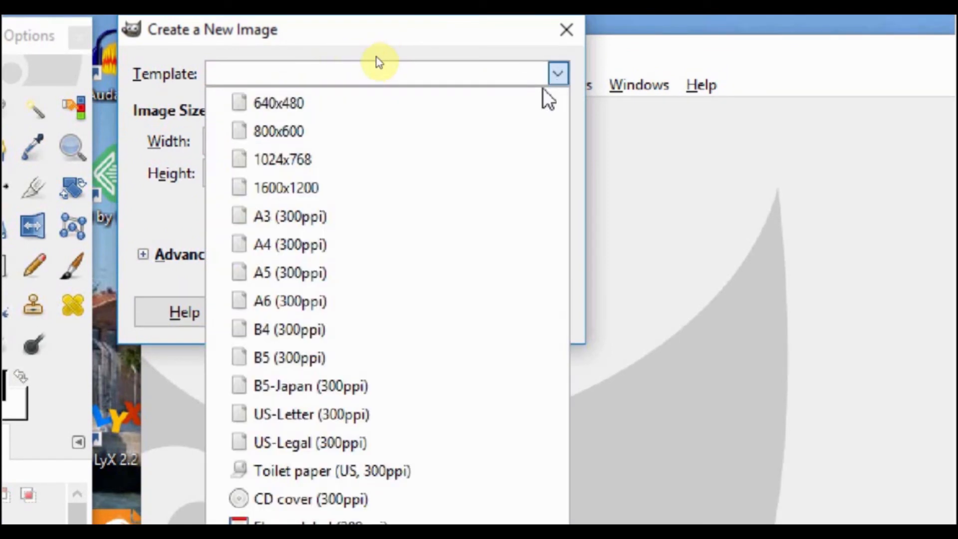
mouse_move(527, 131)
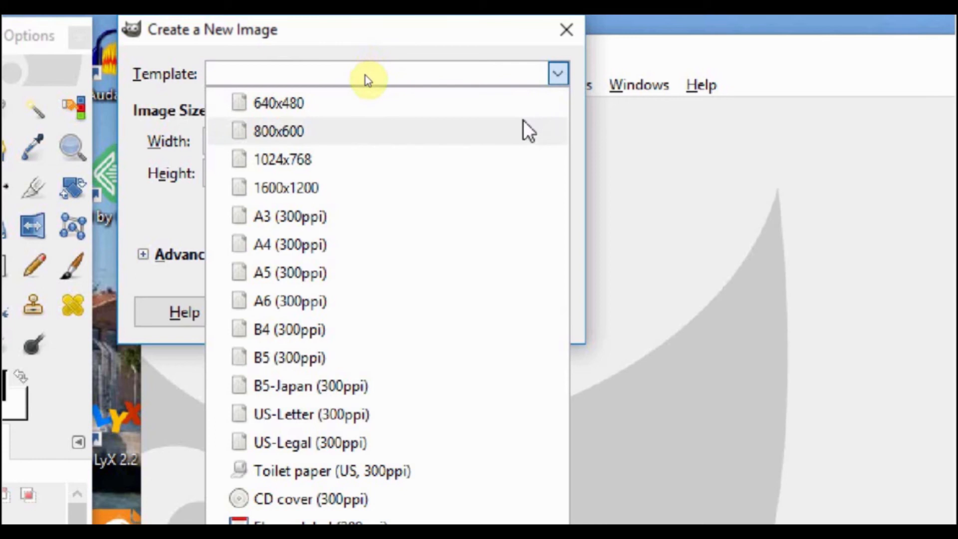
click(278, 131)
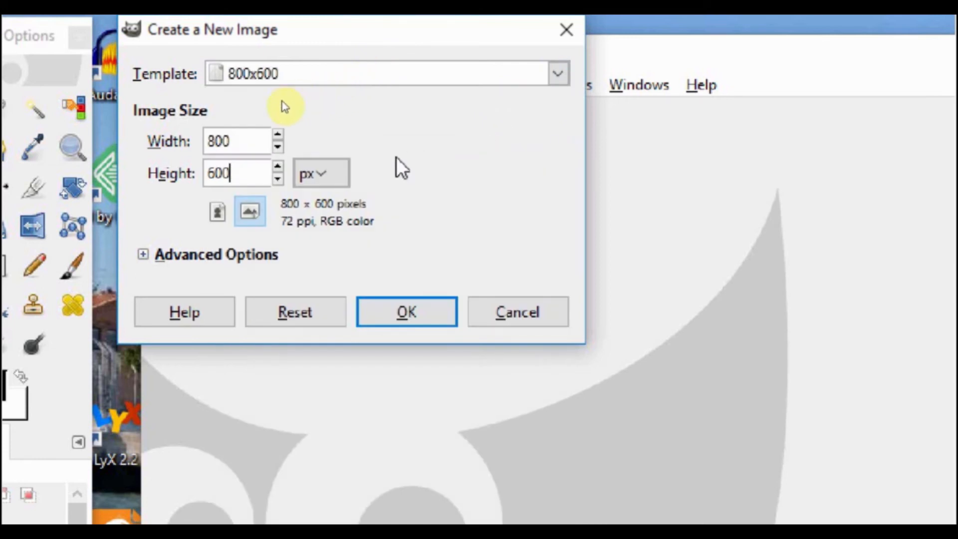
mouse_move(144, 263)
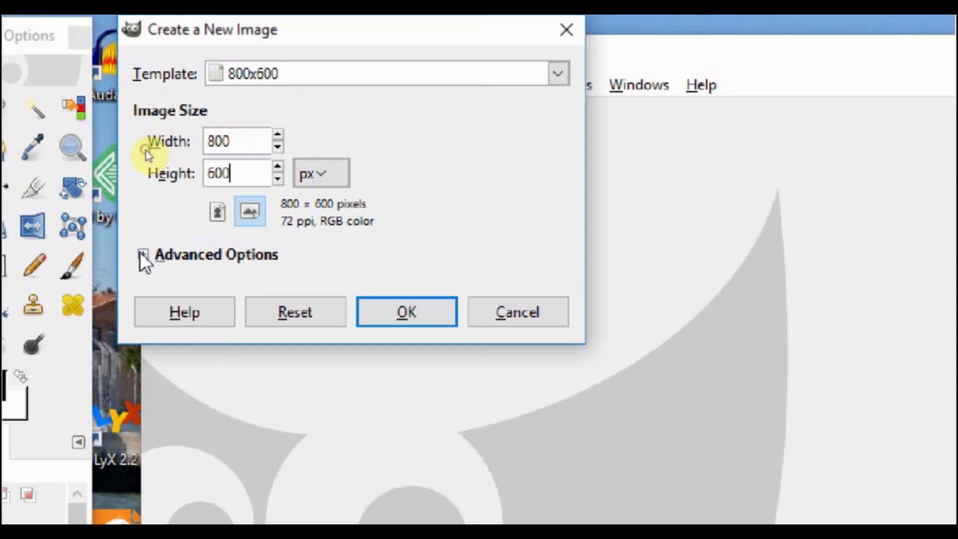
click(142, 254)
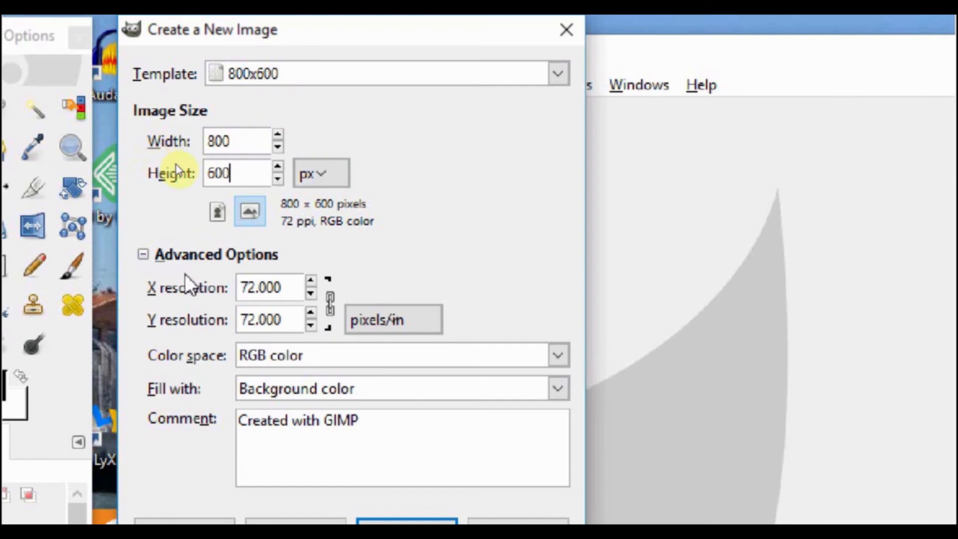
mouse_move(356, 337)
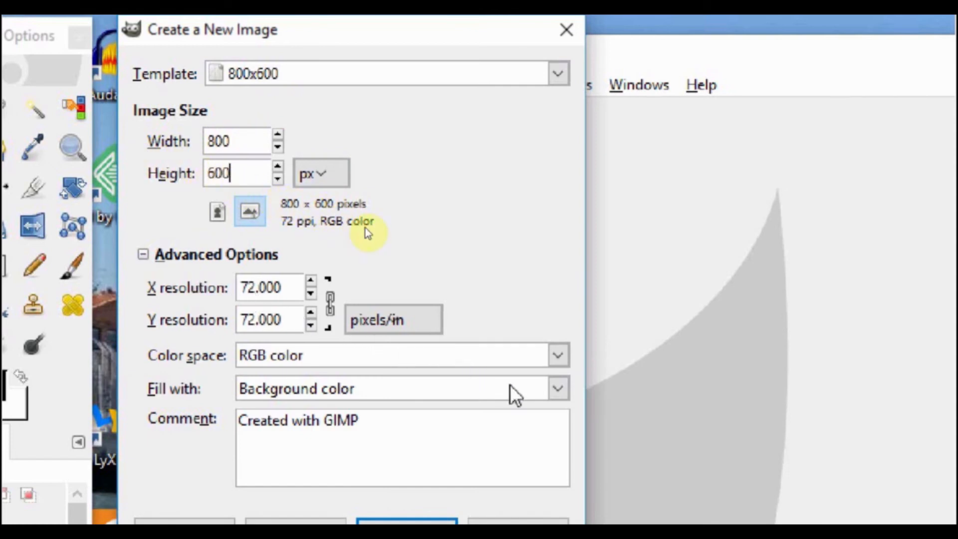
click(555, 388)
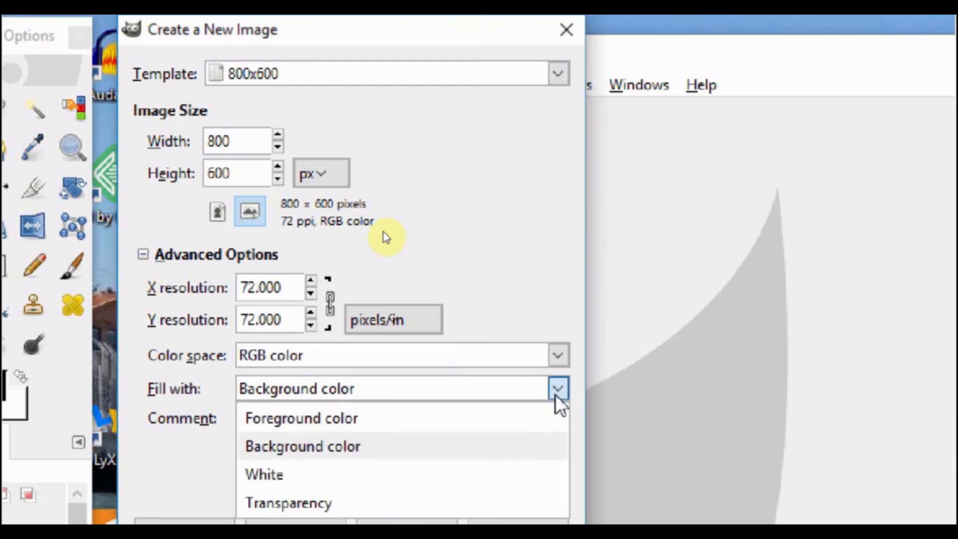
mouse_move(519, 483)
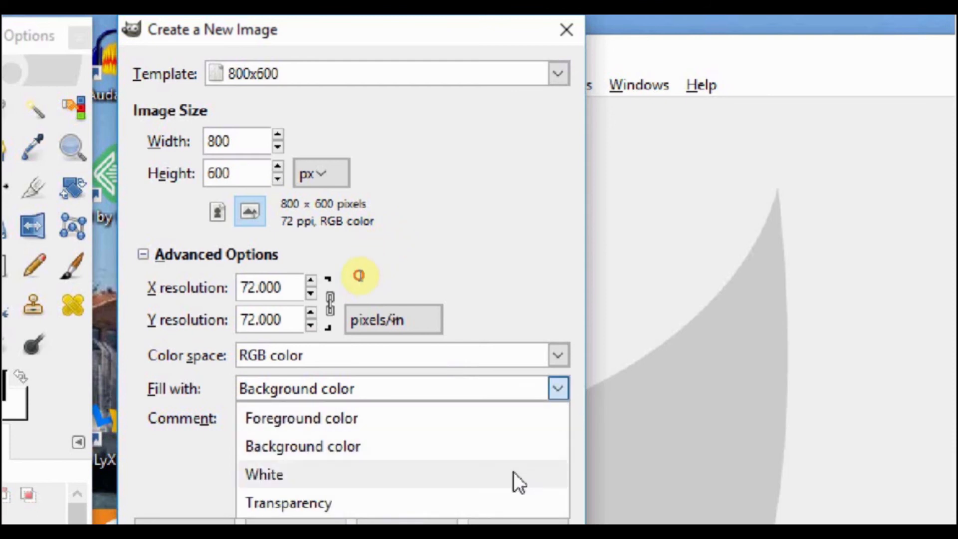
click(264, 474)
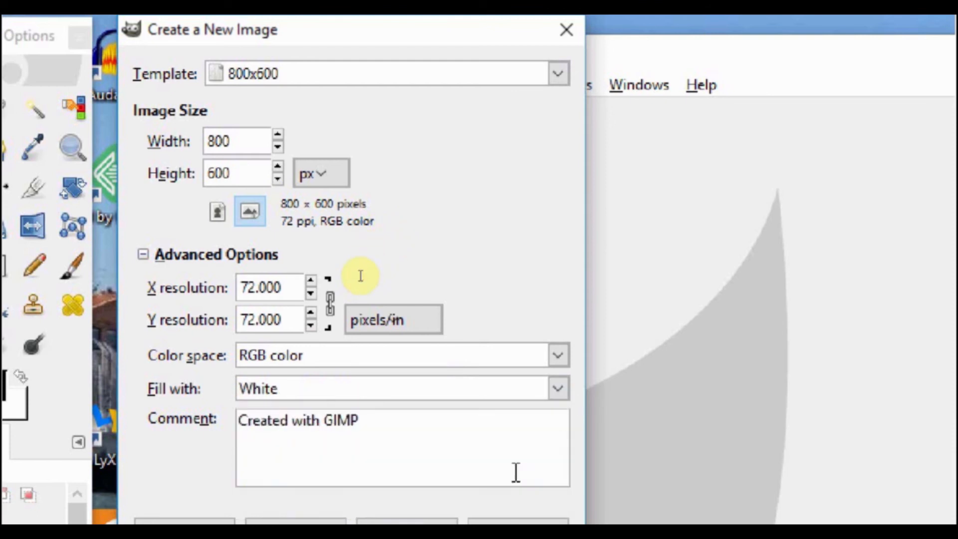
mouse_move(354, 276)
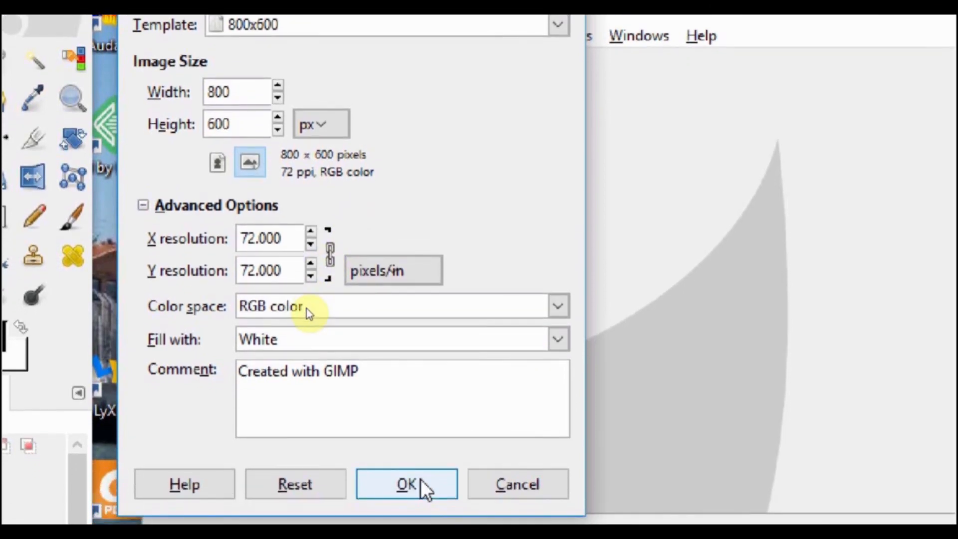
click(406, 484)
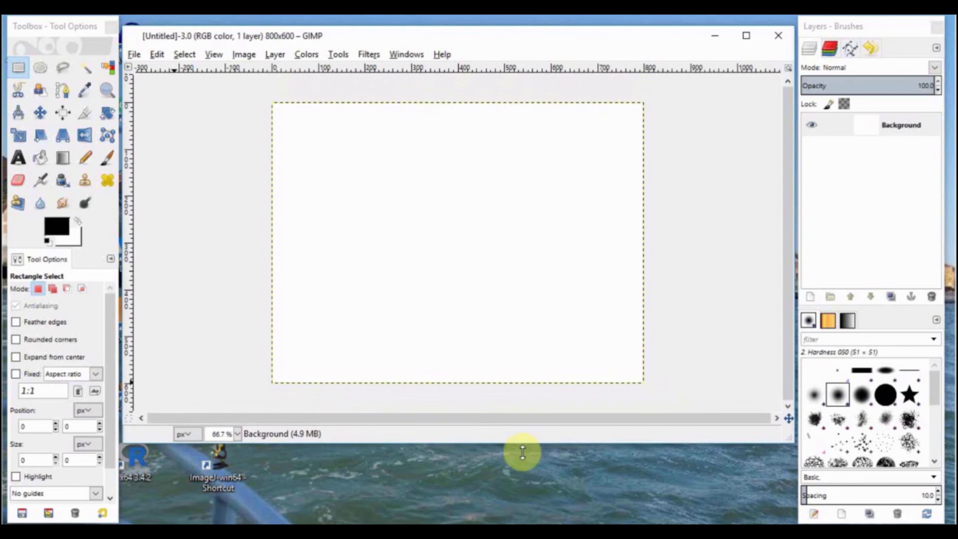
mouse_move(510, 340)
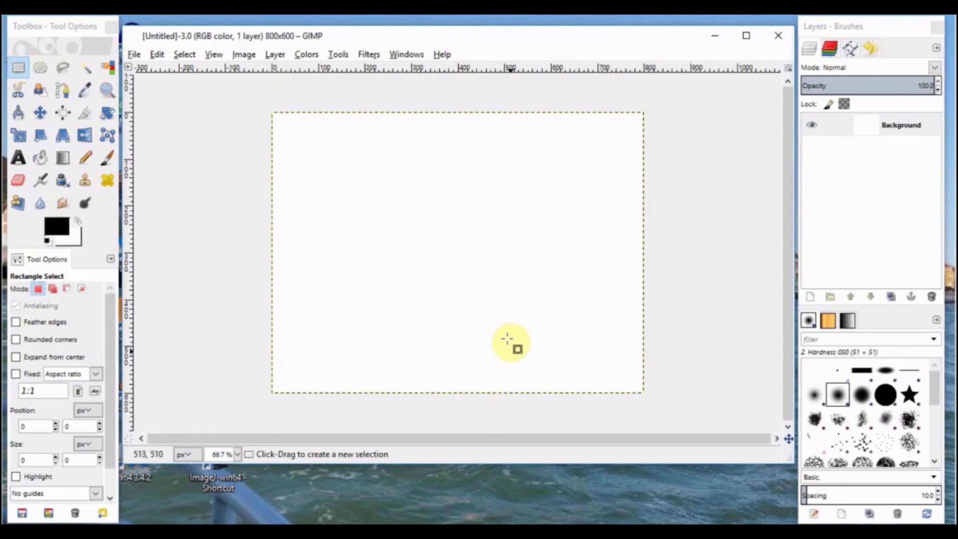
mouse_move(383, 300)
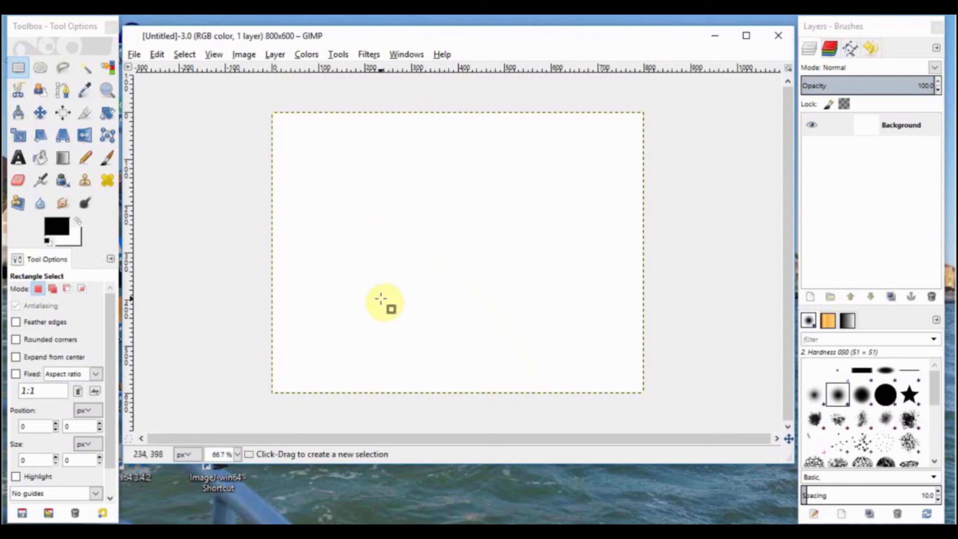
mouse_move(468, 284)
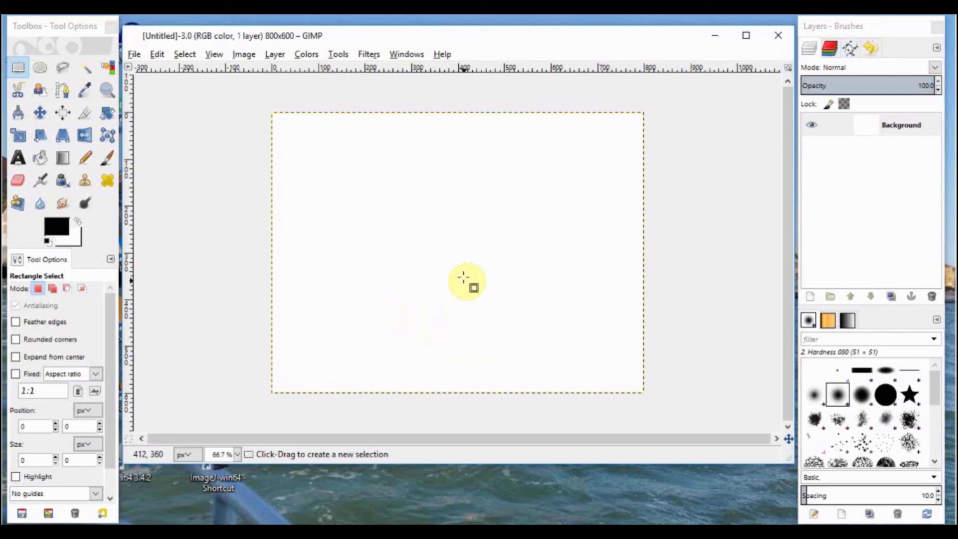
mouse_move(439, 286)
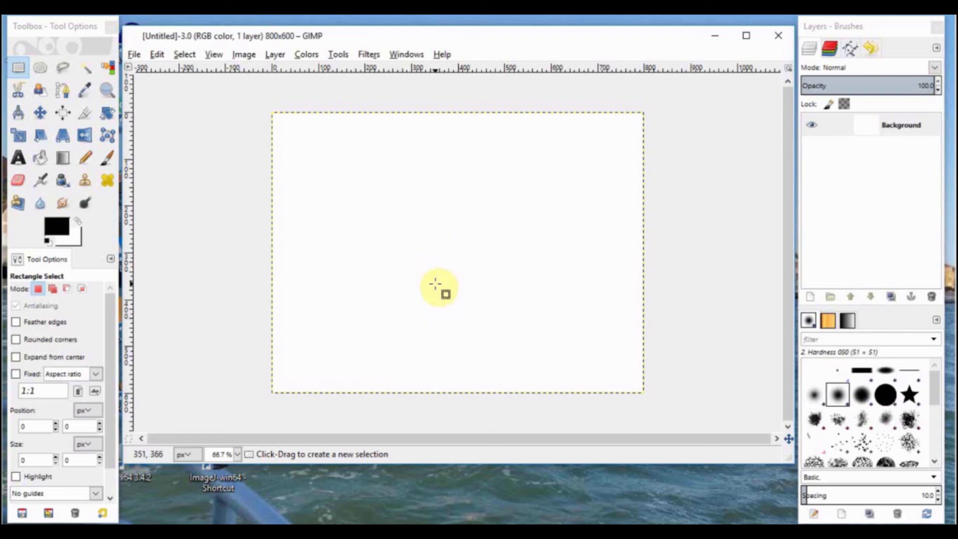
mouse_move(321, 170)
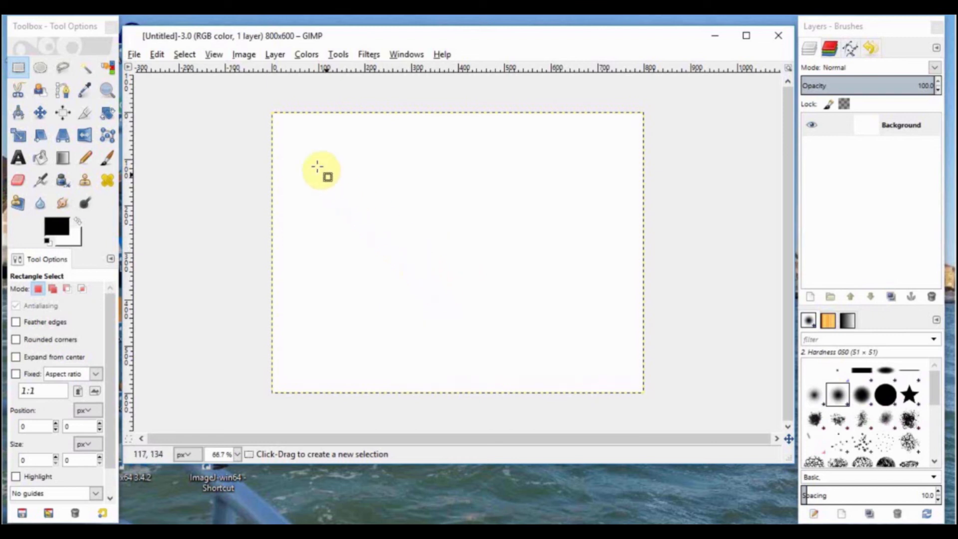
mouse_move(338, 119)
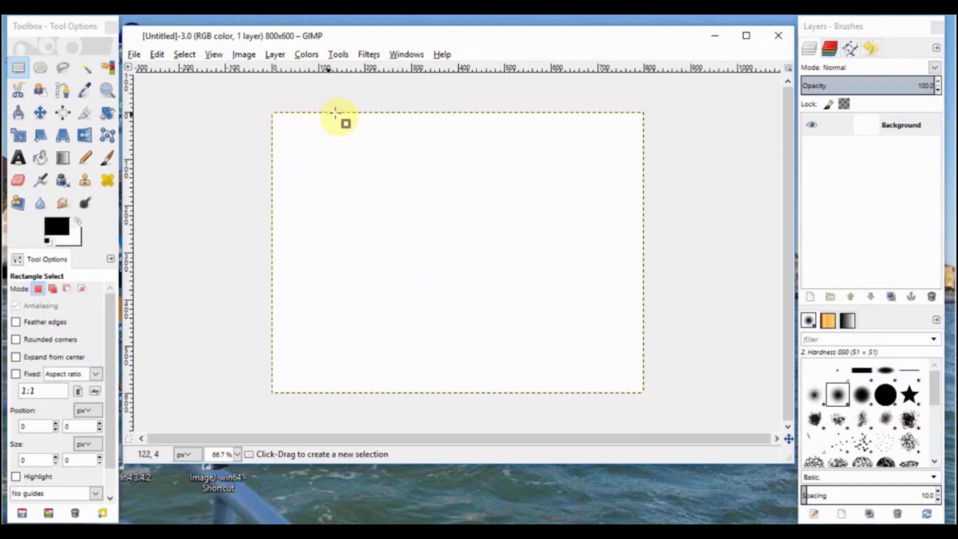
mouse_move(440, 101)
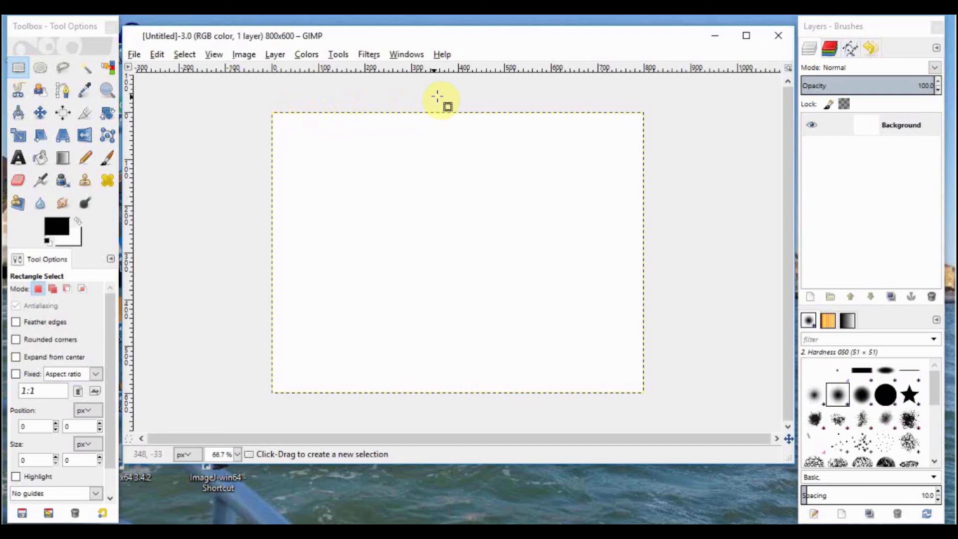
mouse_move(684, 345)
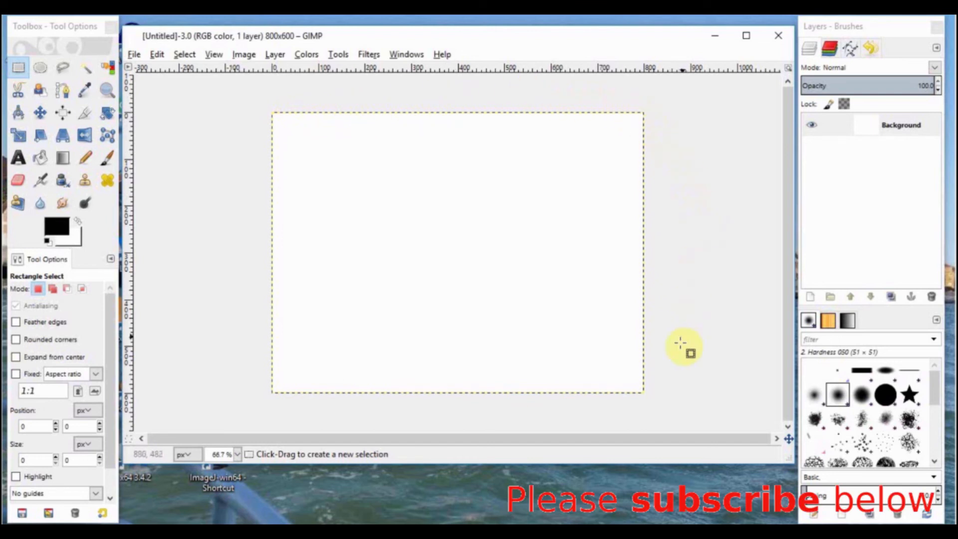
mouse_move(237, 434)
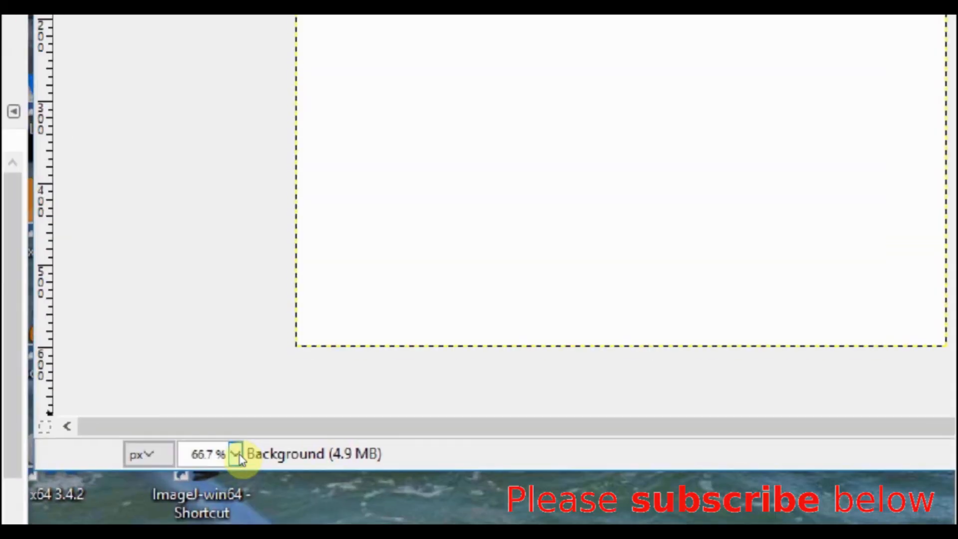
Set the status-bar zoom level to 100% for the white image
click(236, 454)
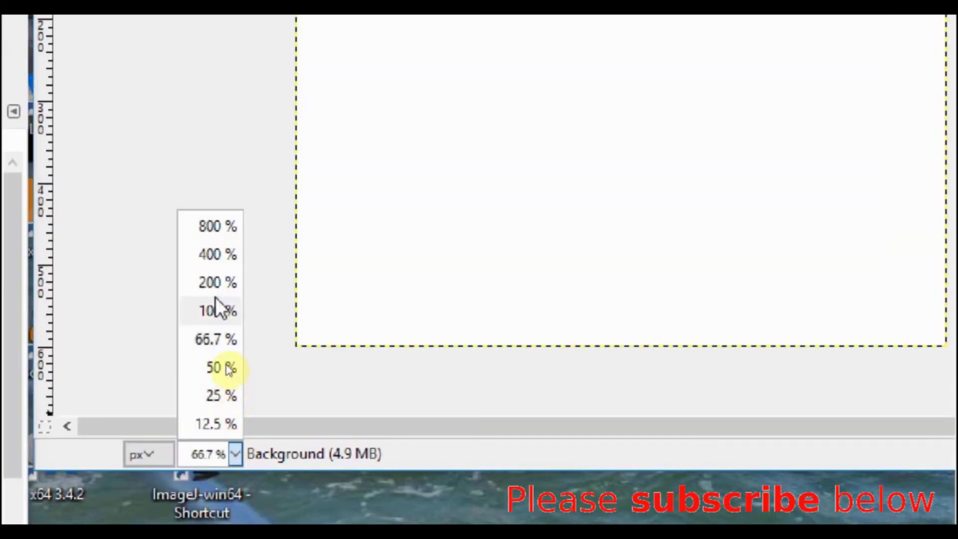
click(217, 283)
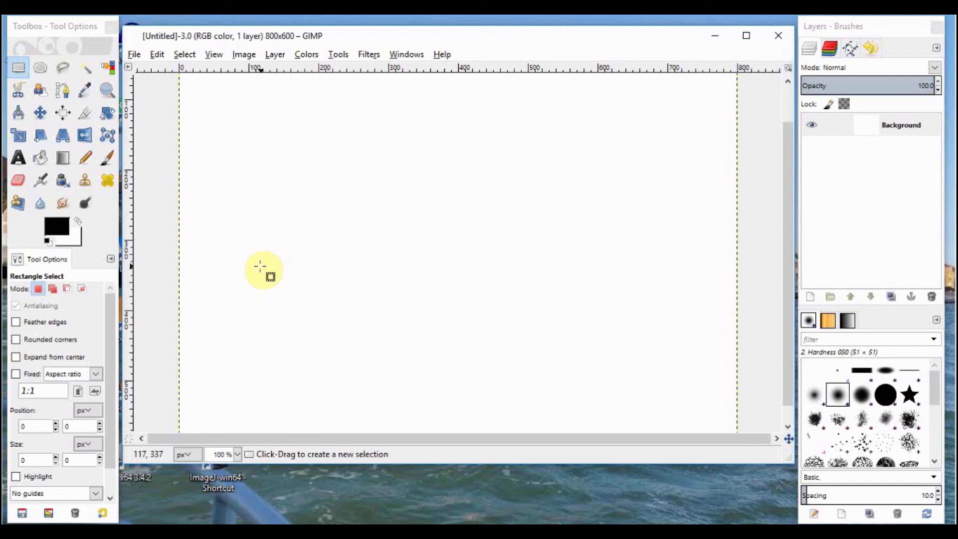
mouse_move(204, 231)
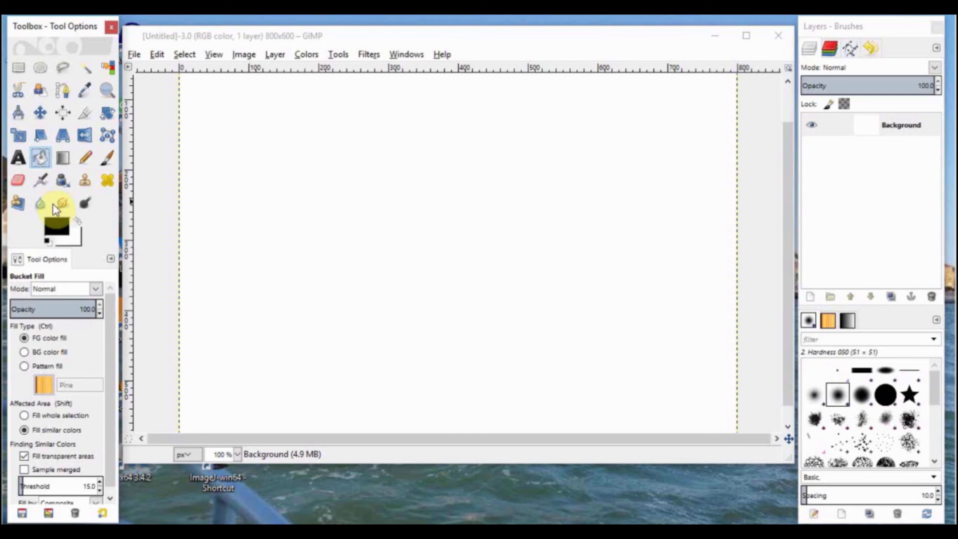
Adjust the foreground colour to bright green (0bf008) using the sliders and hue triangle
double_click(50, 222)
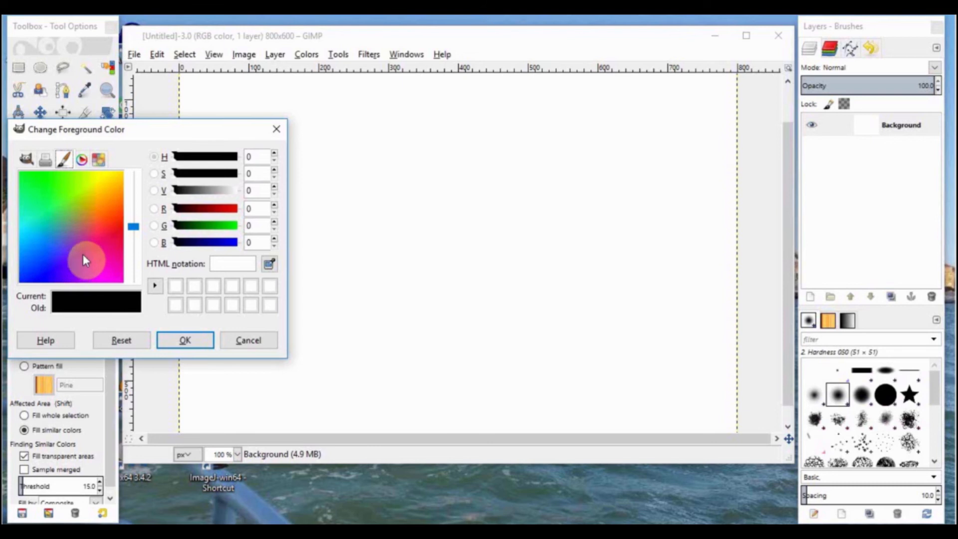
mouse_move(152, 196)
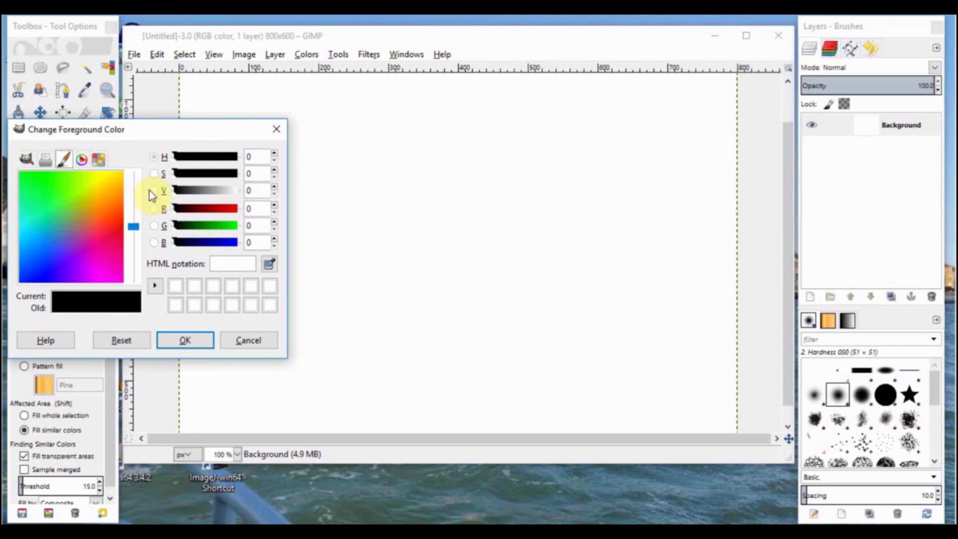
mouse_move(226, 169)
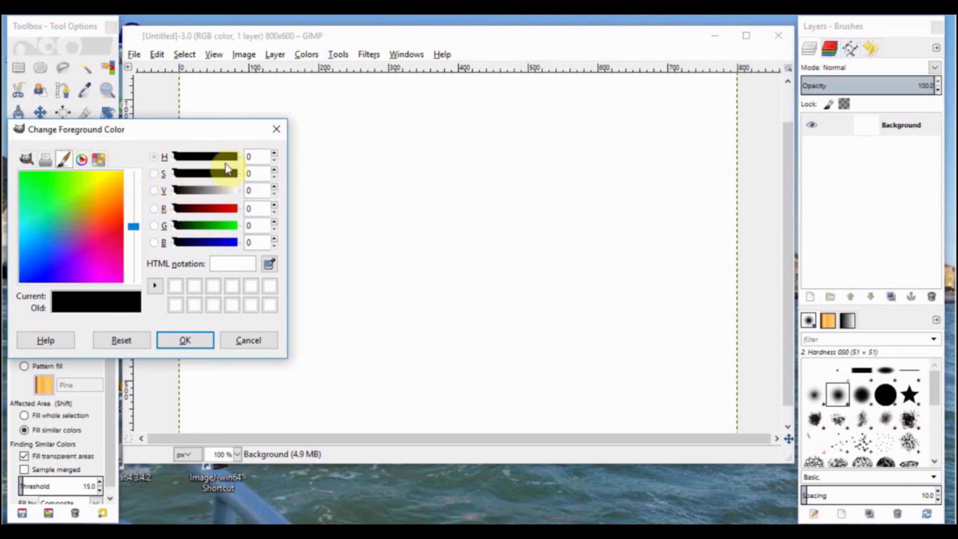
mouse_move(177, 217)
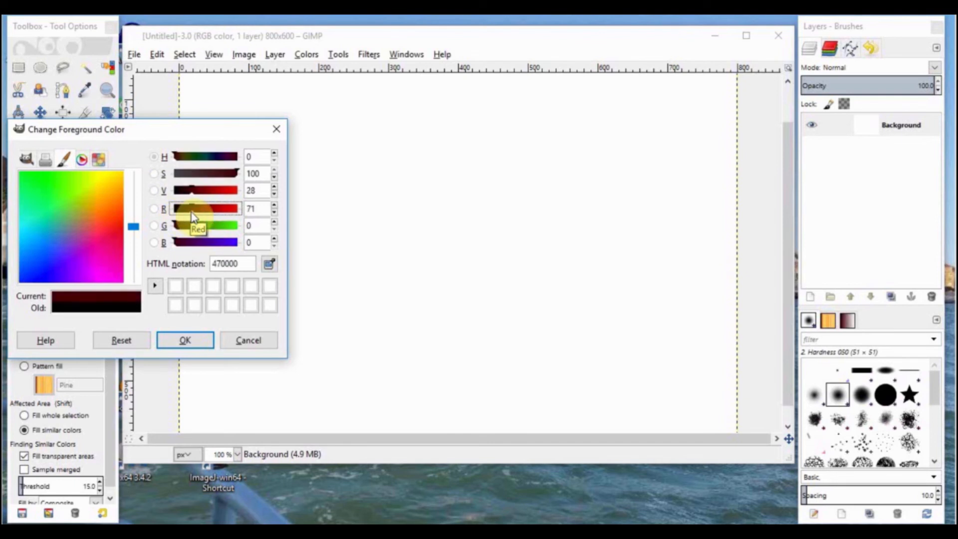
drag(193, 209, 208, 209)
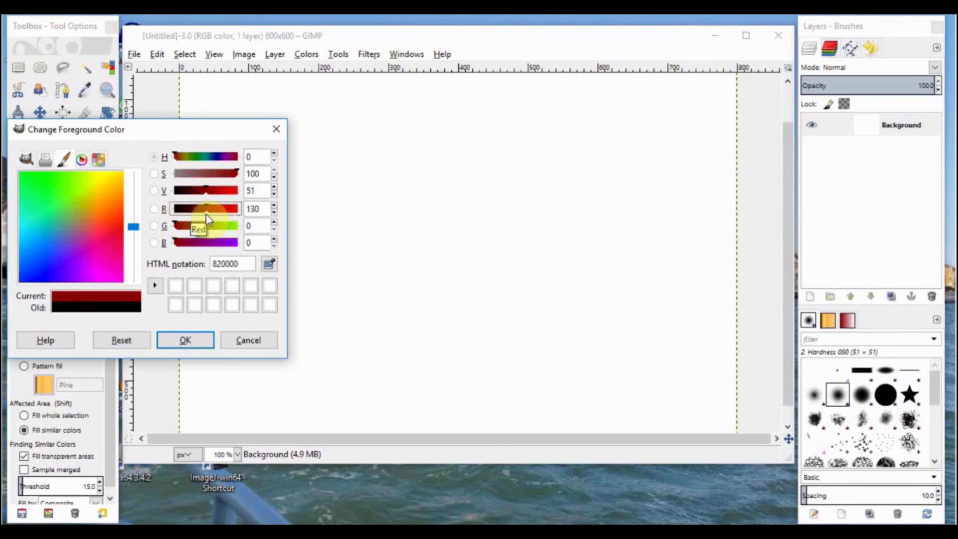
drag(207, 208, 230, 208)
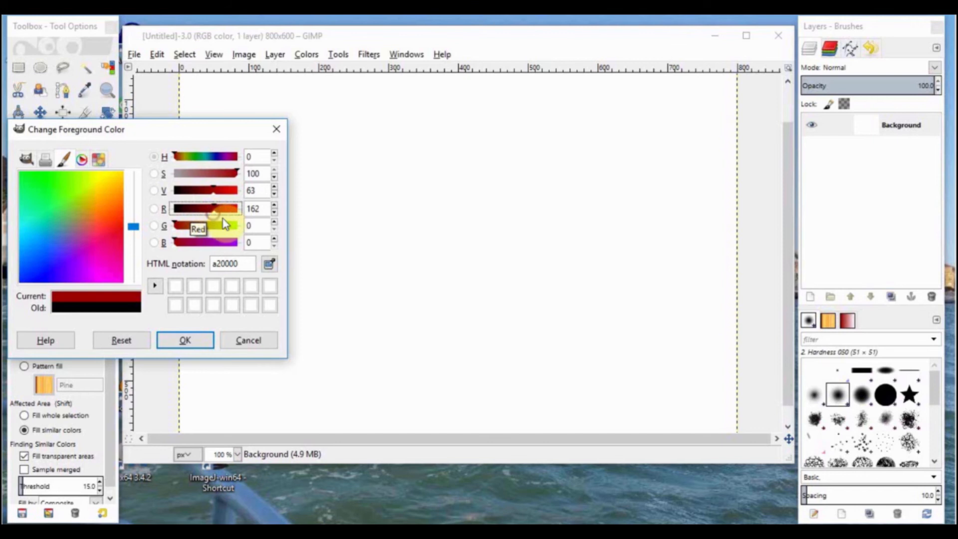
mouse_move(242, 190)
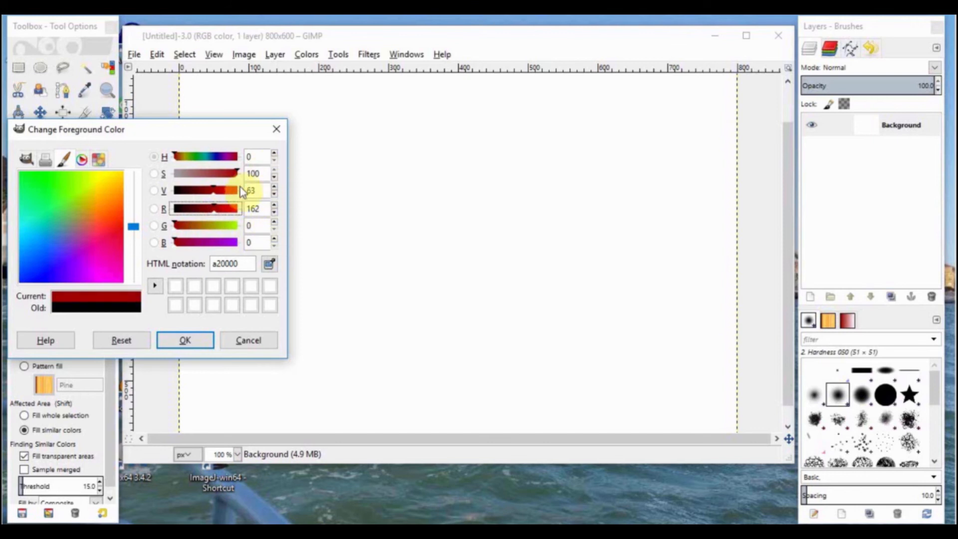
mouse_move(214, 218)
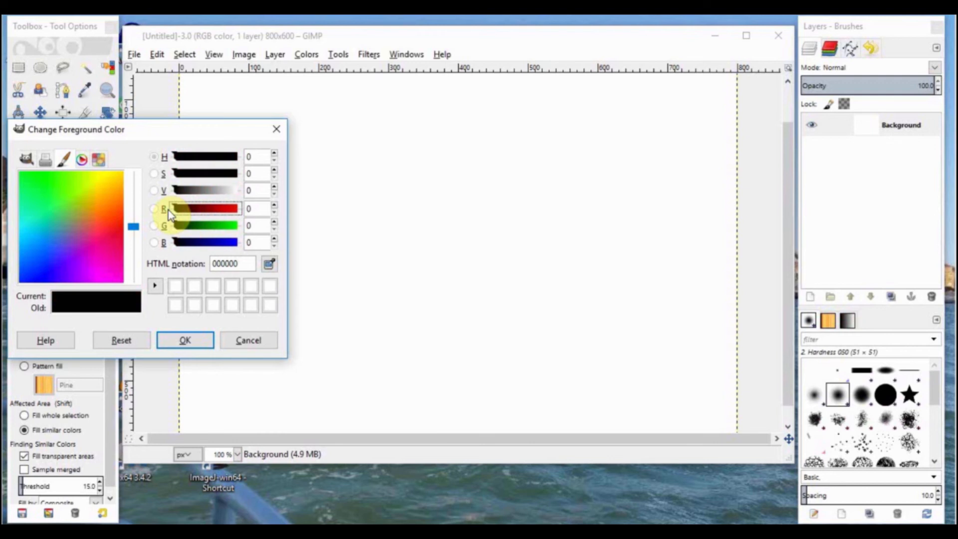
mouse_move(146, 201)
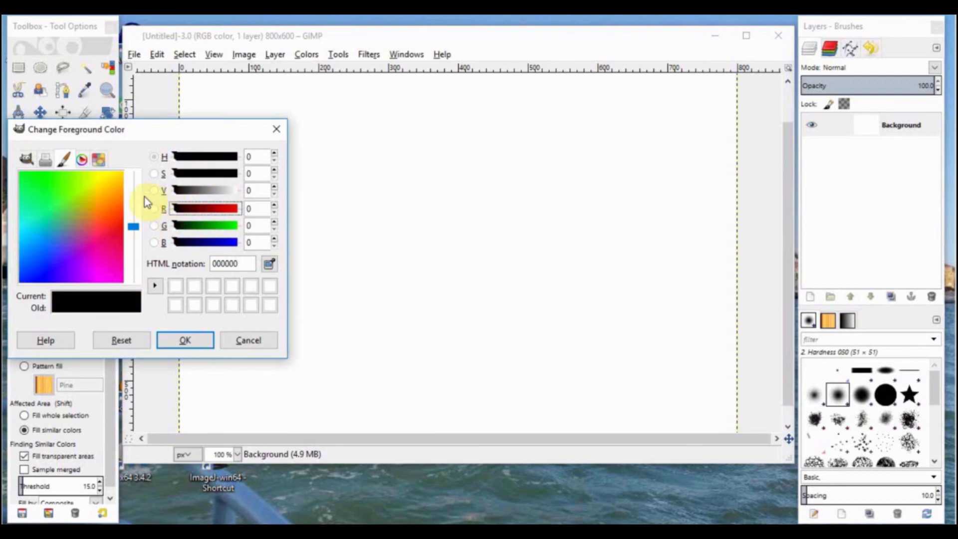
click(81, 159)
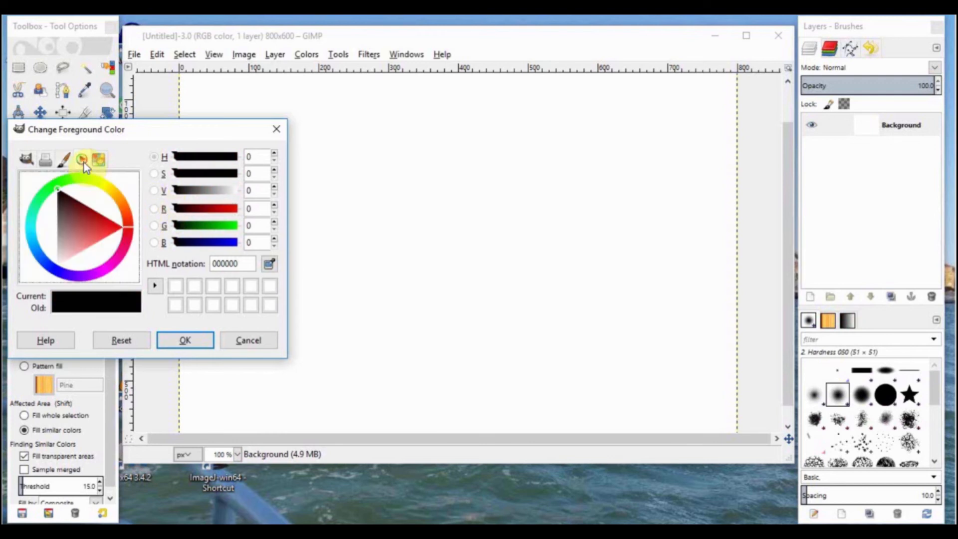
click(65, 201)
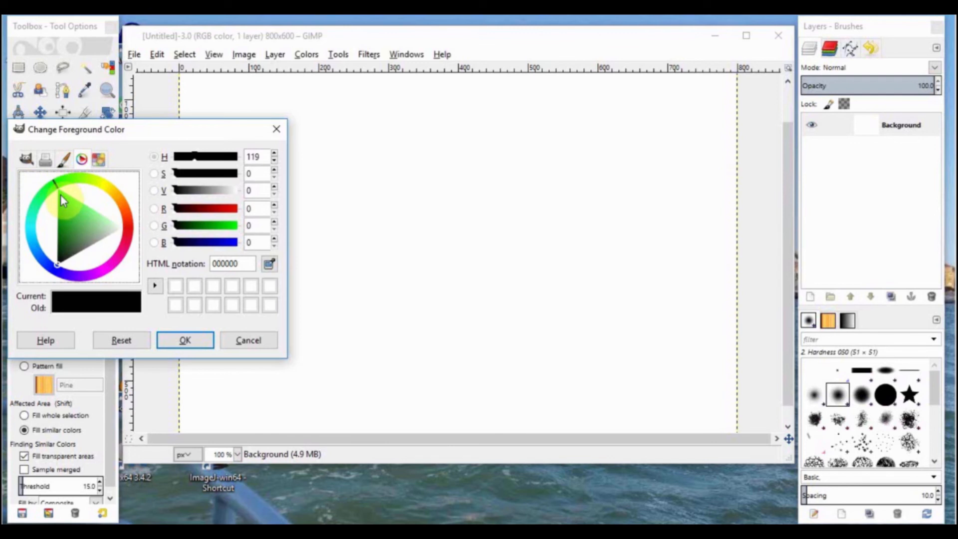
click(99, 158)
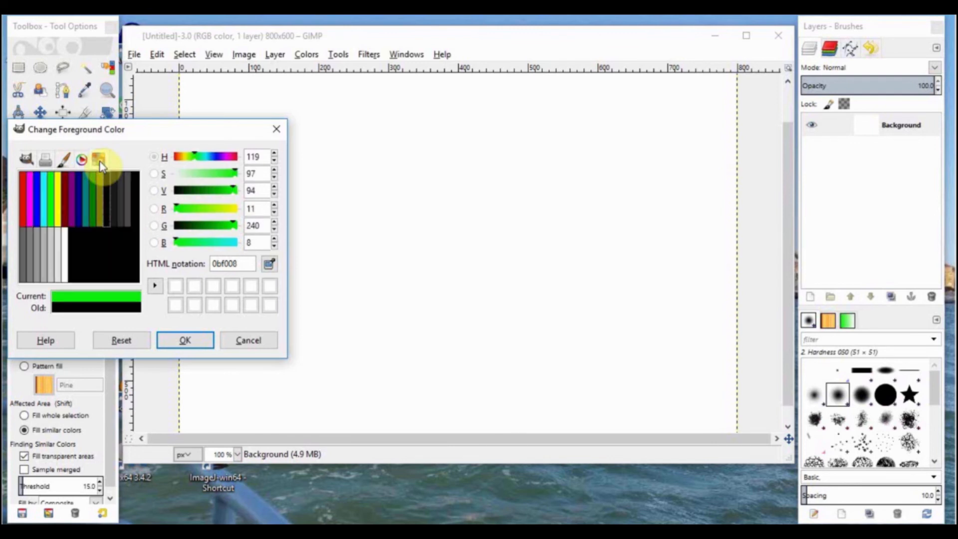
mouse_move(52, 190)
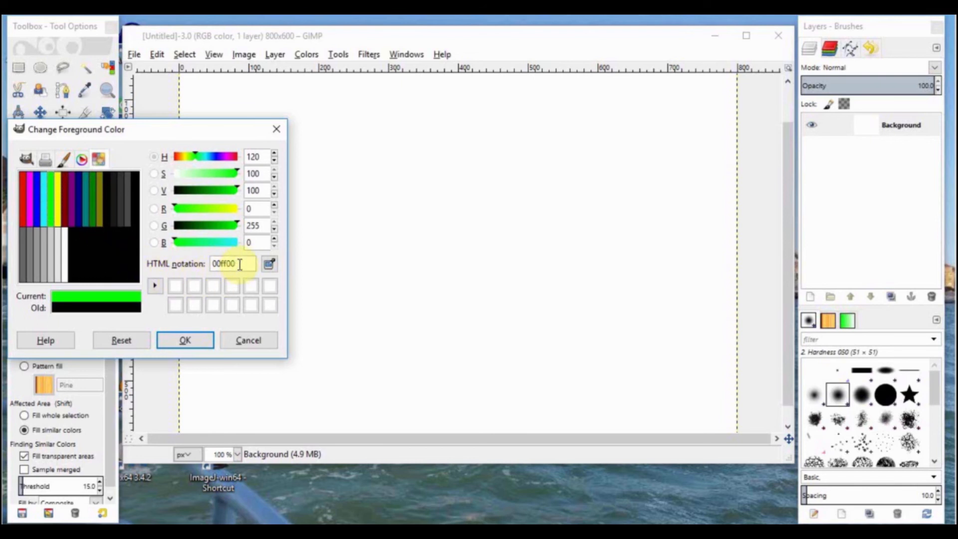
mouse_move(235, 263)
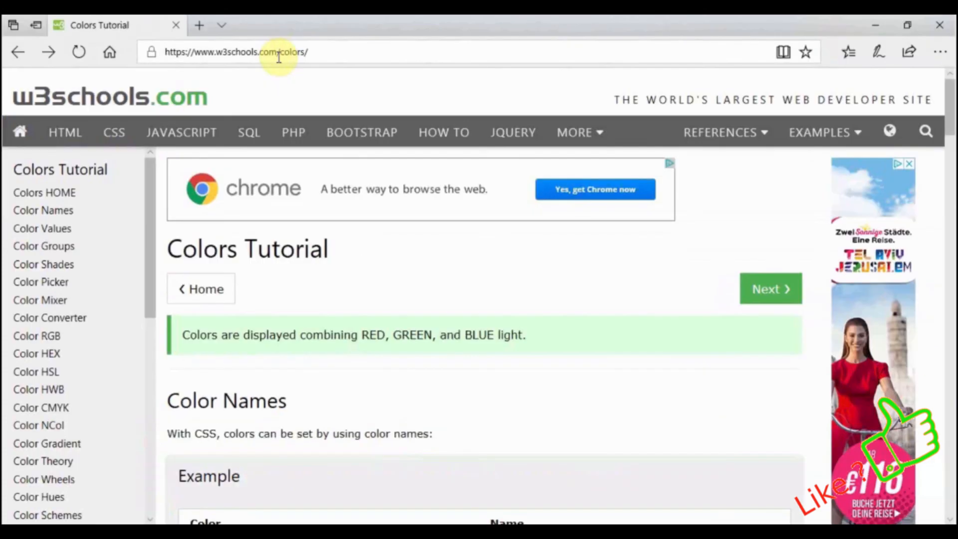
mouse_move(141, 170)
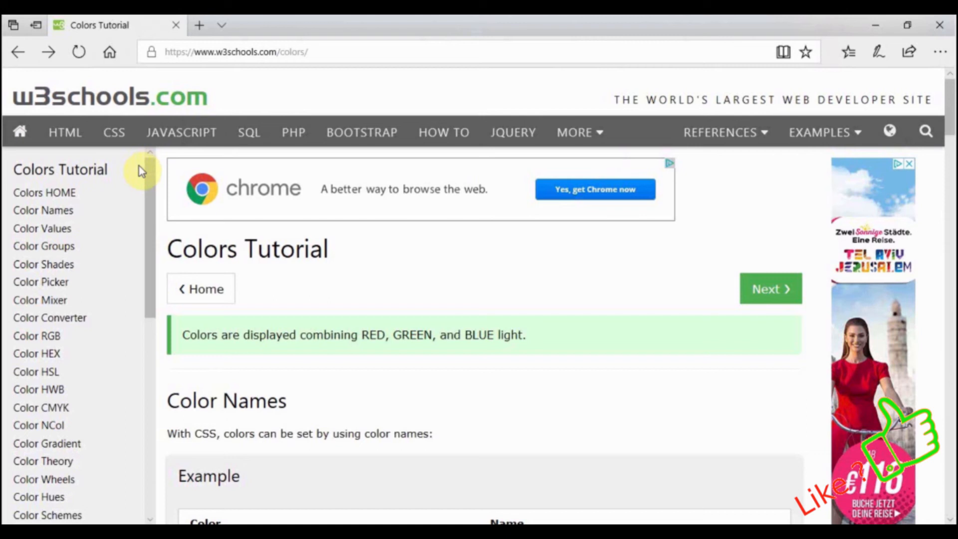
mouse_move(43, 210)
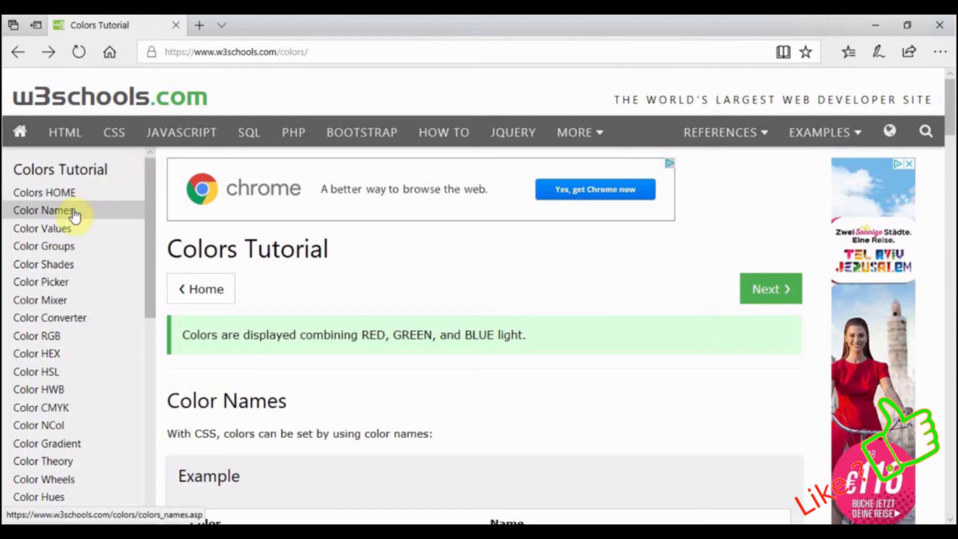
Open the w3schools HTML color names page and scroll through it
click(43, 209)
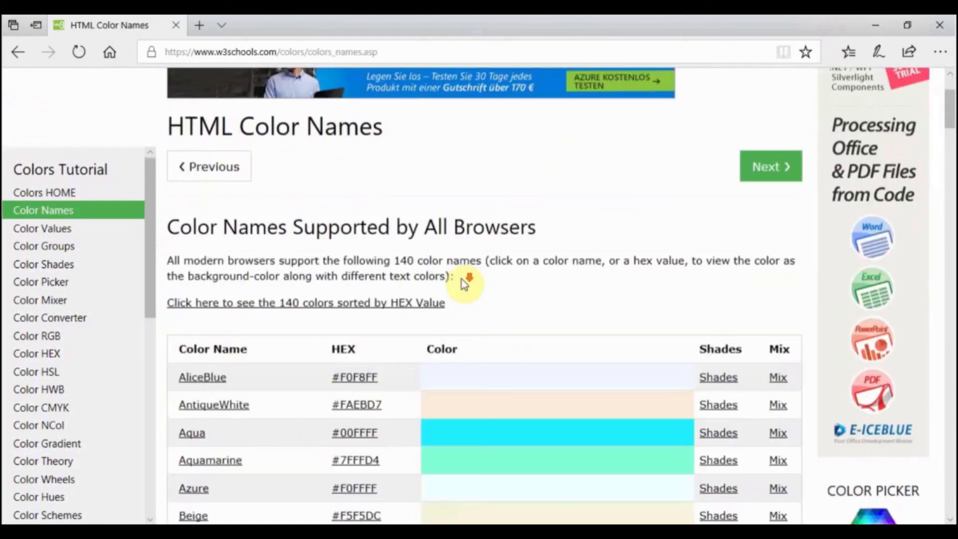
scroll(down, 3)
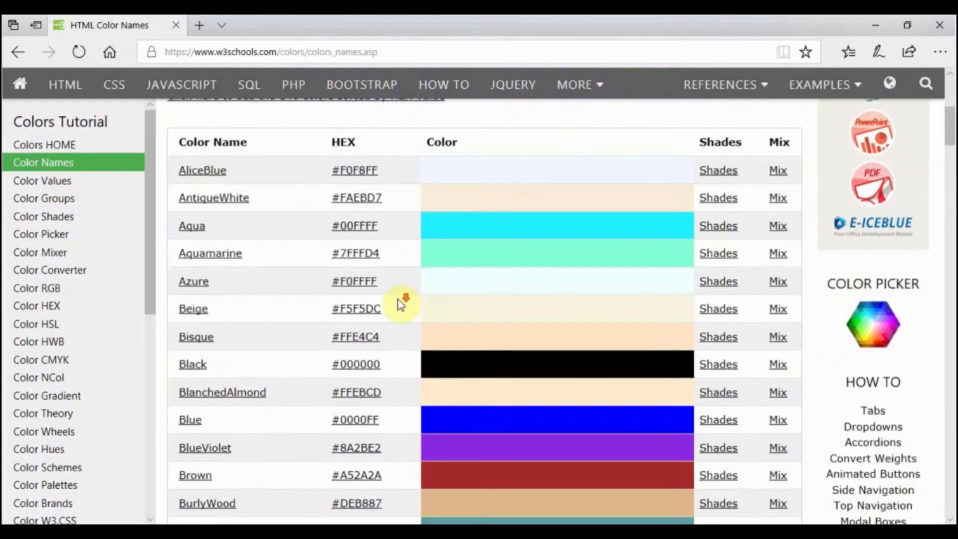
scroll(down, 3)
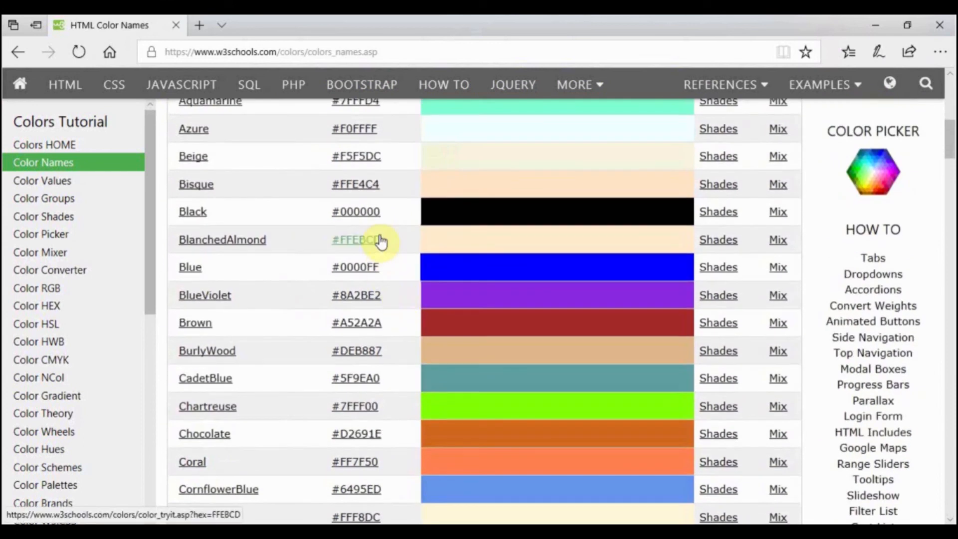
scroll(down, 3)
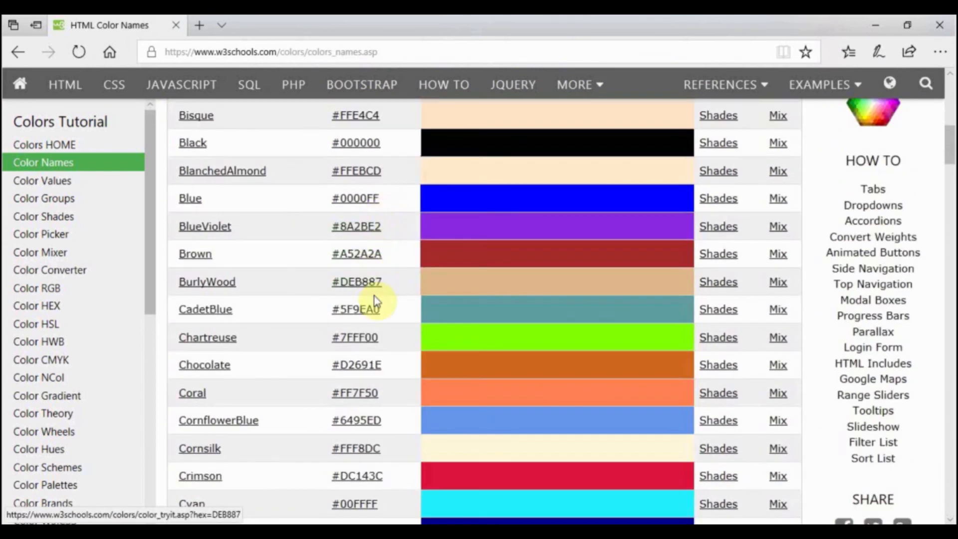
mouse_move(196, 254)
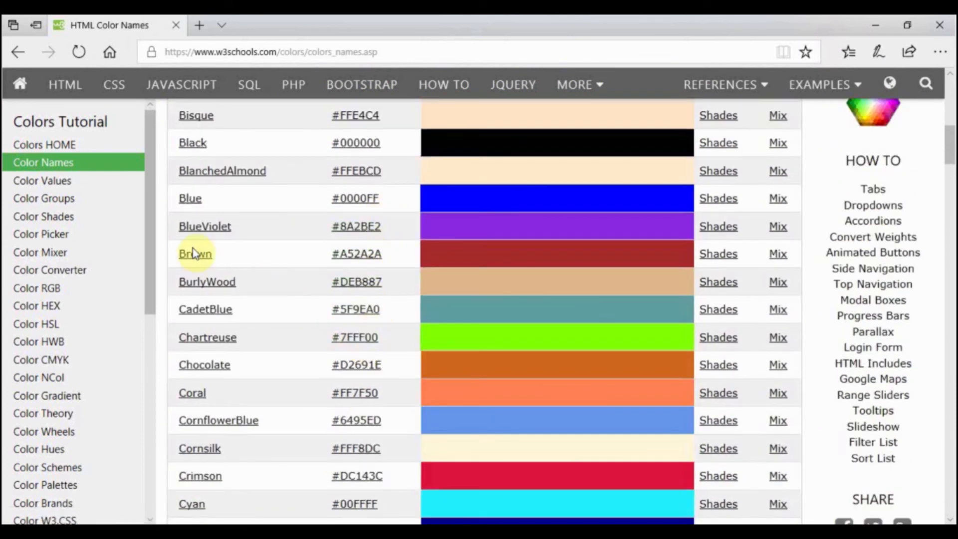
Show colour names sorted by hex and open the link menu on DarkGreen #006400
click(42, 180)
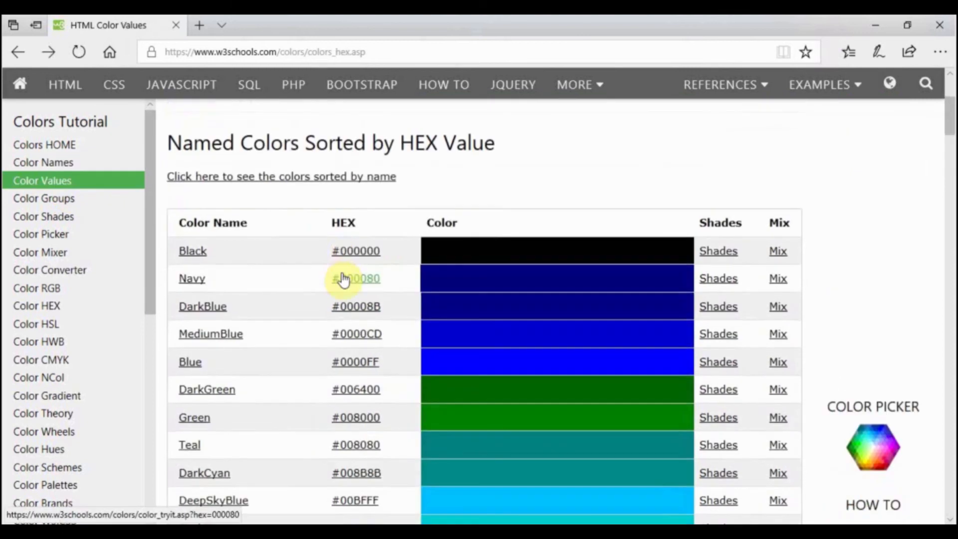
scroll(down, 3)
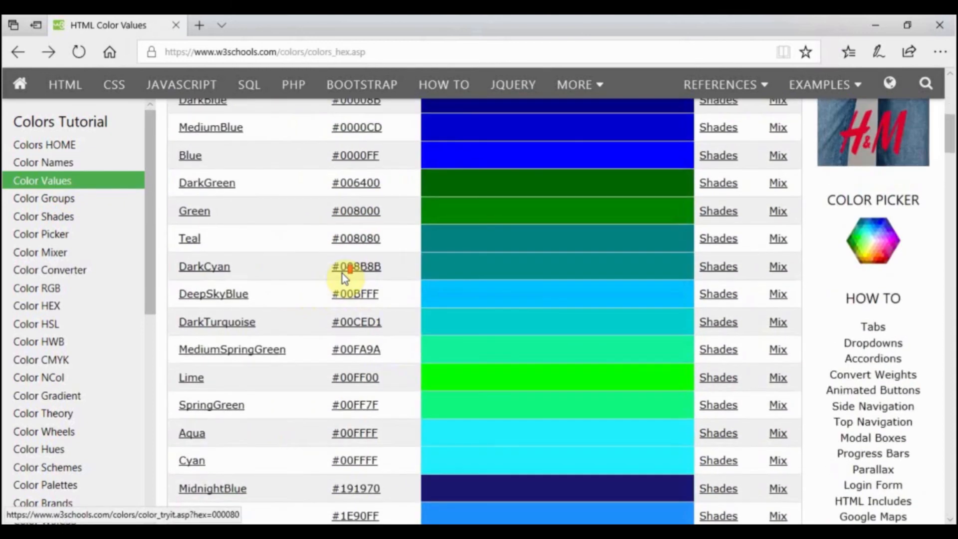
scroll(up, 3)
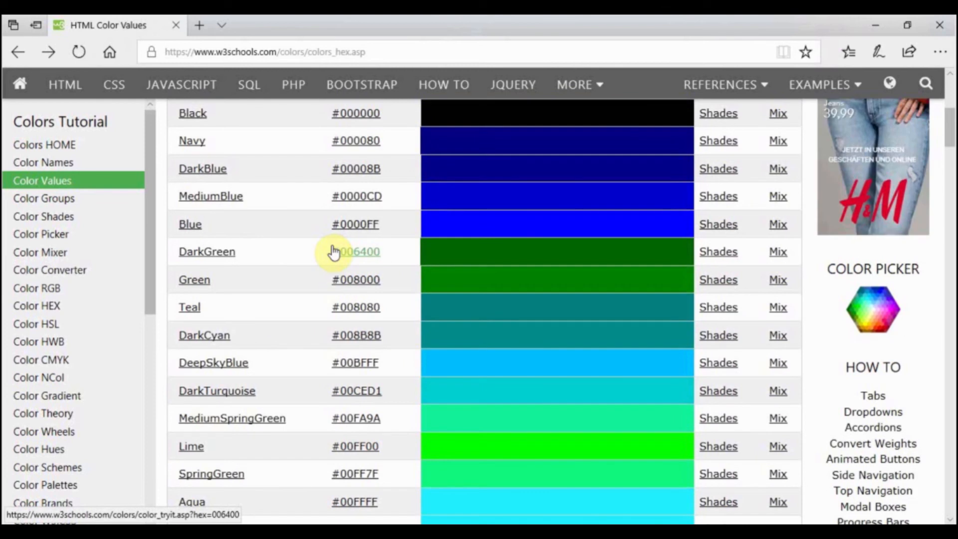
mouse_move(358, 251)
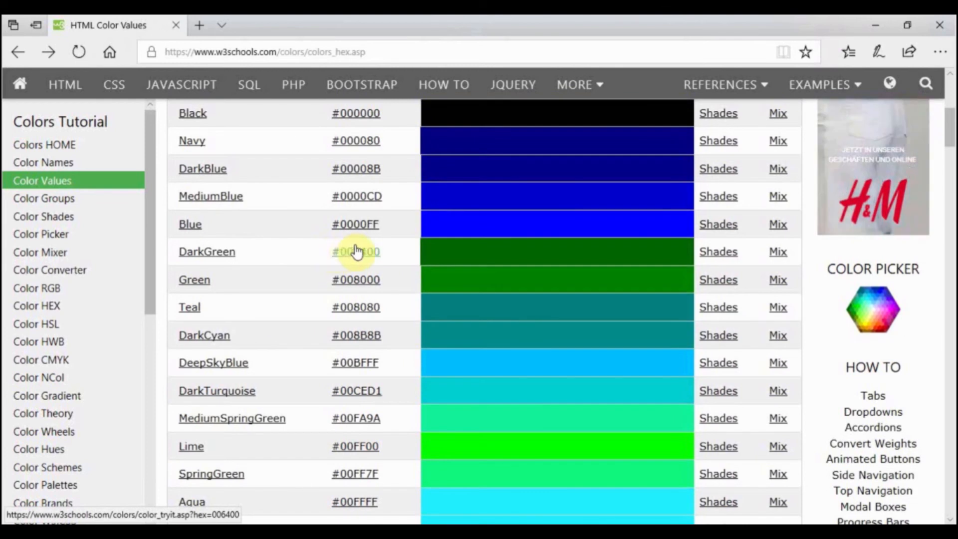
scroll(down, 3)
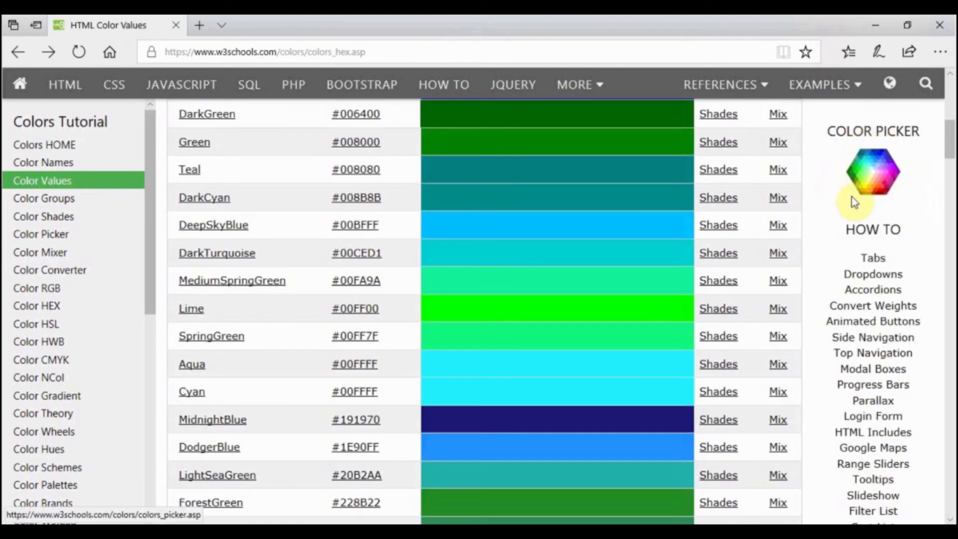
scroll(up, 3)
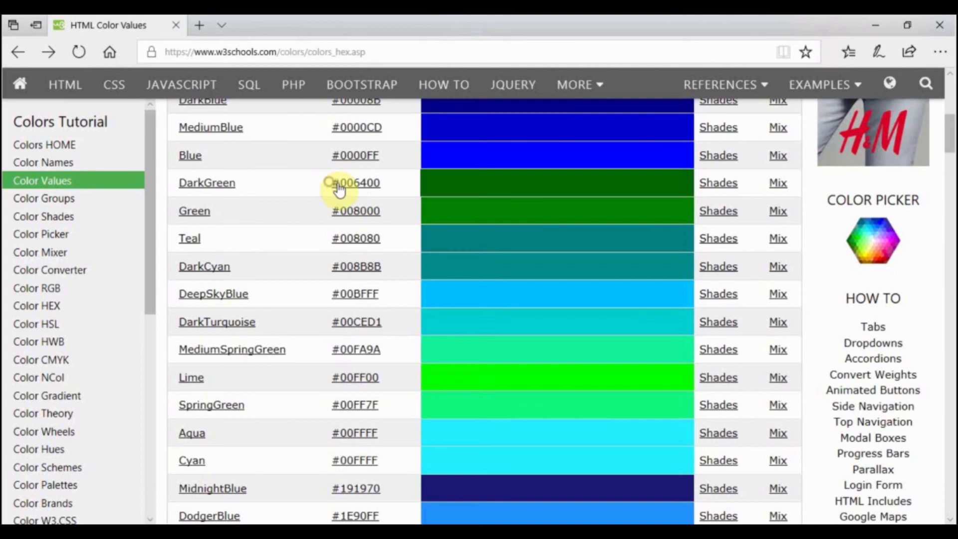
right_click(356, 183)
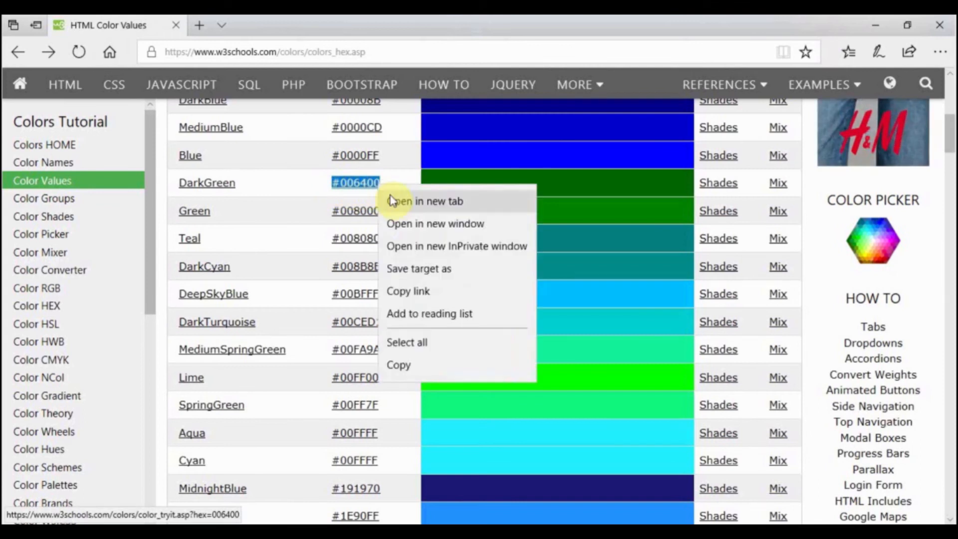
mouse_move(425, 342)
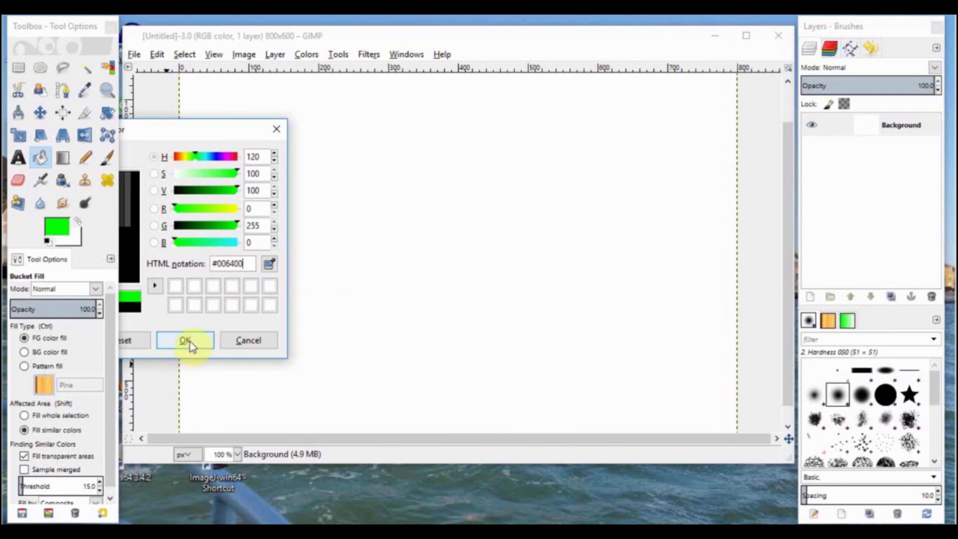
mouse_move(186, 134)
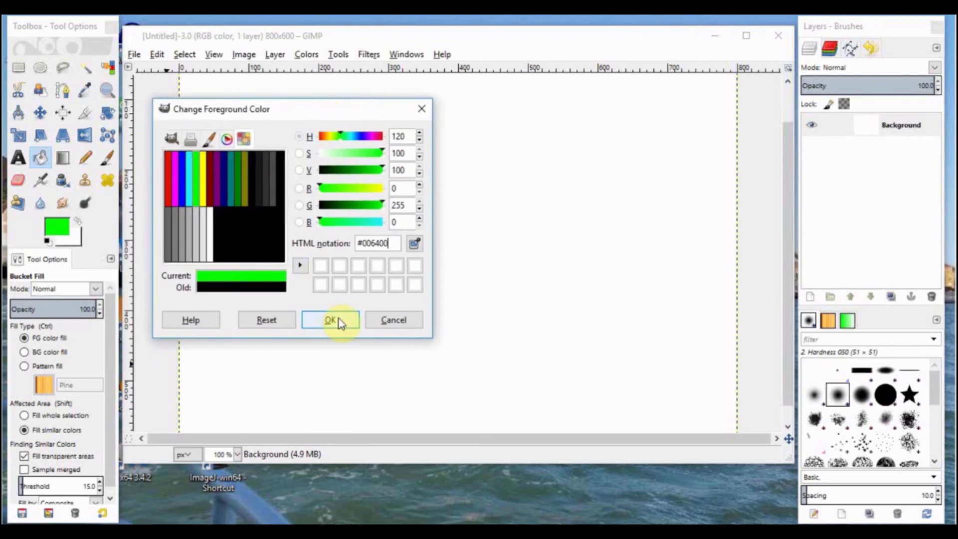
Confirm #006400 as the foreground colour, reopen the dialog to verify, and accept it
click(330, 319)
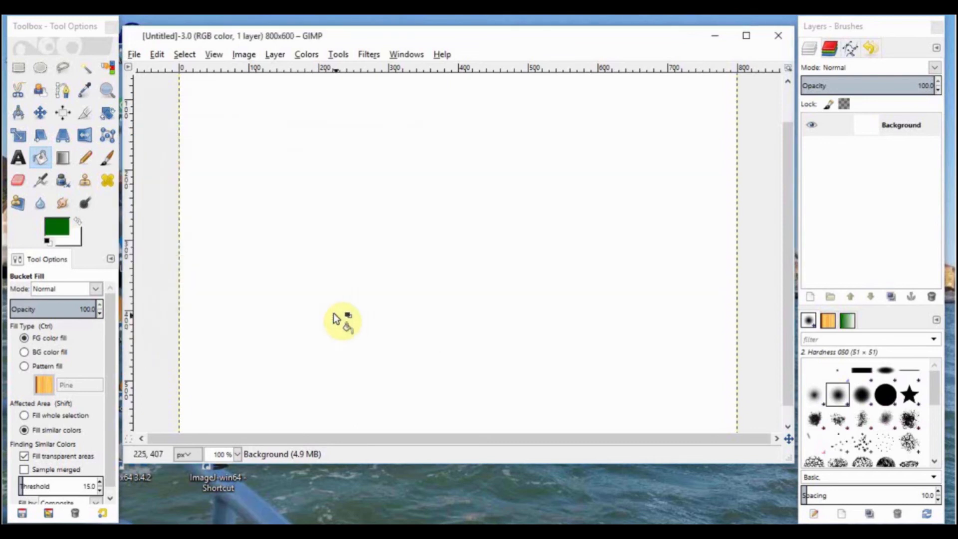
mouse_move(57, 231)
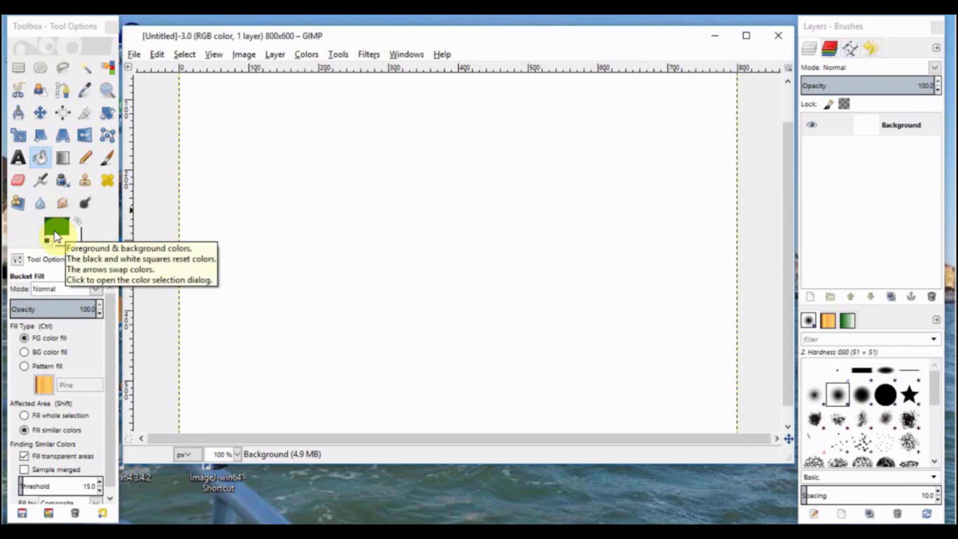
click(53, 231)
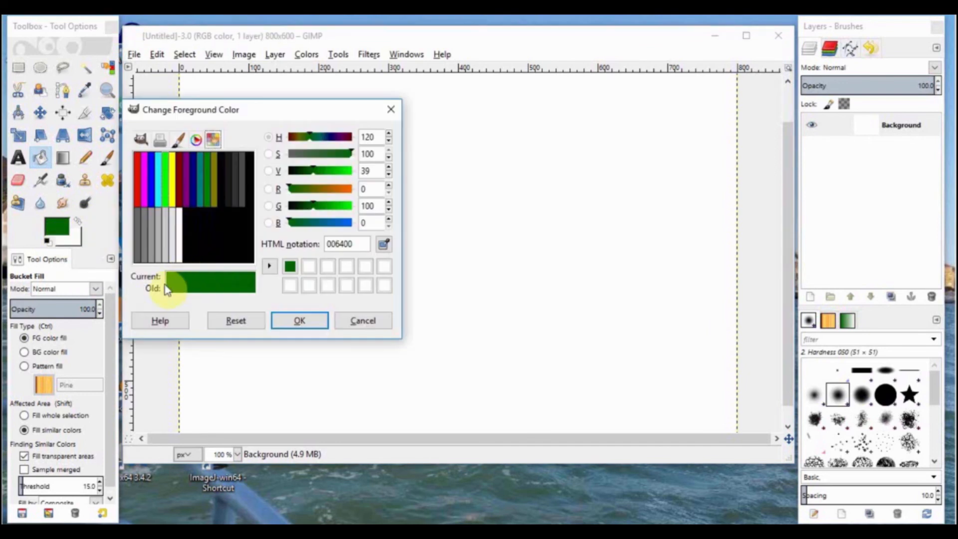
mouse_move(174, 283)
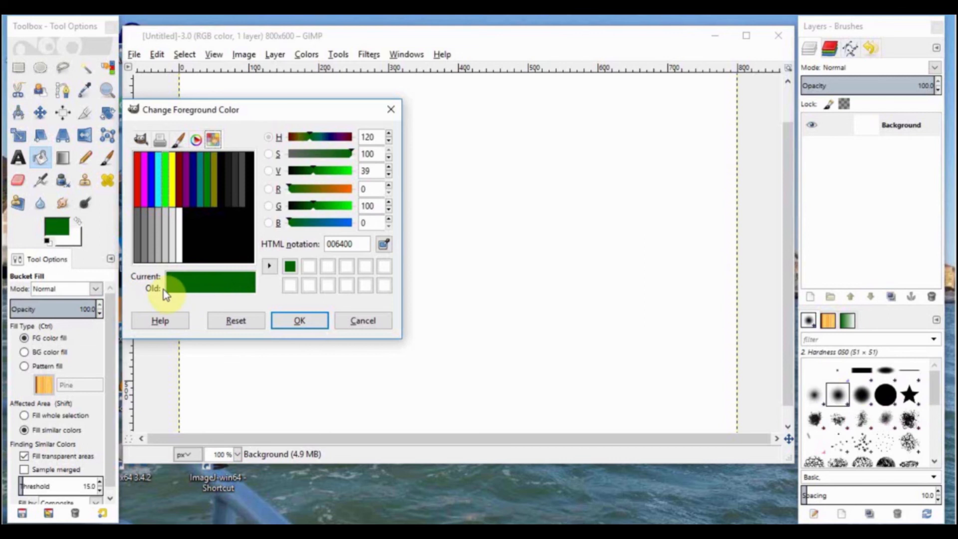
mouse_move(263, 310)
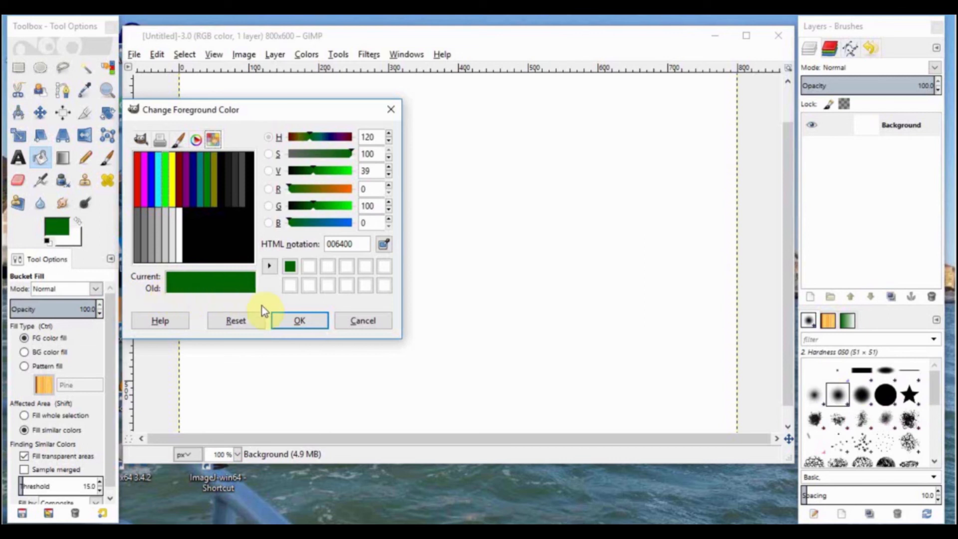
click(299, 321)
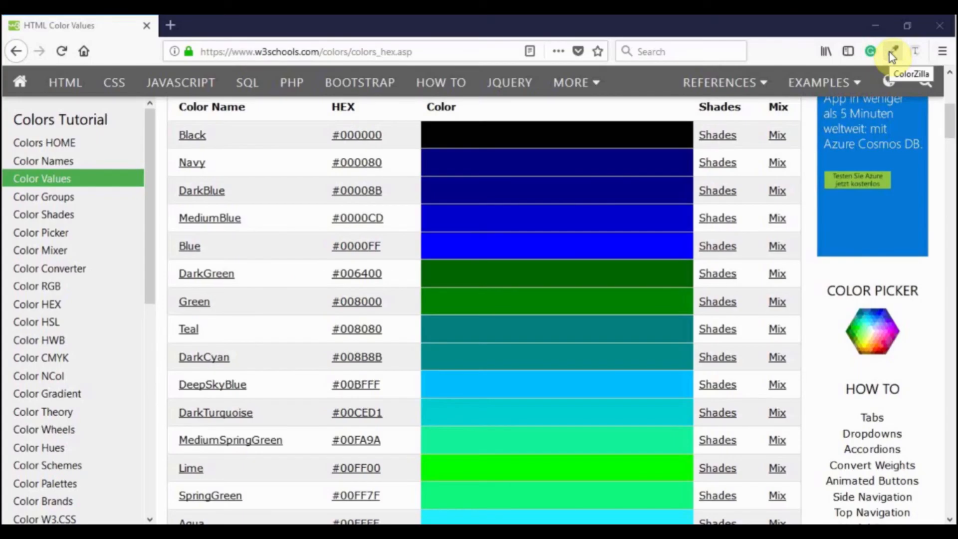
Sample the Green swatch colour #008000 from the w3schools table with ColorZilla
click(893, 50)
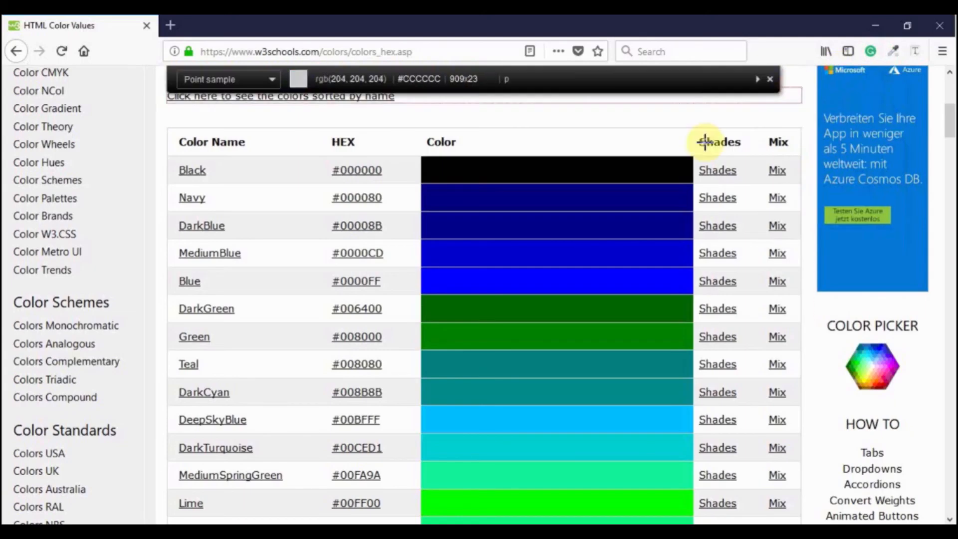
mouse_move(518, 308)
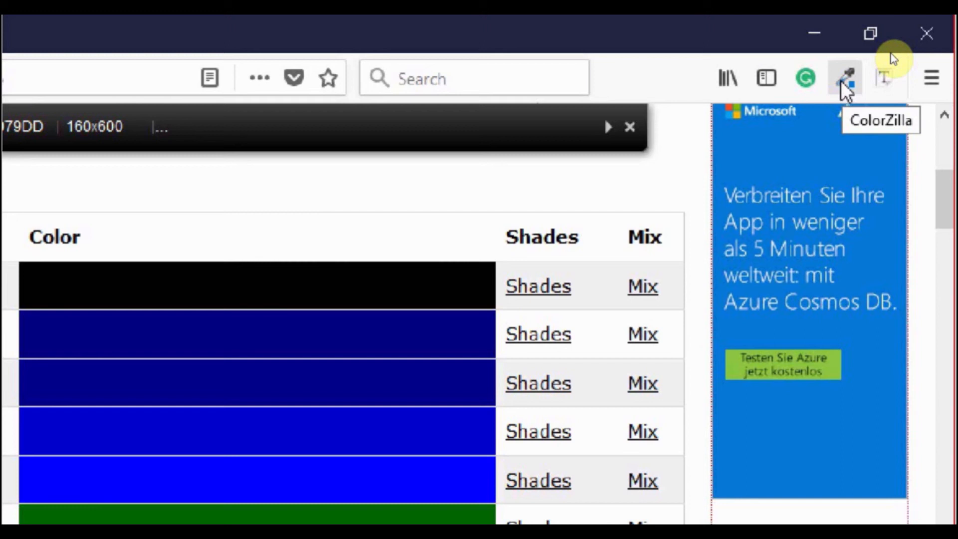
click(845, 78)
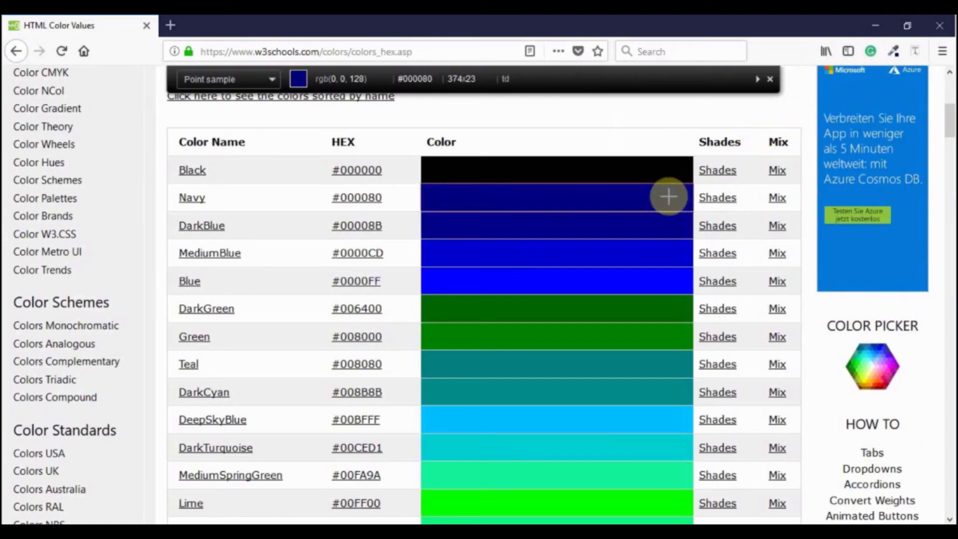
mouse_move(556, 337)
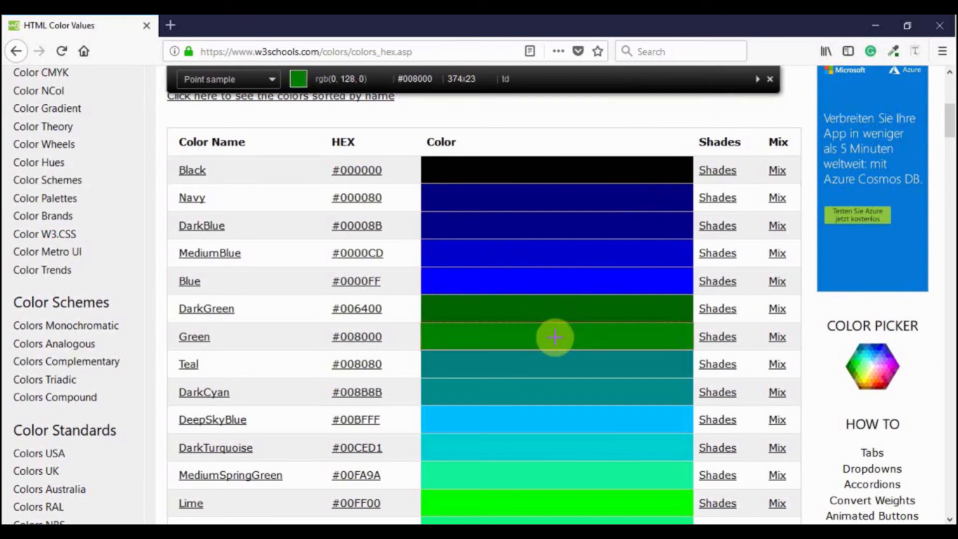
click(555, 336)
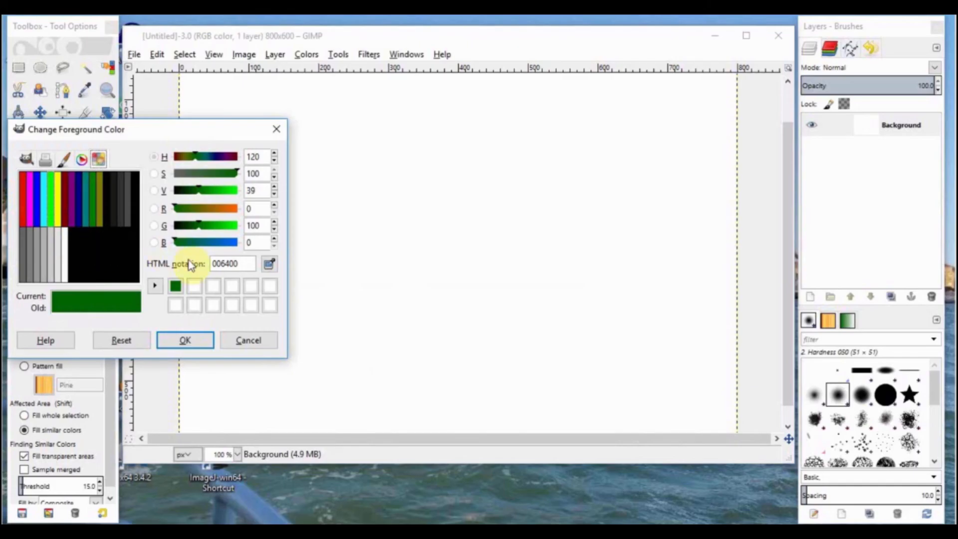
Replace foreground hex 006400 with Green 008000, confirm it, and select Bucket Fill
triple_click(232, 264)
text(#008000)
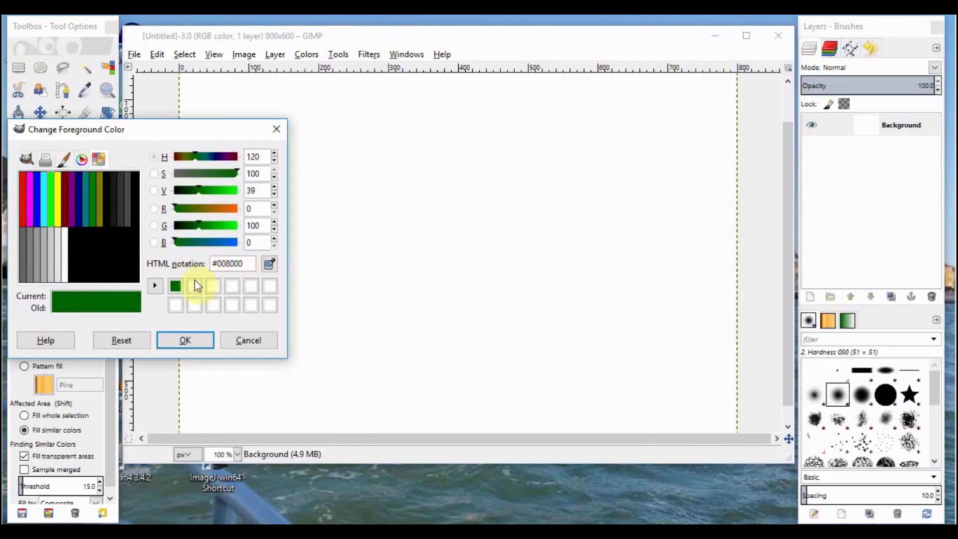
click(185, 340)
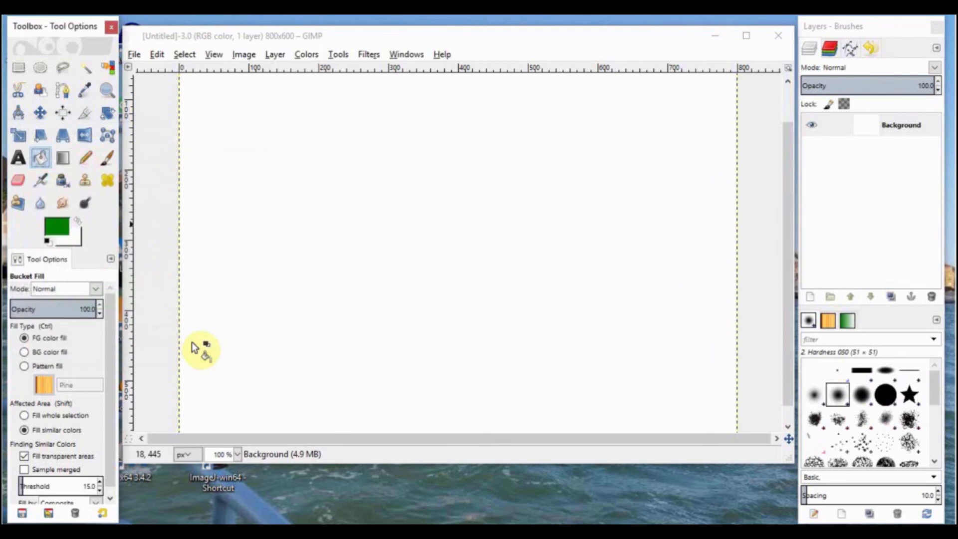
click(55, 231)
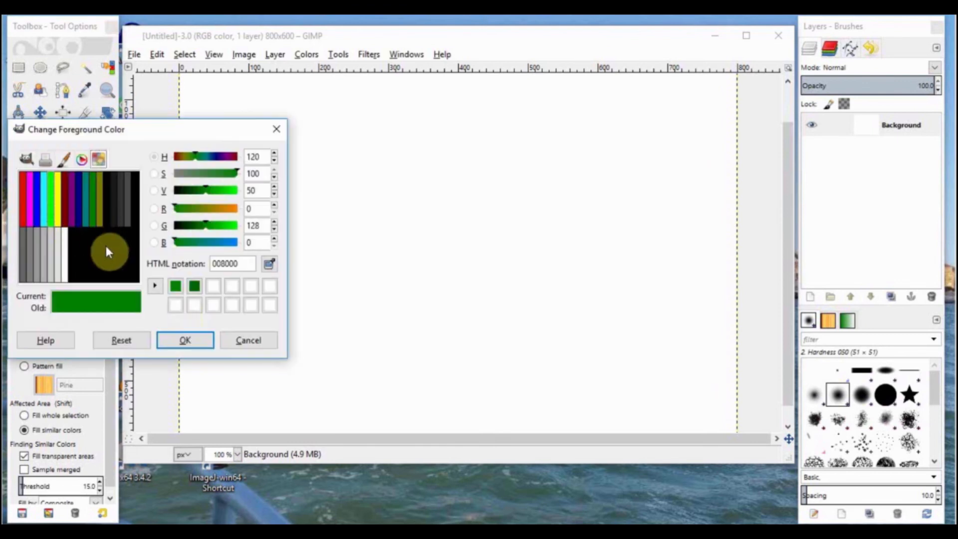
mouse_move(126, 310)
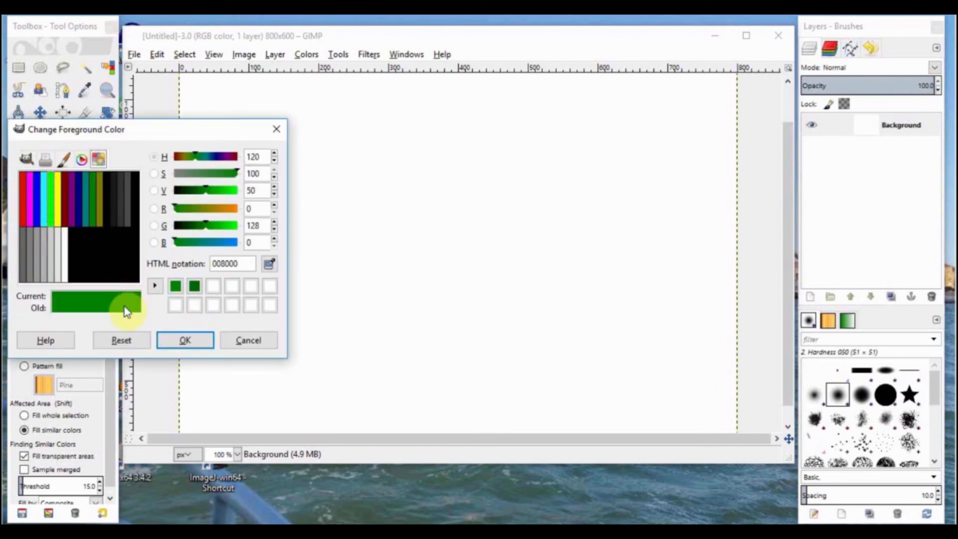
click(185, 340)
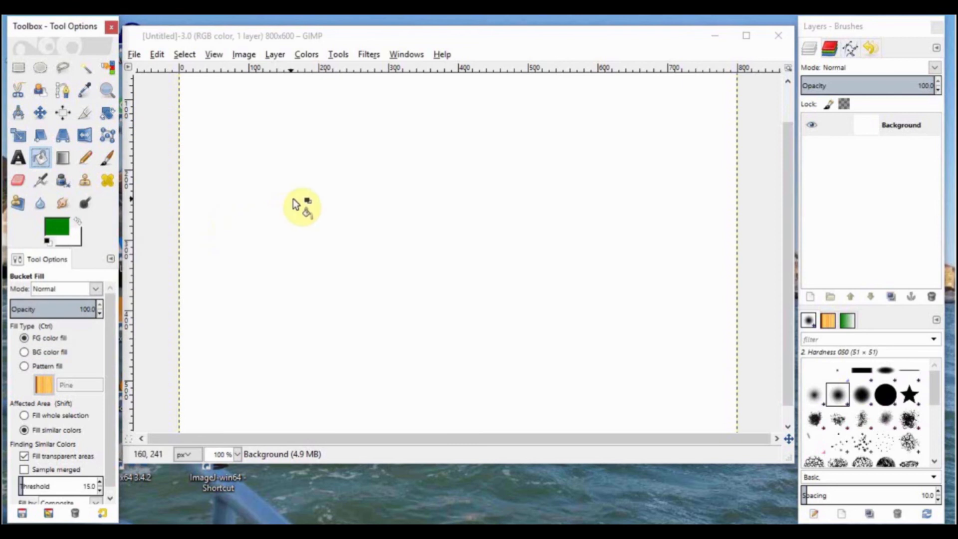
mouse_move(357, 204)
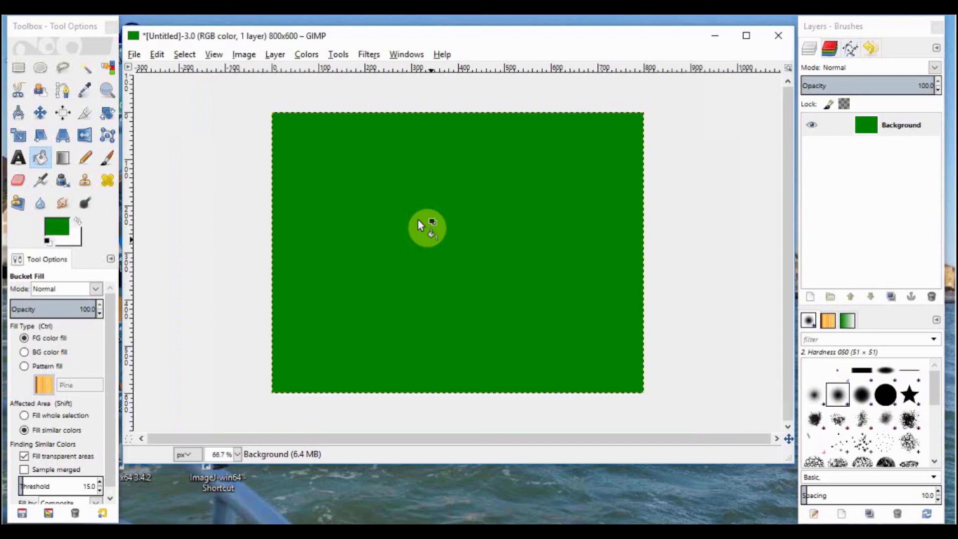
mouse_move(237, 428)
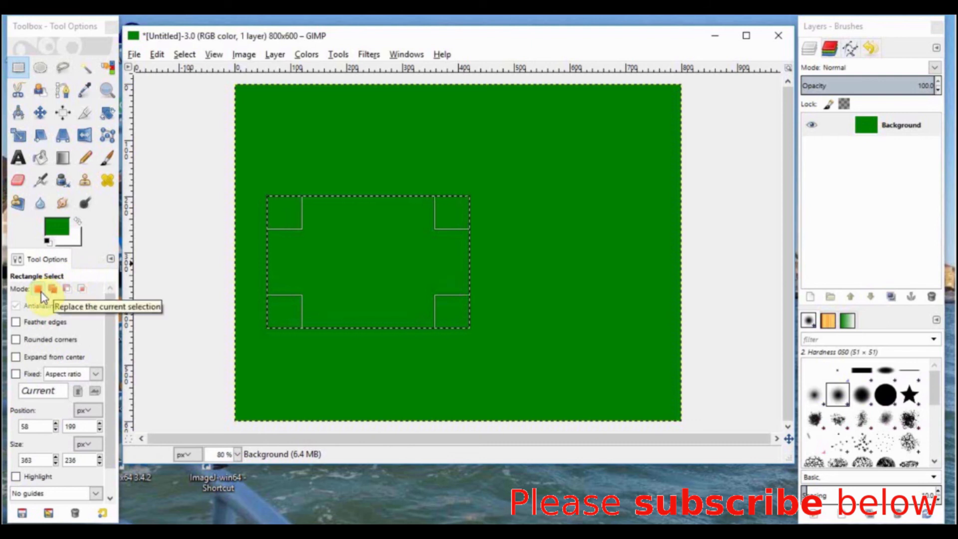
mouse_move(41, 314)
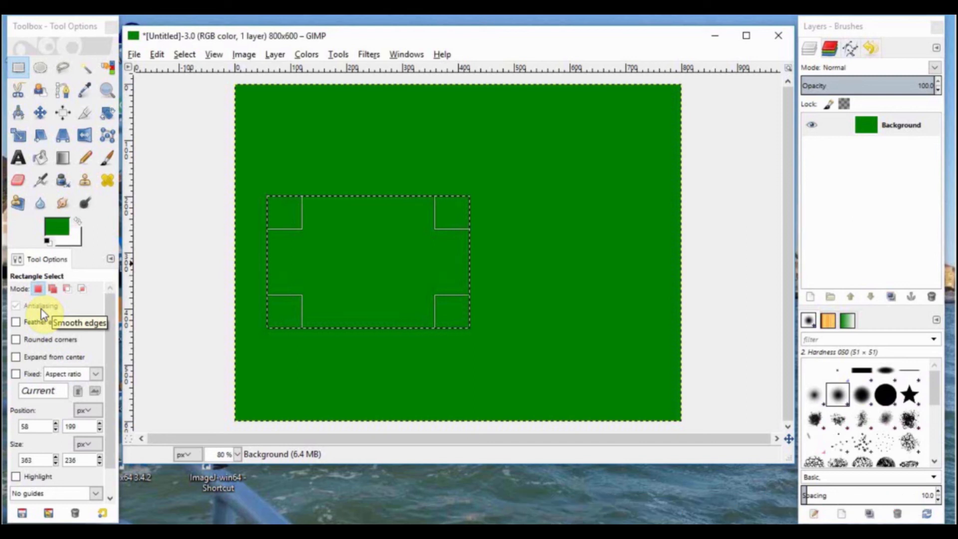
mouse_move(40, 358)
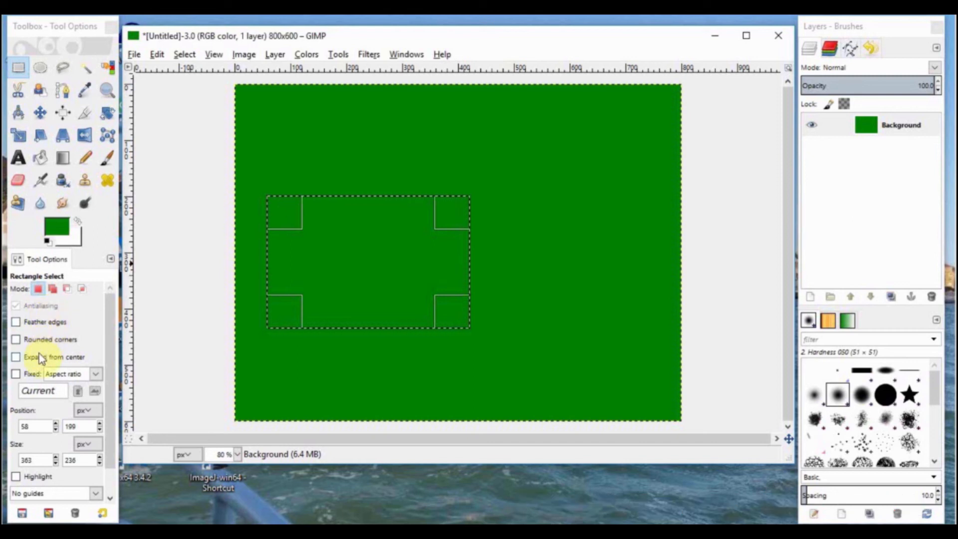
mouse_move(41, 382)
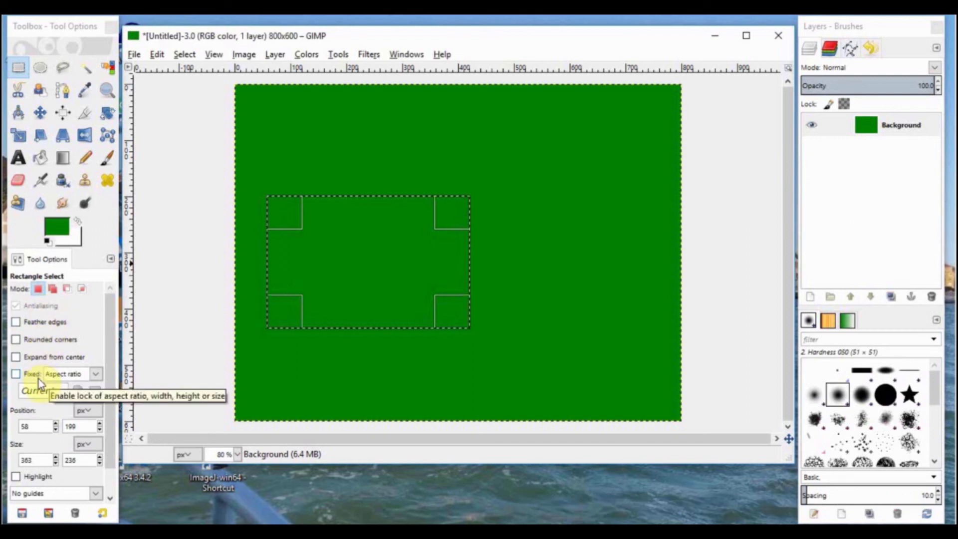
mouse_move(60, 382)
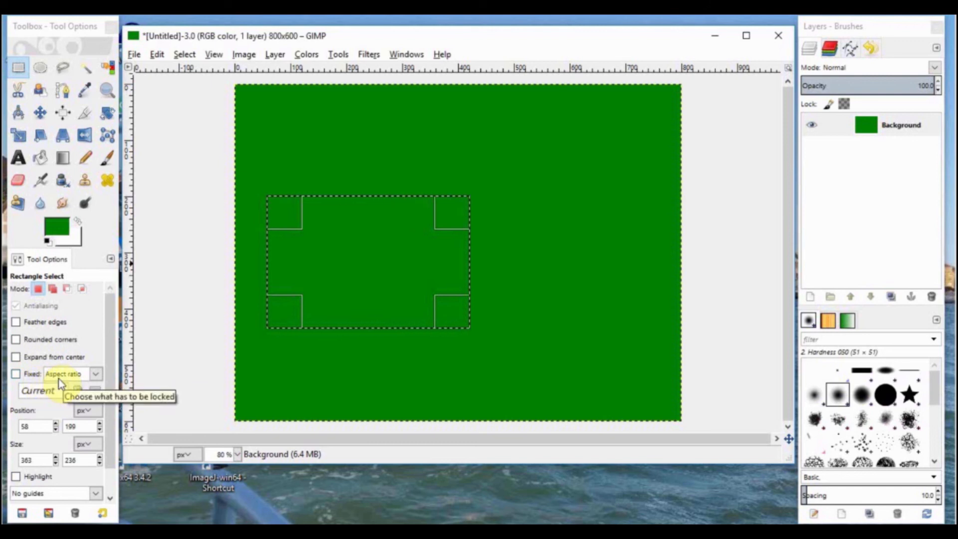
mouse_move(314, 237)
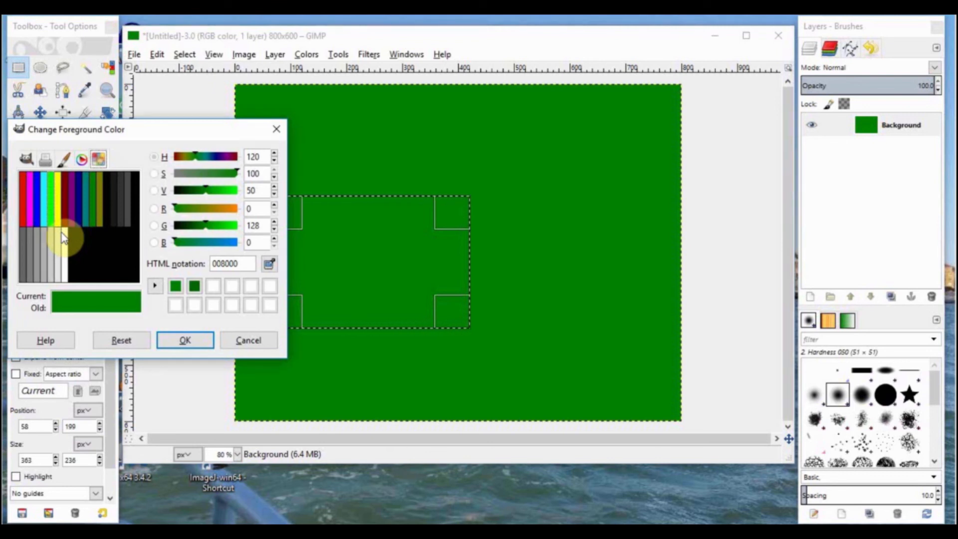
mouse_move(40, 198)
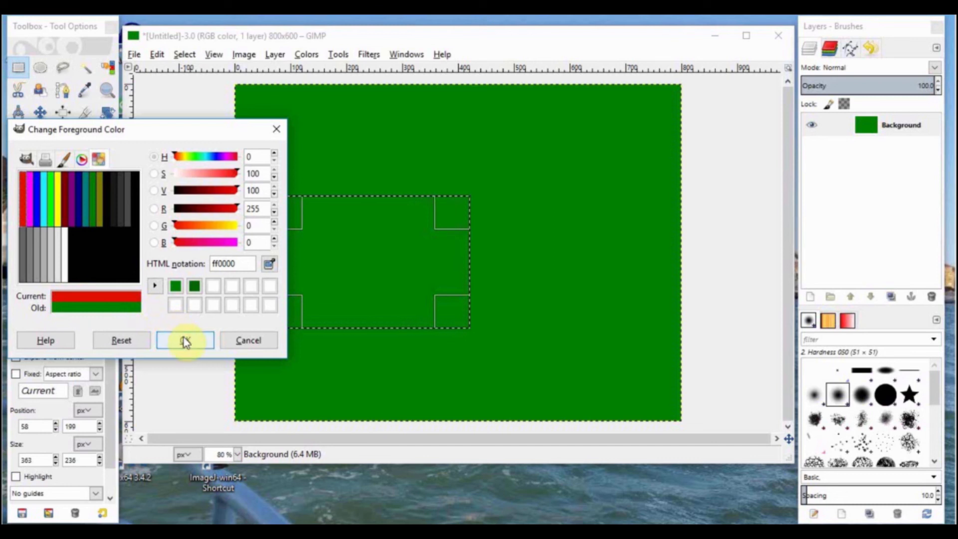
Confirm pure red (ff0000) as the foreground colour
click(185, 340)
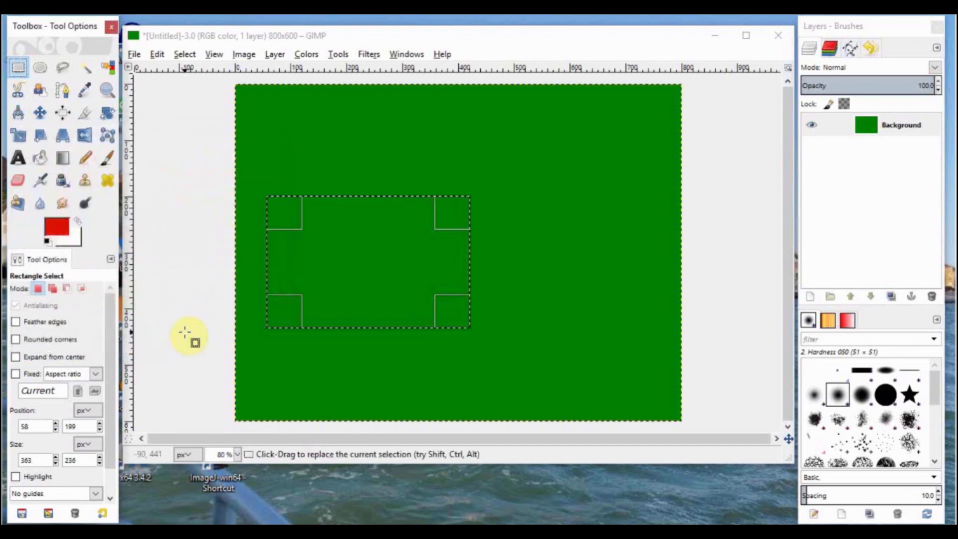
mouse_move(40, 158)
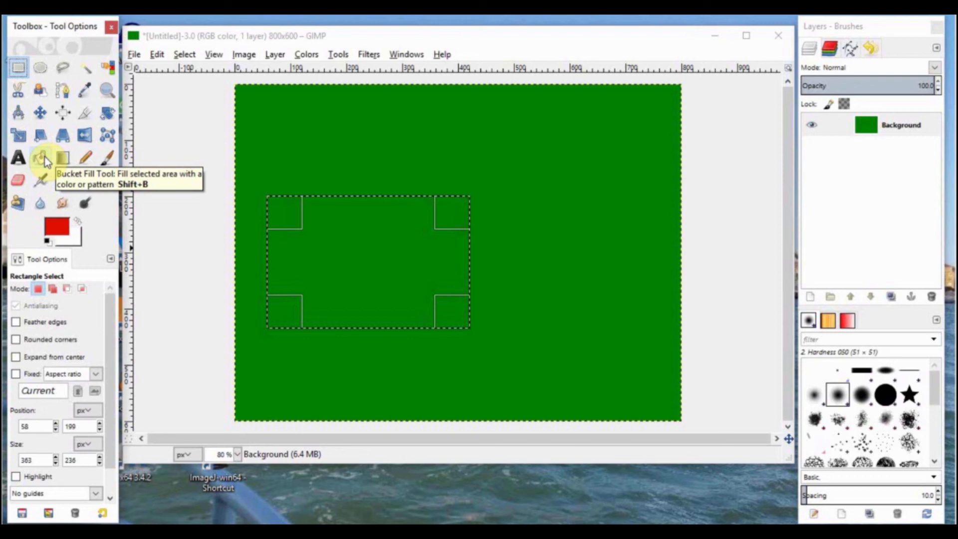
Bucket-fill the rectangle with red, then clear the selection with Select > None
click(40, 158)
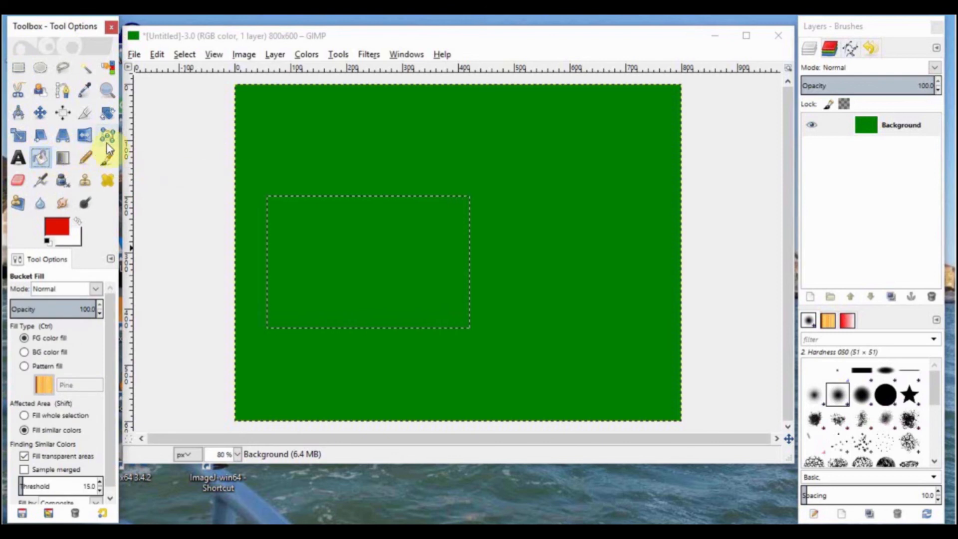
mouse_move(321, 210)
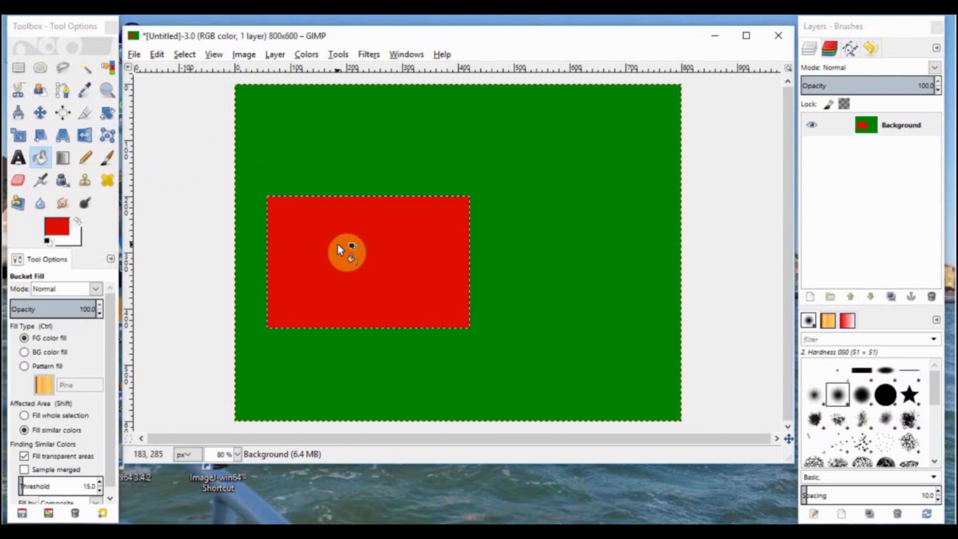
mouse_move(269, 253)
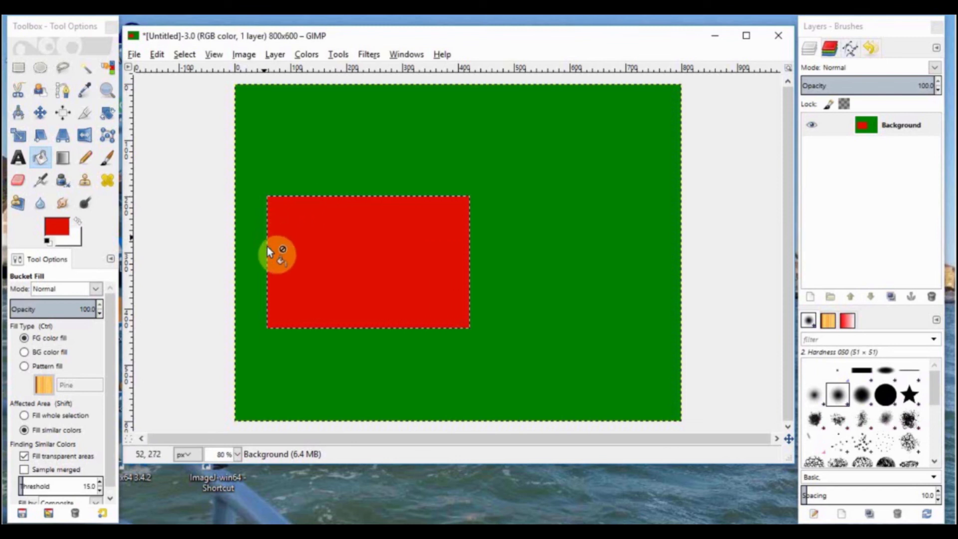
mouse_move(398, 340)
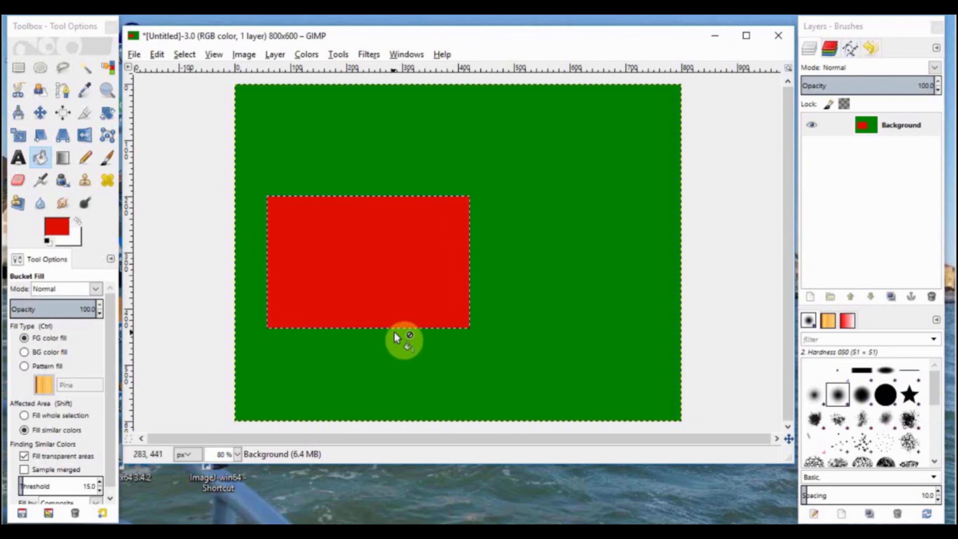
mouse_move(272, 113)
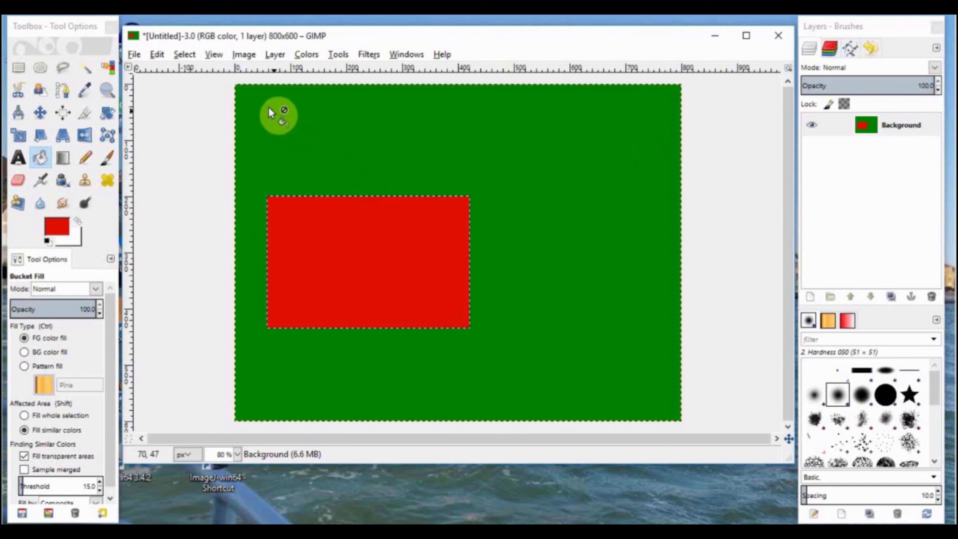
click(184, 54)
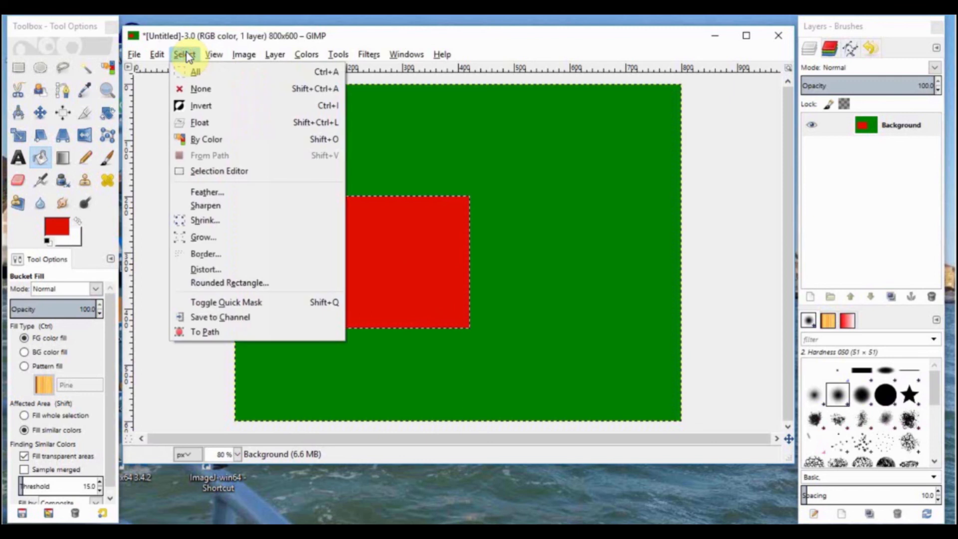
click(201, 89)
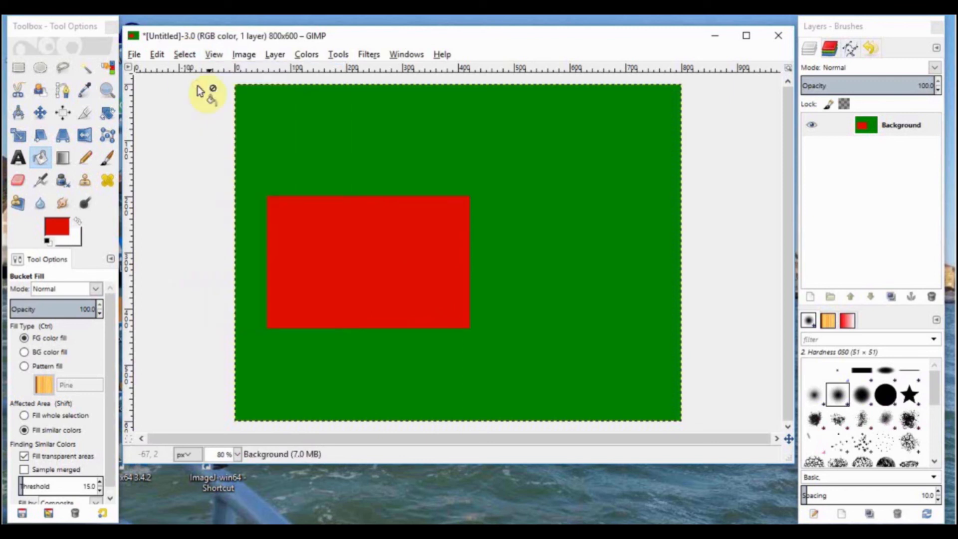
mouse_move(358, 306)
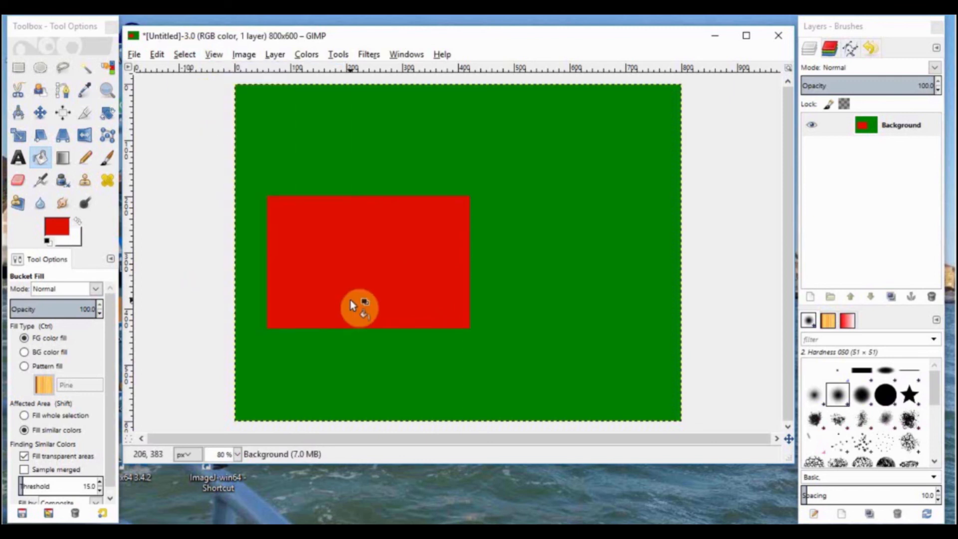
mouse_move(360, 312)
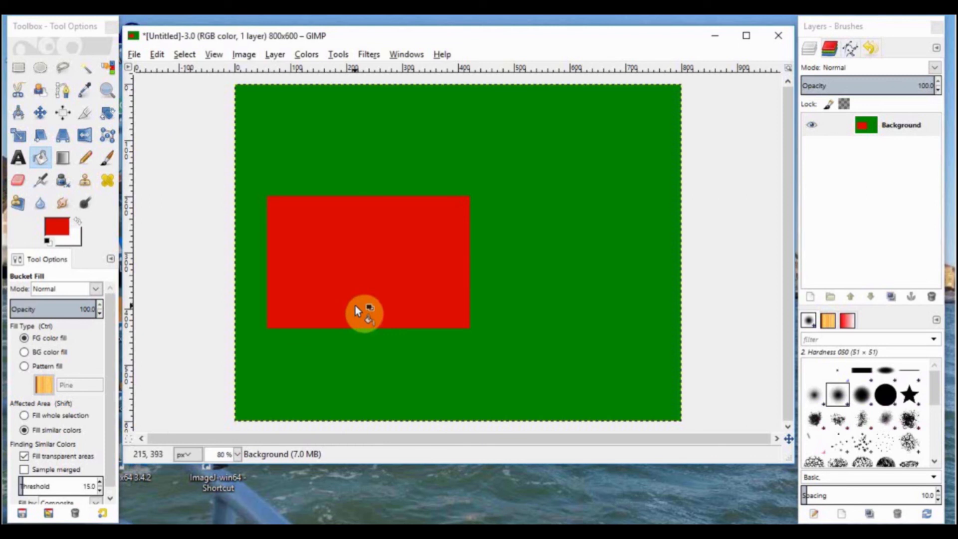
mouse_move(365, 308)
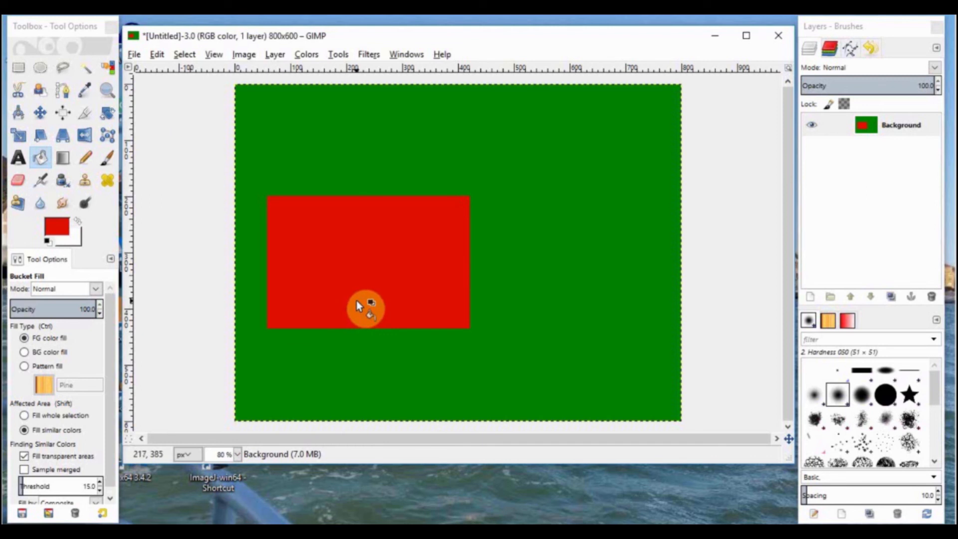
mouse_move(256, 162)
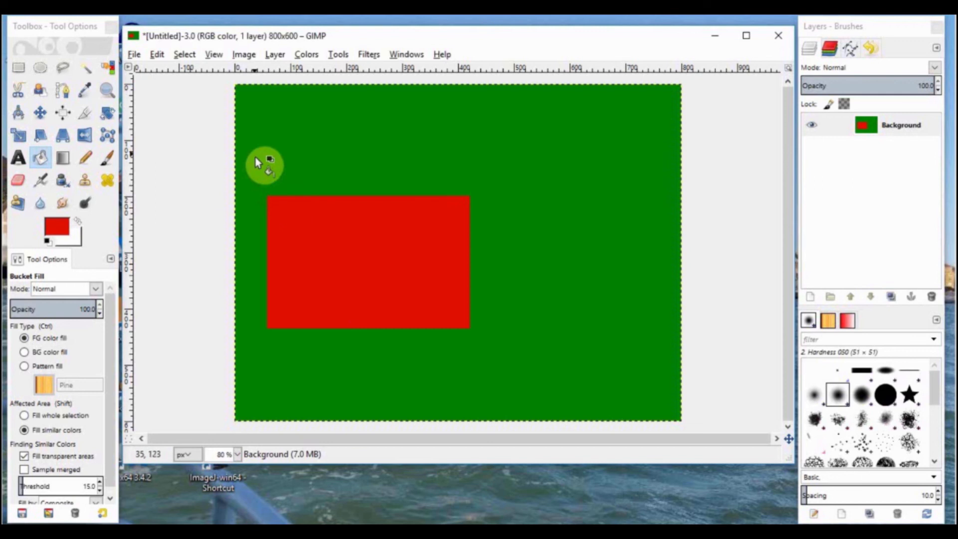
mouse_move(275, 54)
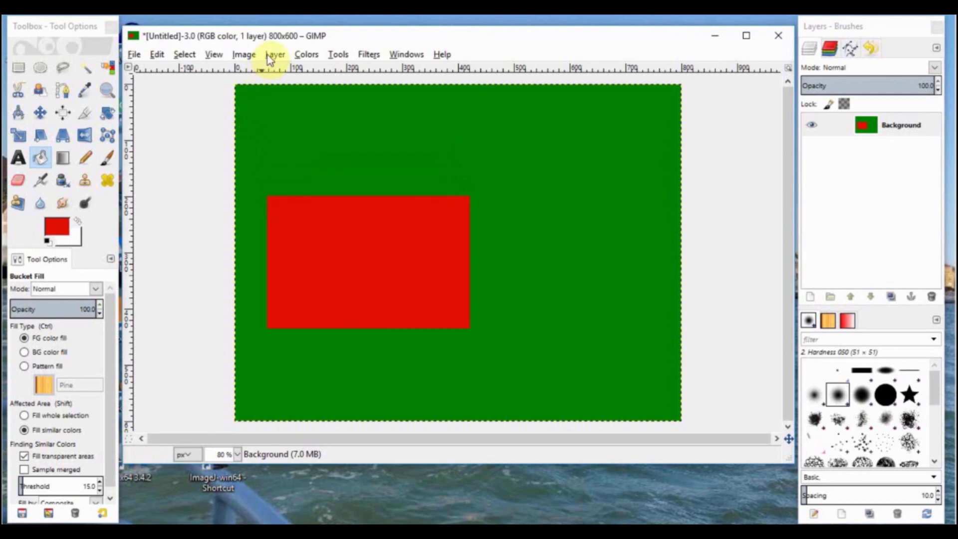
click(274, 54)
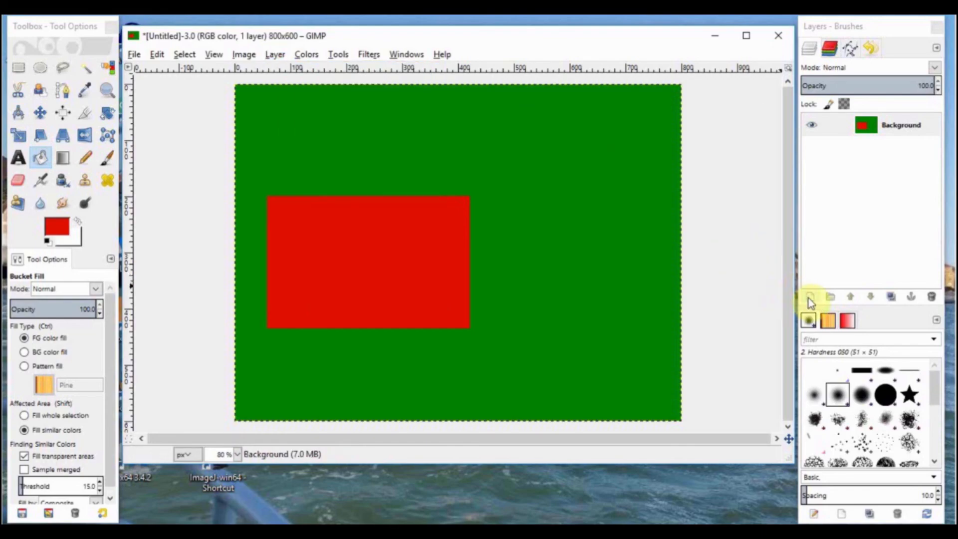
mouse_move(809, 296)
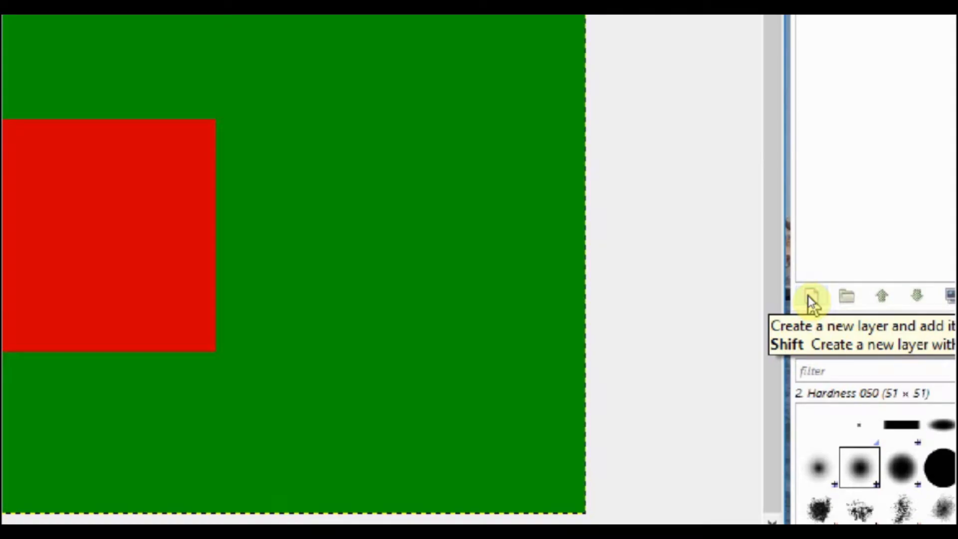
Add a transparent layer named Layer 1 and toggle layer visibility to check it
click(812, 296)
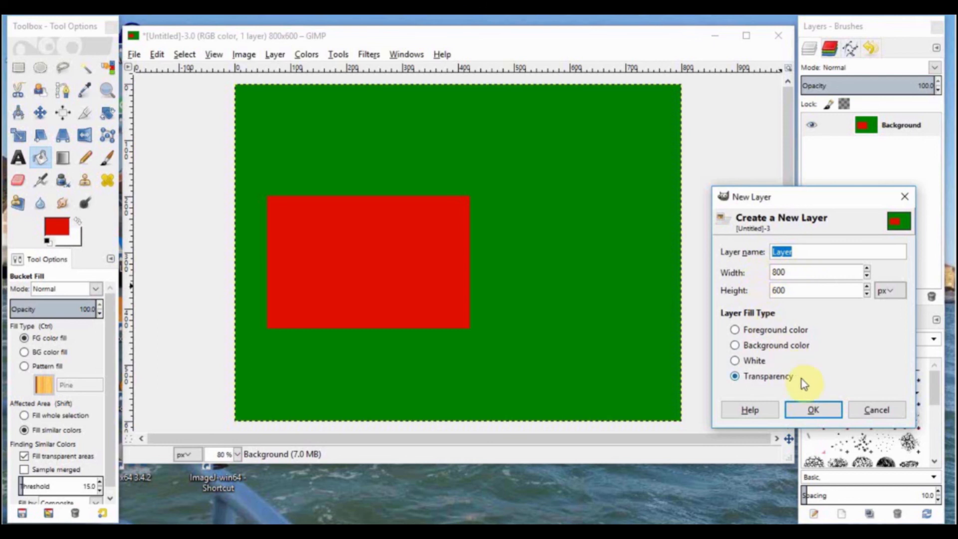
click(813, 409)
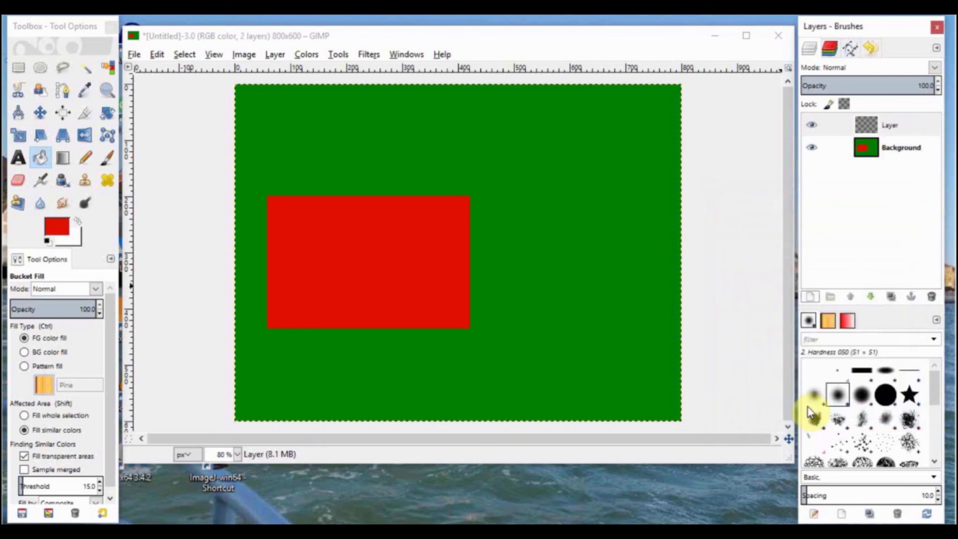
mouse_move(768, 288)
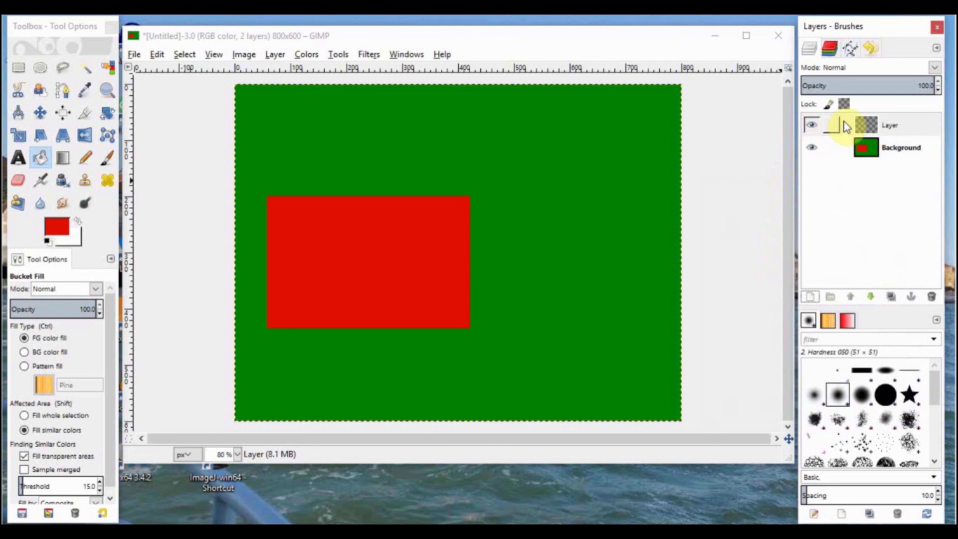
mouse_move(895, 128)
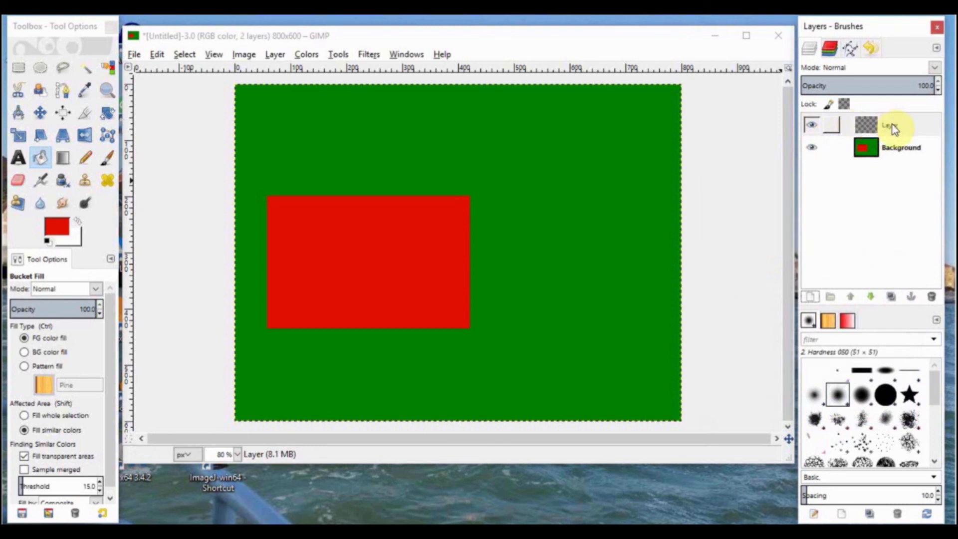
click(886, 124)
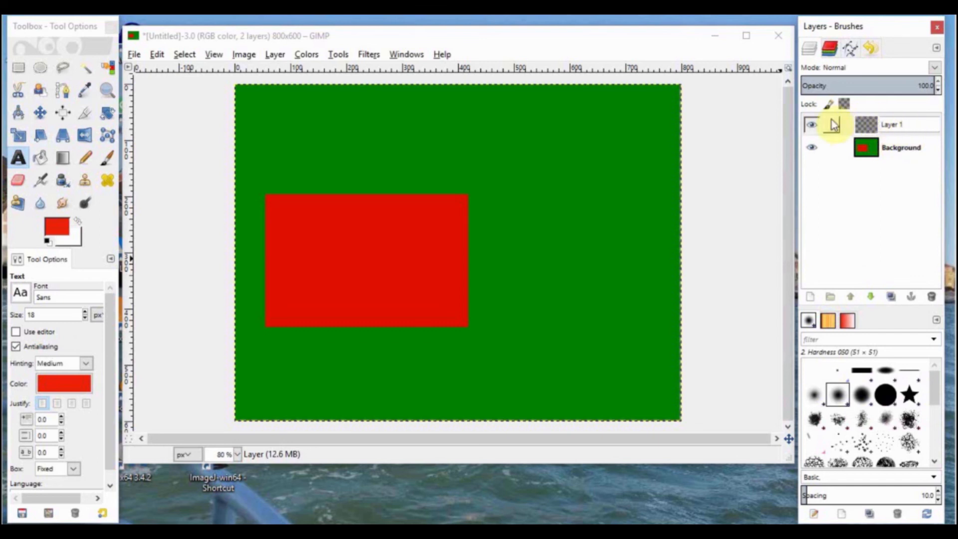
click(893, 125)
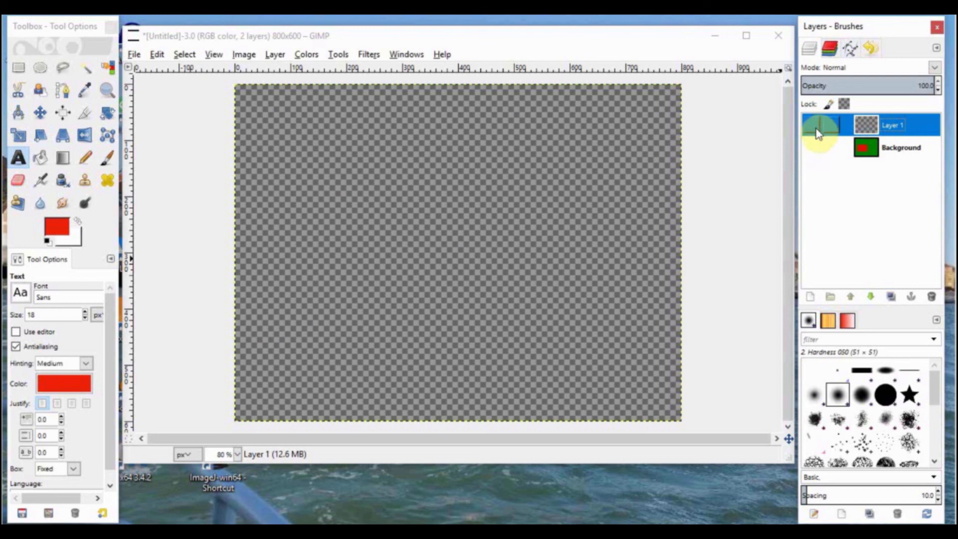
click(812, 124)
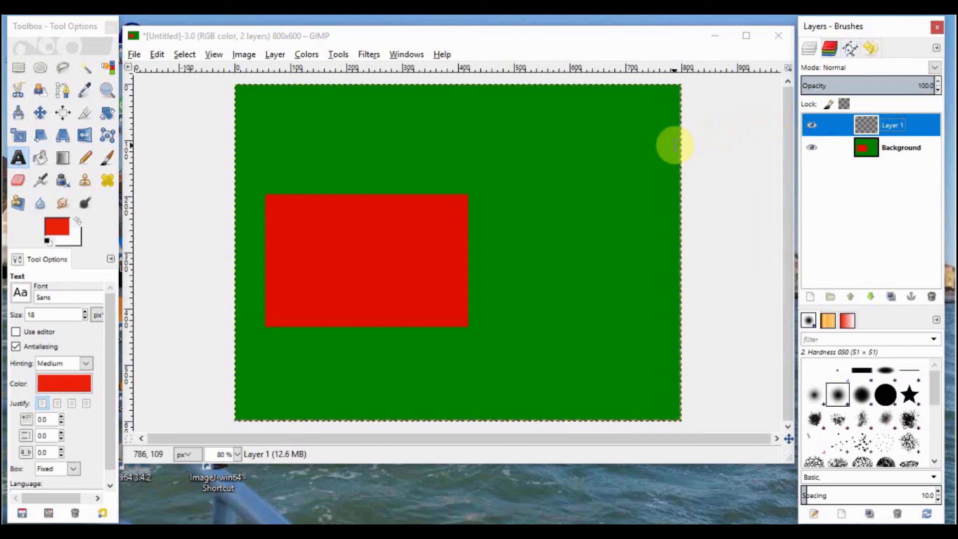
mouse_move(436, 139)
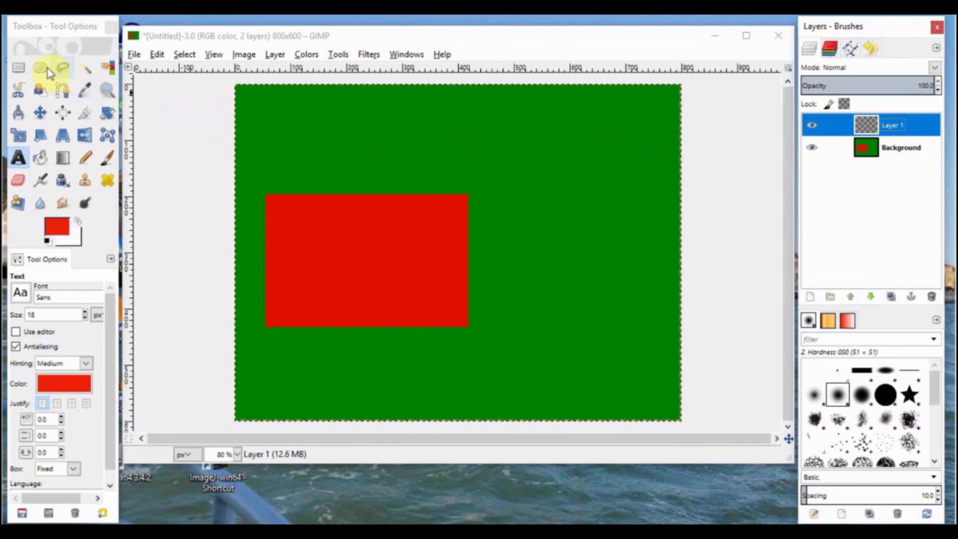
Draw a circular selection right of the rectangle and open the foreground colour chooser
click(40, 67)
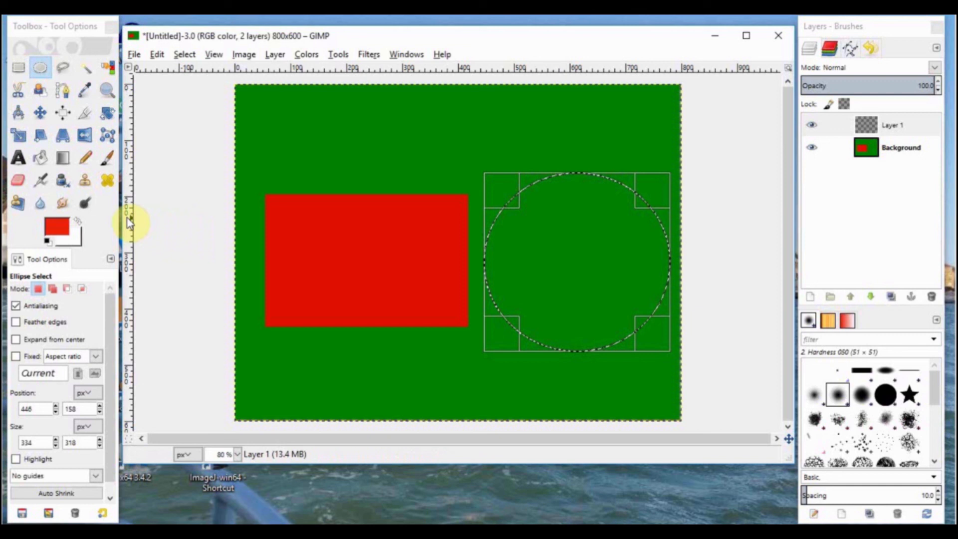
click(50, 225)
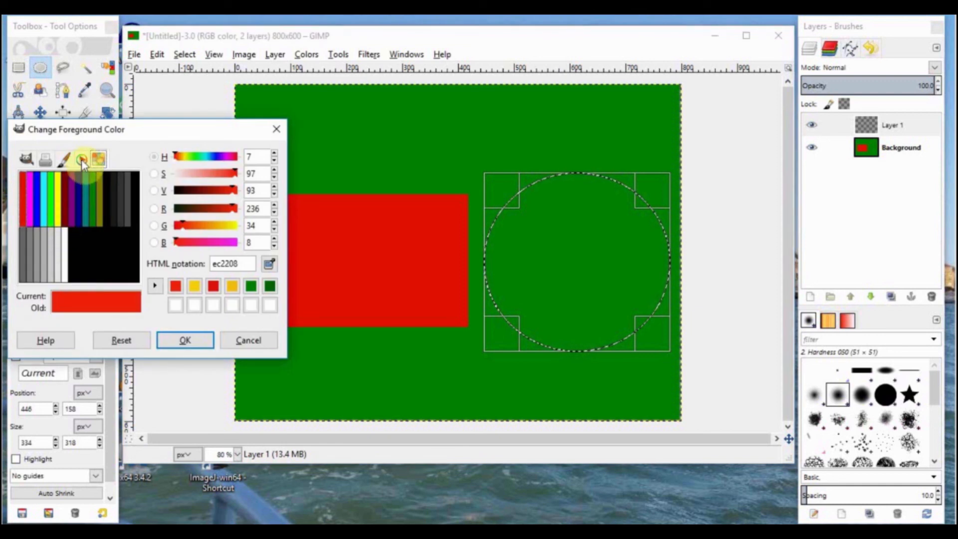
Set the foreground colour to a yellow shade (f7bf0f) from the colour wheel
click(81, 159)
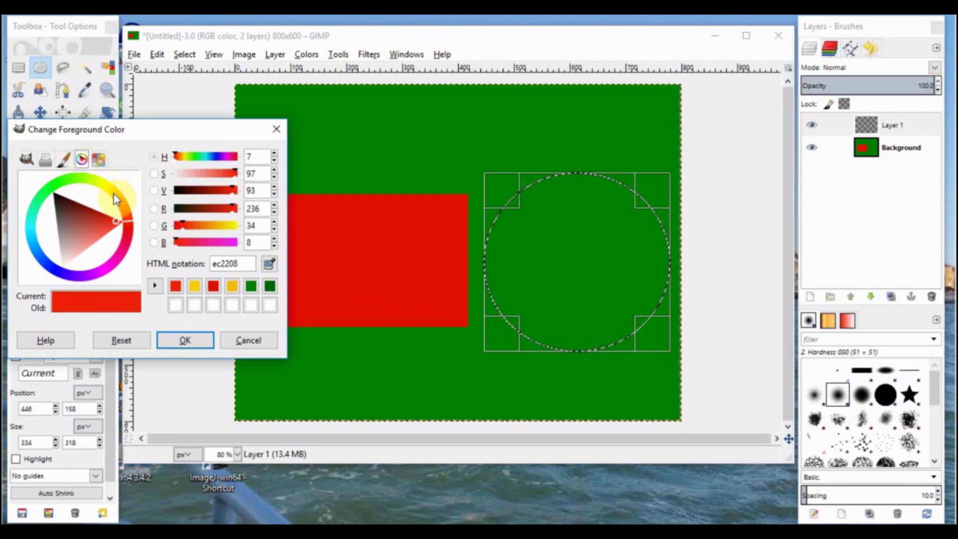
click(103, 205)
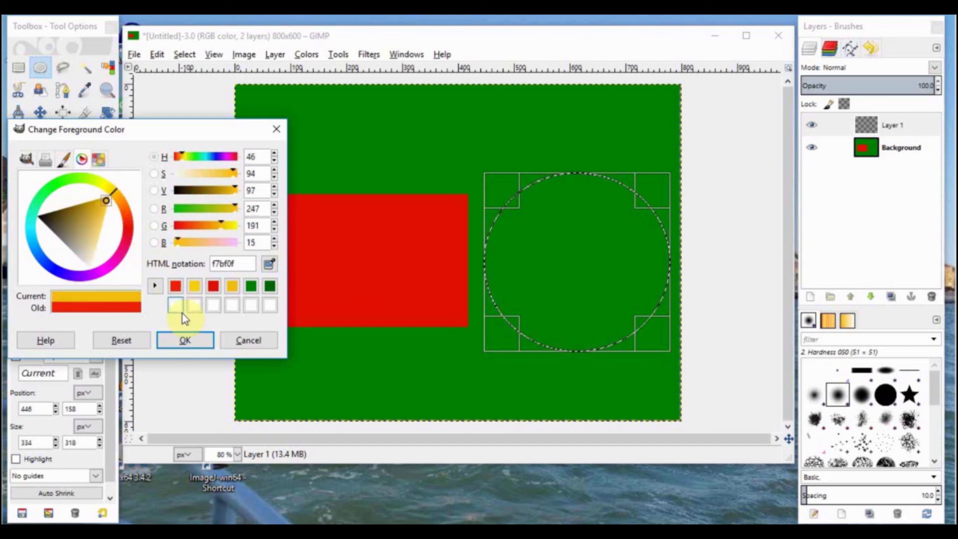
click(185, 340)
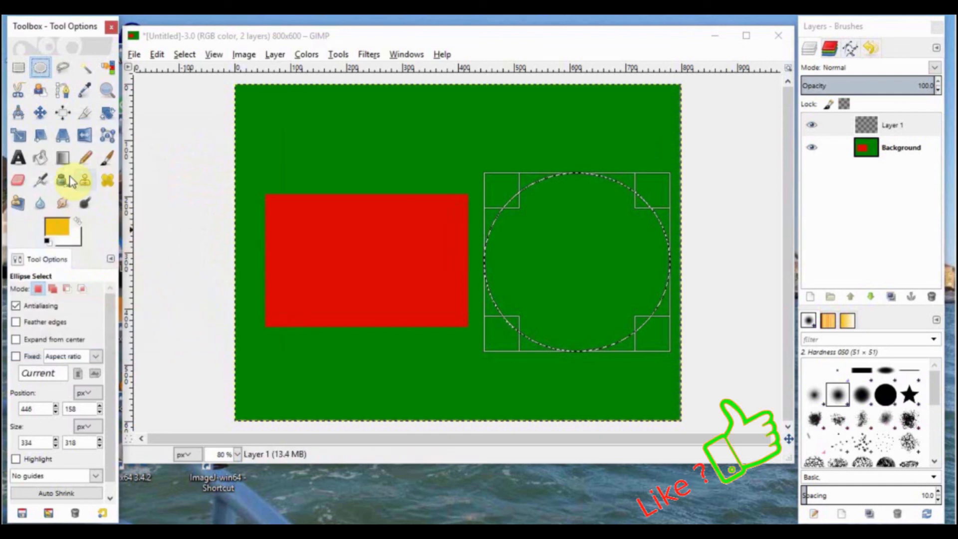
Bucket-fill the circular selection with yellow, then clear the selection
click(40, 158)
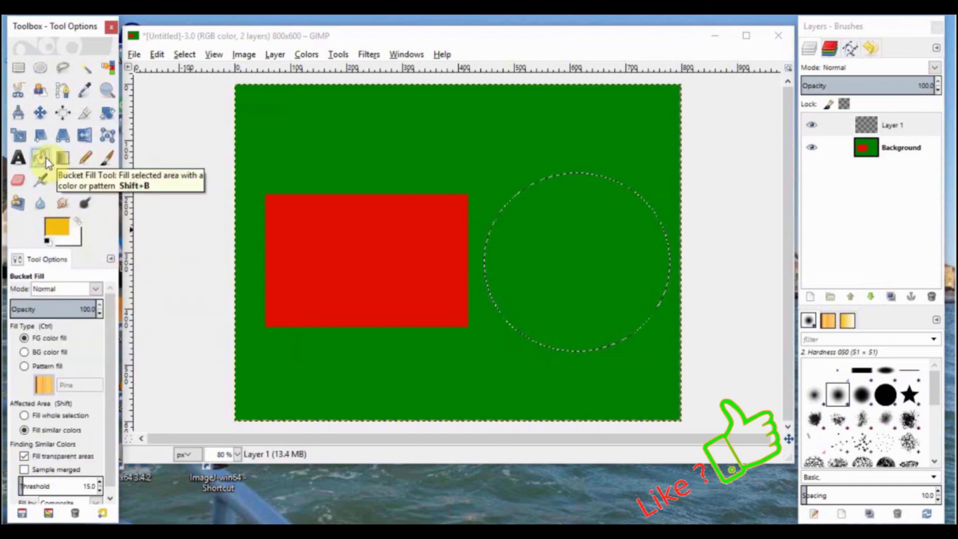
click(580, 262)
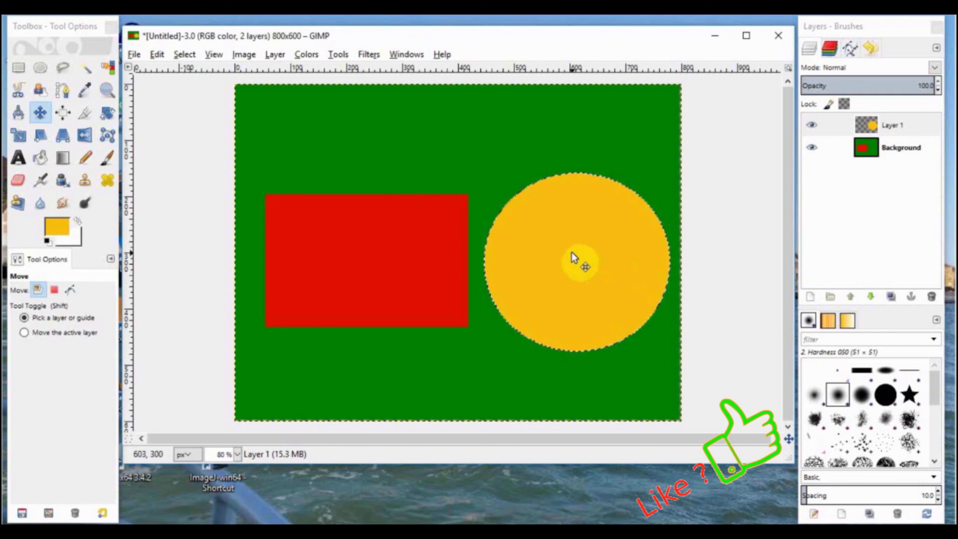
mouse_move(326, 120)
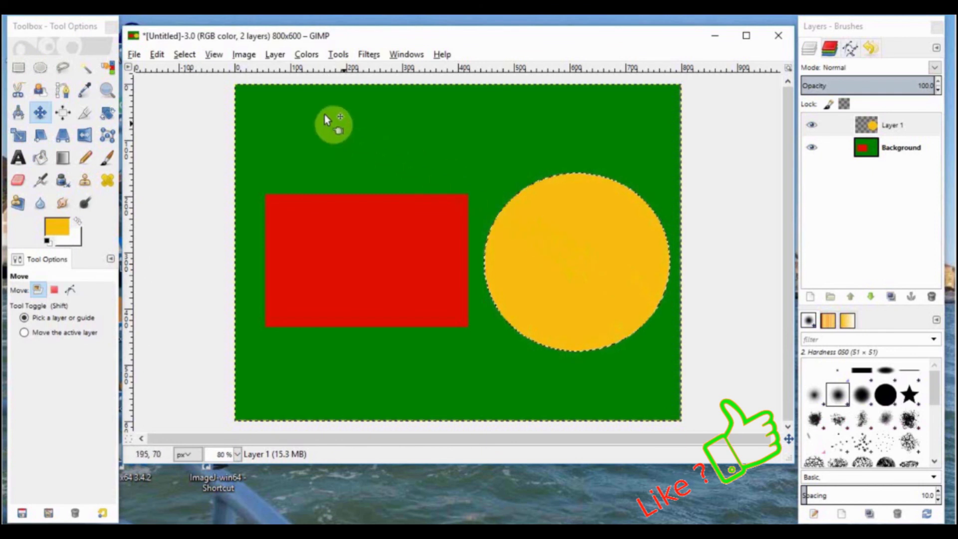
click(184, 55)
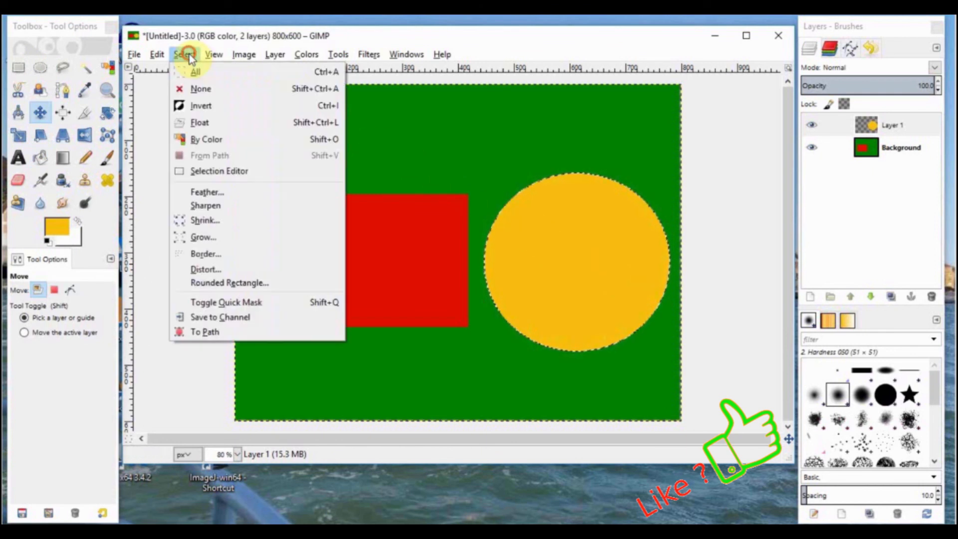
mouse_move(201, 89)
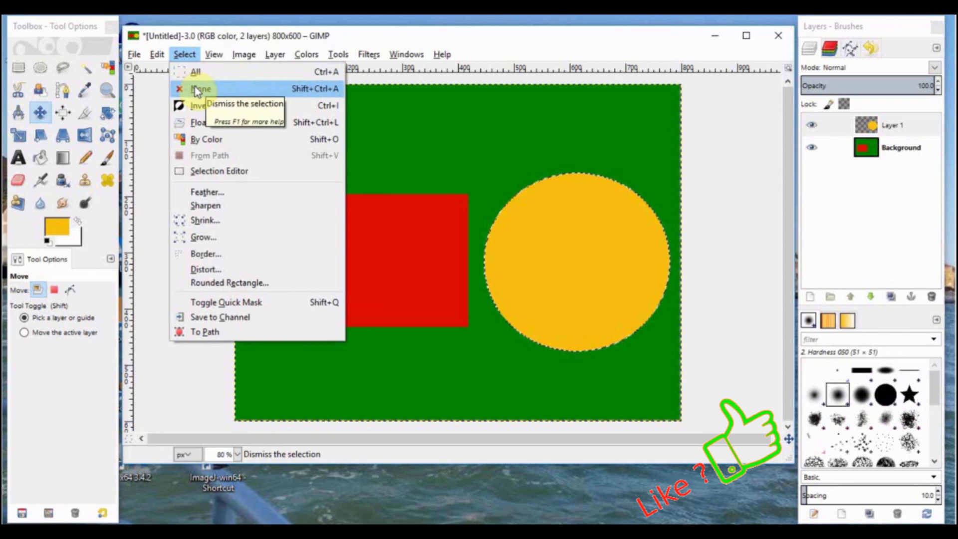
click(201, 88)
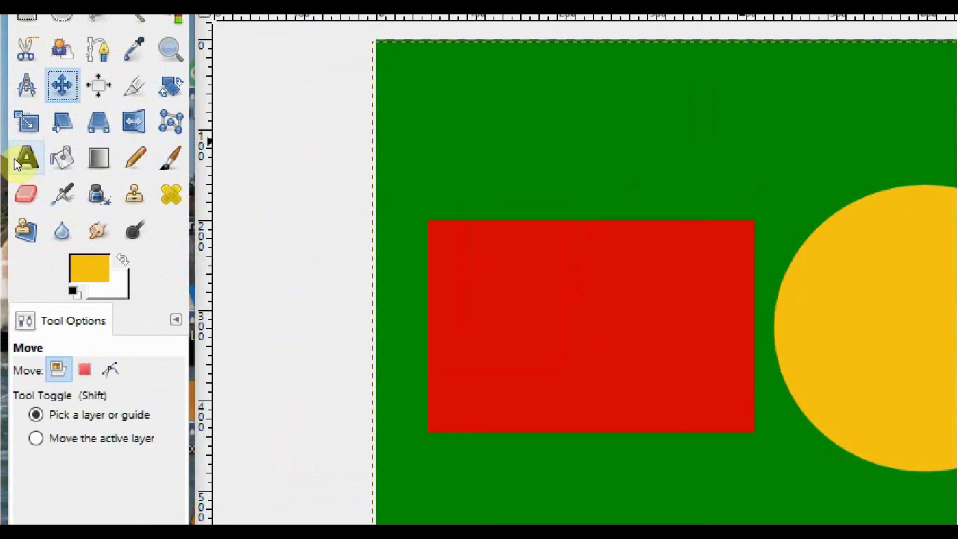
Drag a text box above the red rectangle and open its text colour chooser
click(26, 159)
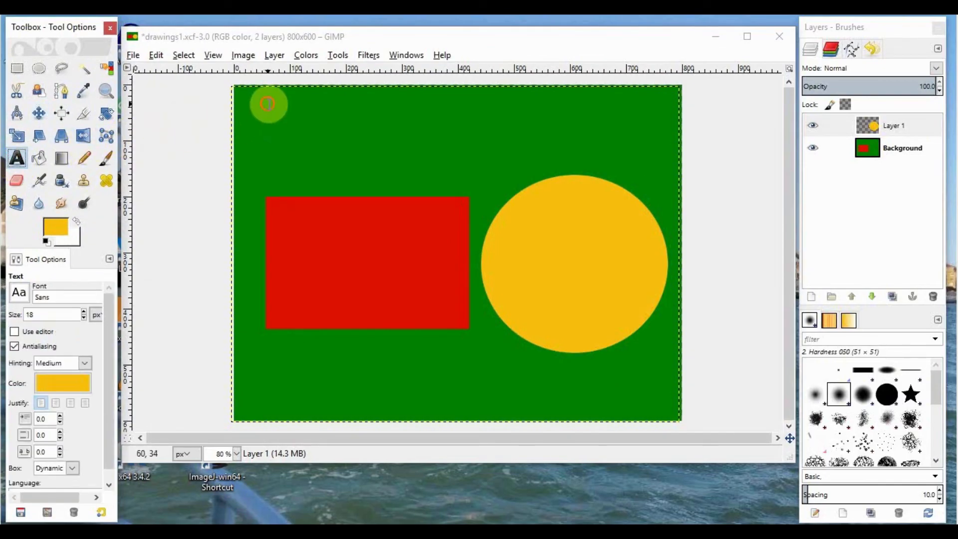
drag(267, 104, 330, 147)
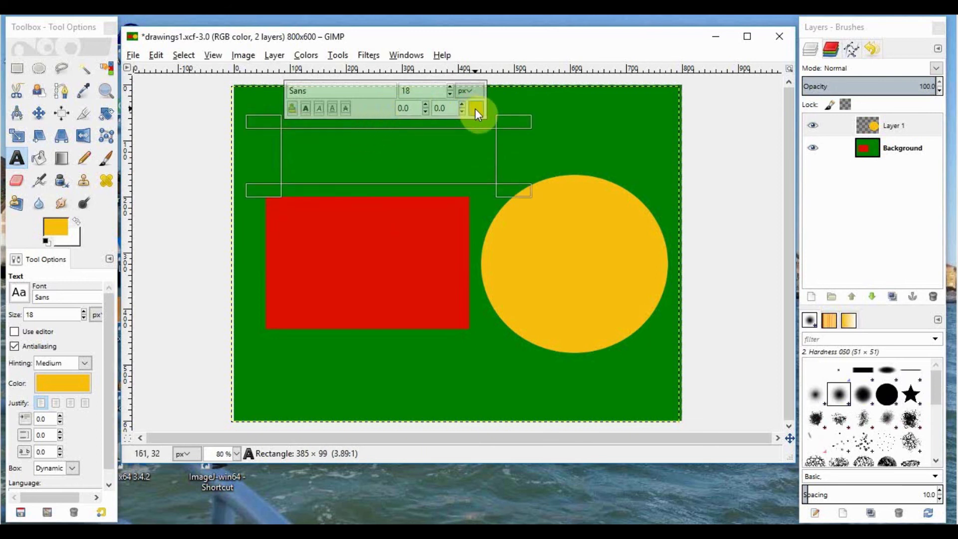
click(478, 114)
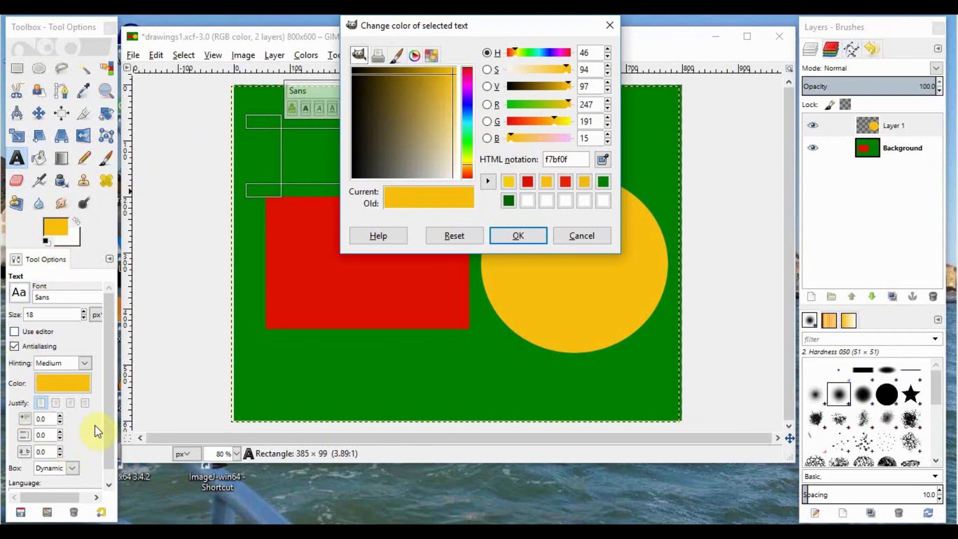
mouse_move(513, 183)
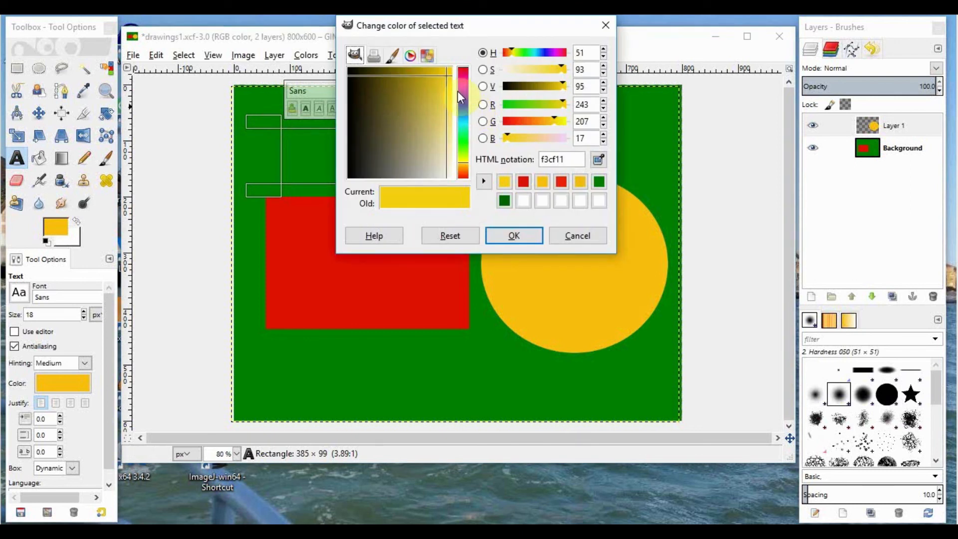
Set the text colour to bright yellow (e5f311) at size 80
click(411, 55)
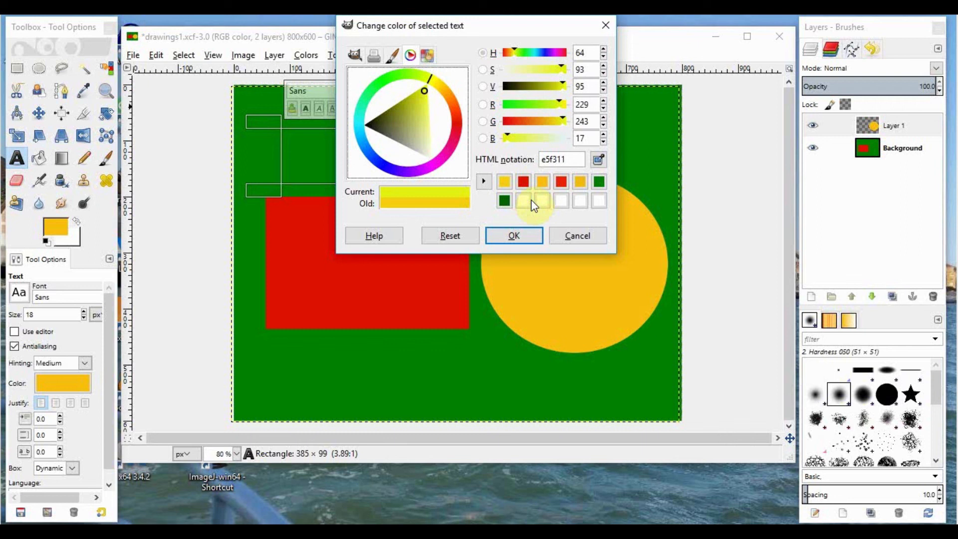
click(512, 235)
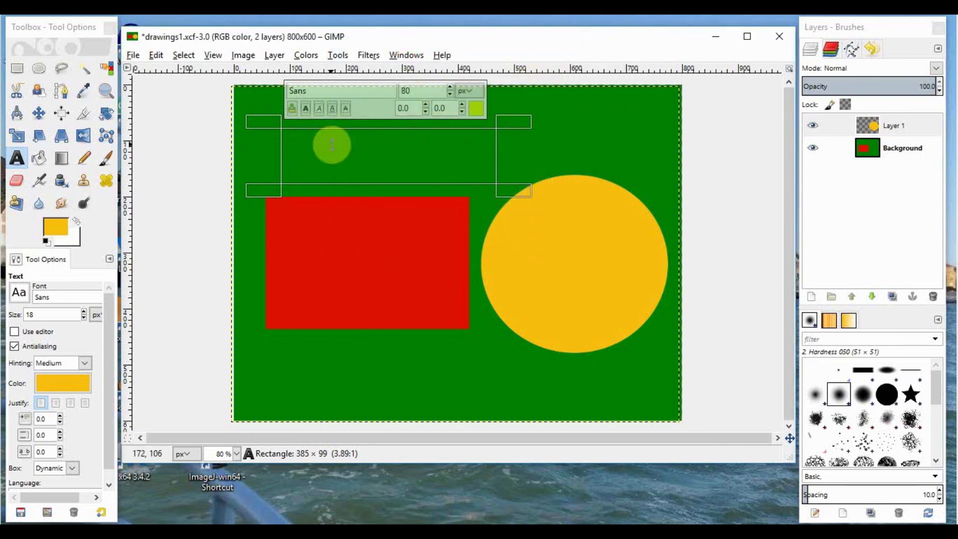
mouse_move(313, 147)
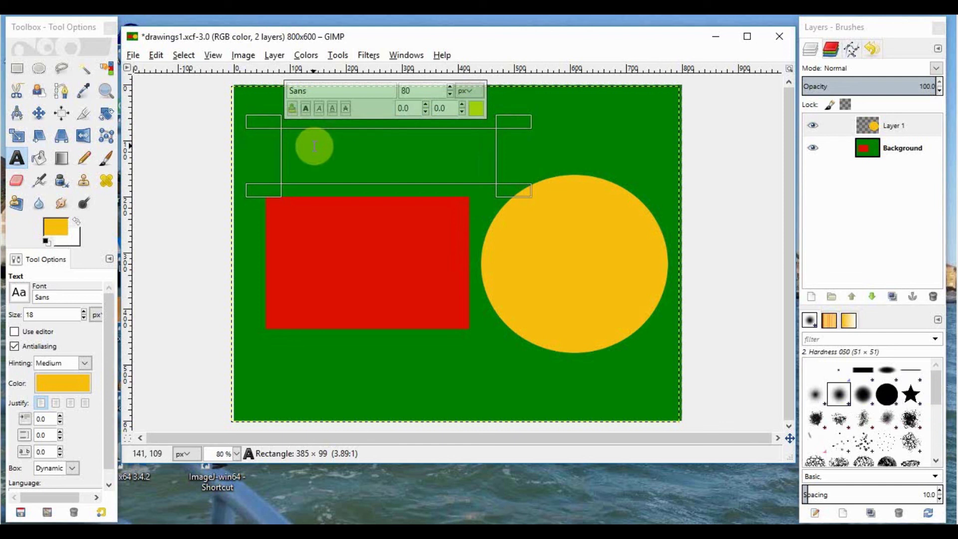
Type 'This is text', fixing a typo, then select the Background layer
text(T)
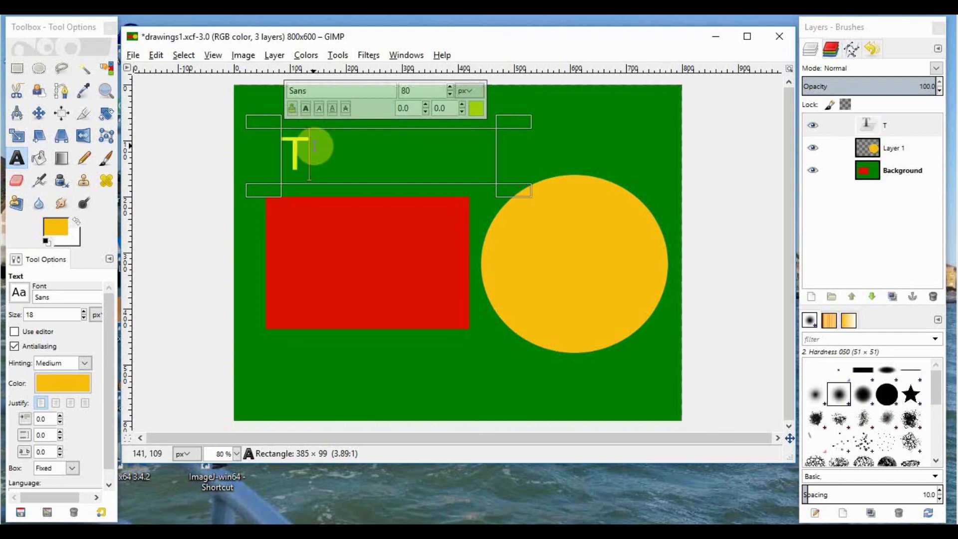
text(his is t)
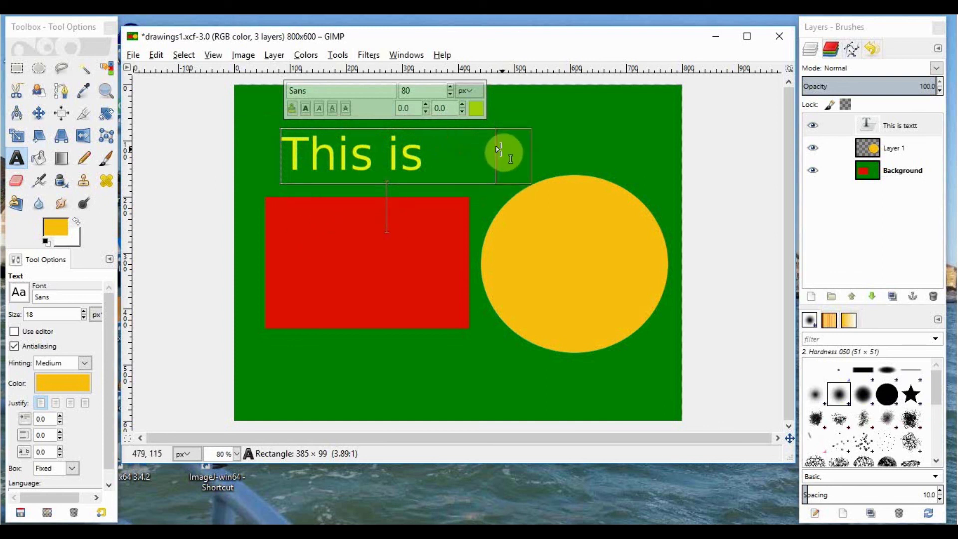
mouse_move(515, 149)
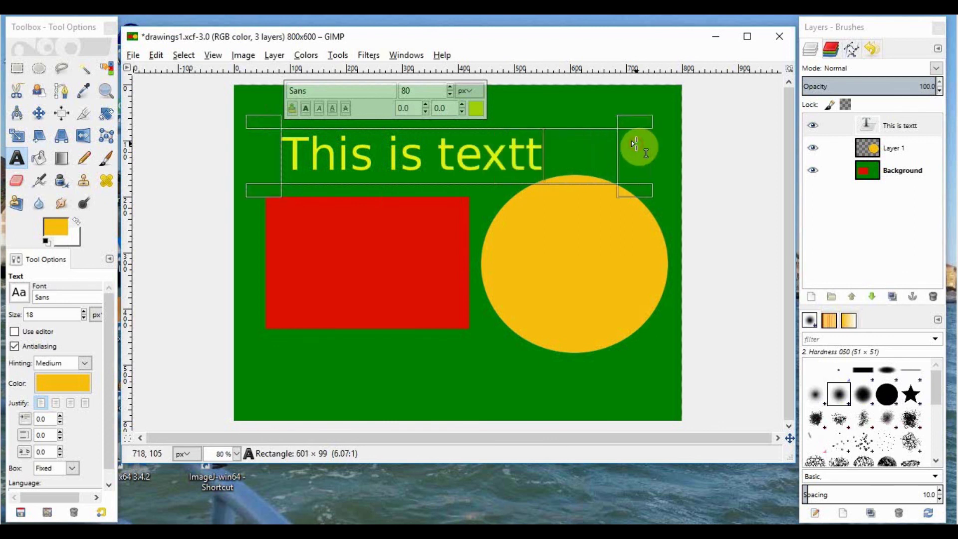
key(Backspace)
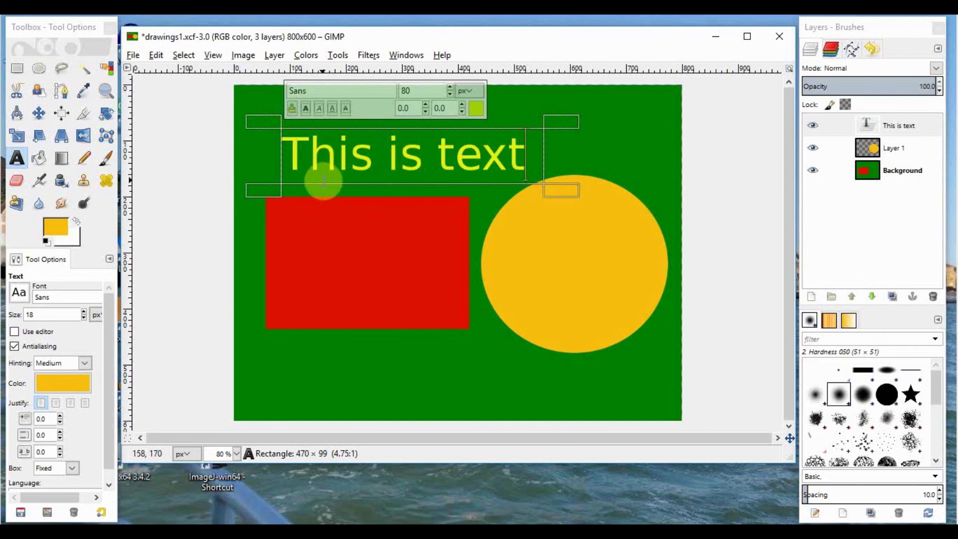
mouse_move(408, 132)
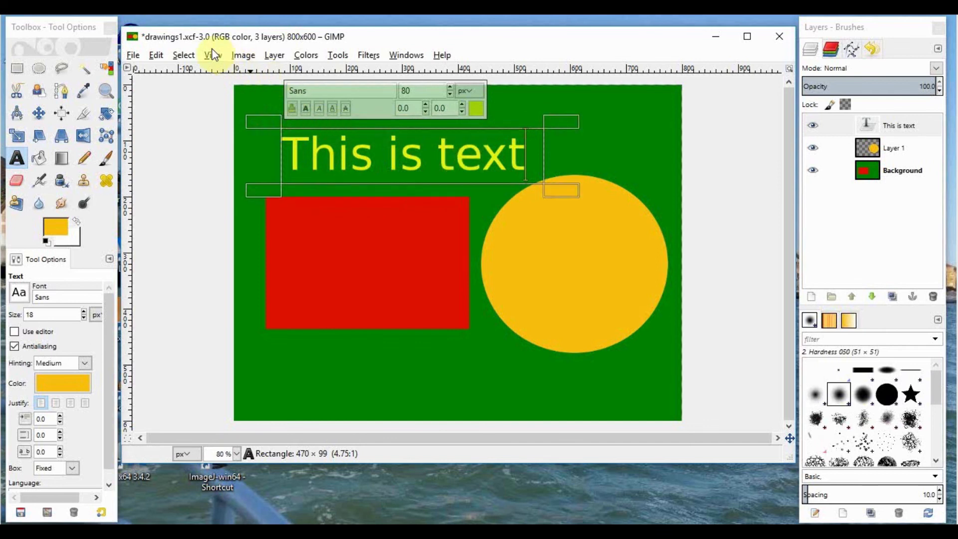
click(183, 54)
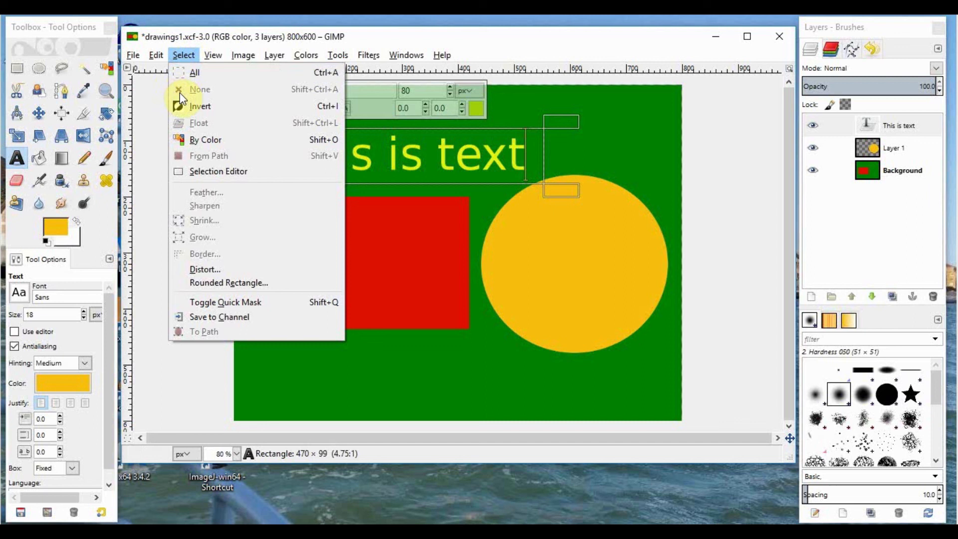
mouse_move(548, 154)
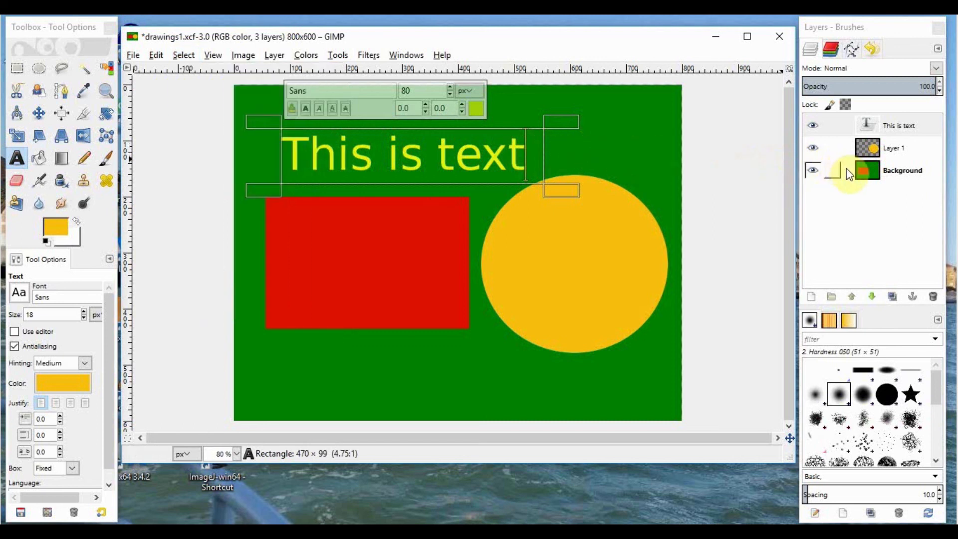
click(902, 169)
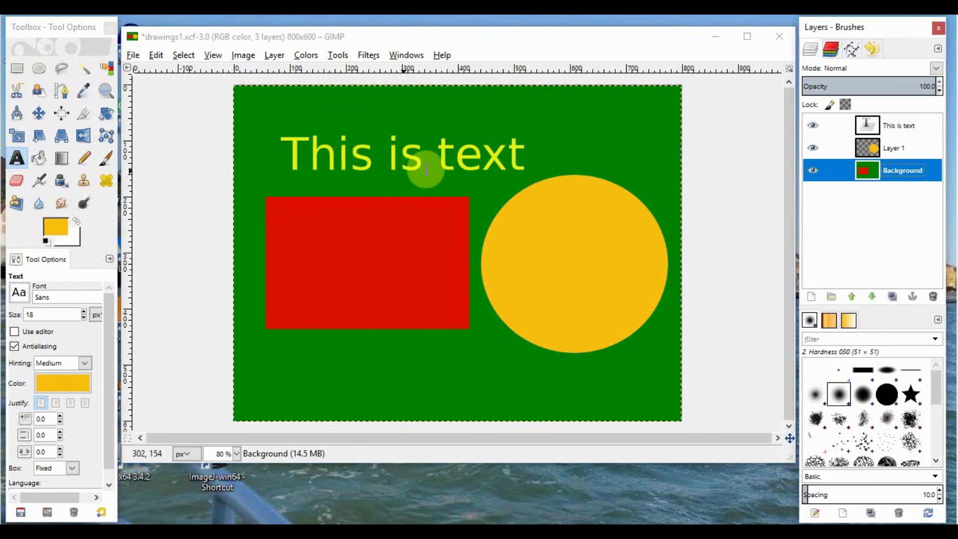
mouse_move(544, 220)
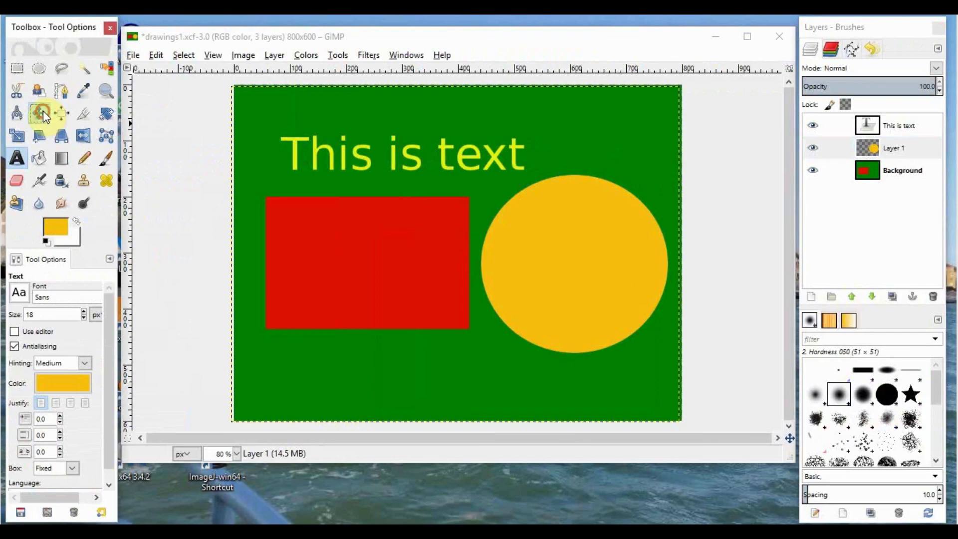
With the Move tool, drag the text line slightly up and left
click(39, 113)
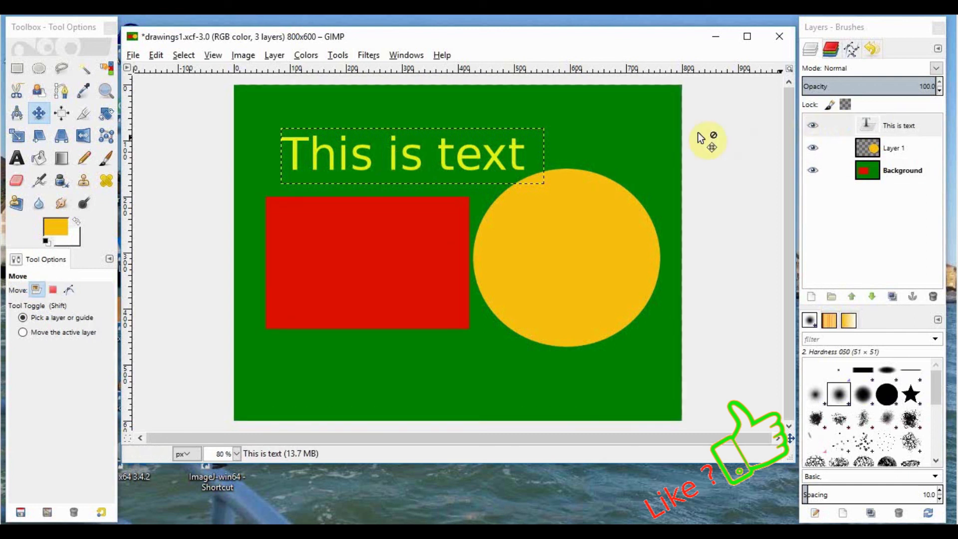
mouse_move(517, 158)
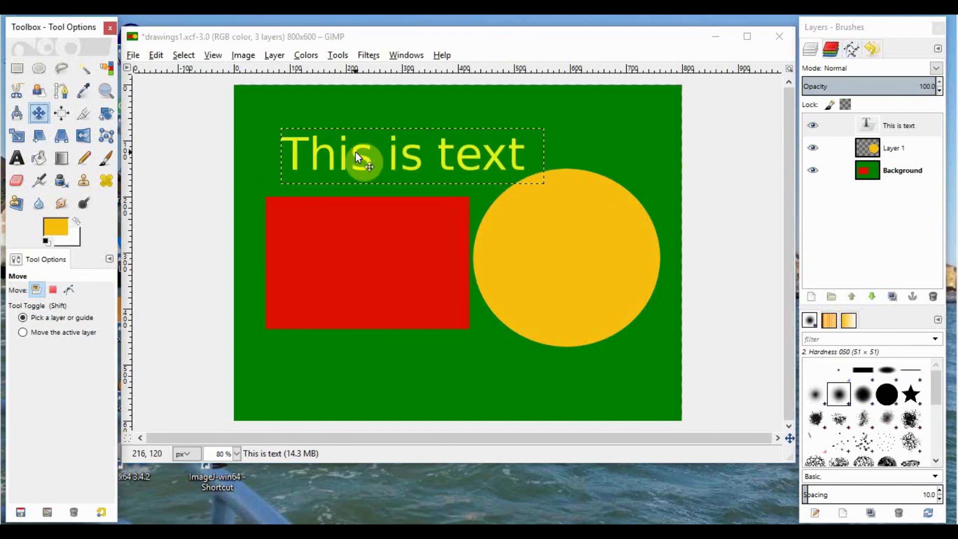
mouse_move(361, 157)
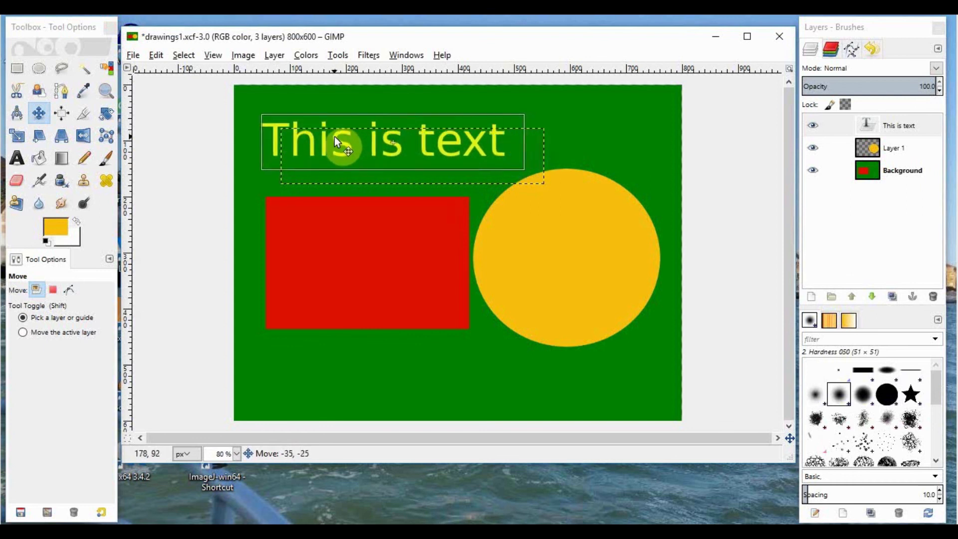
drag(334, 141, 357, 203)
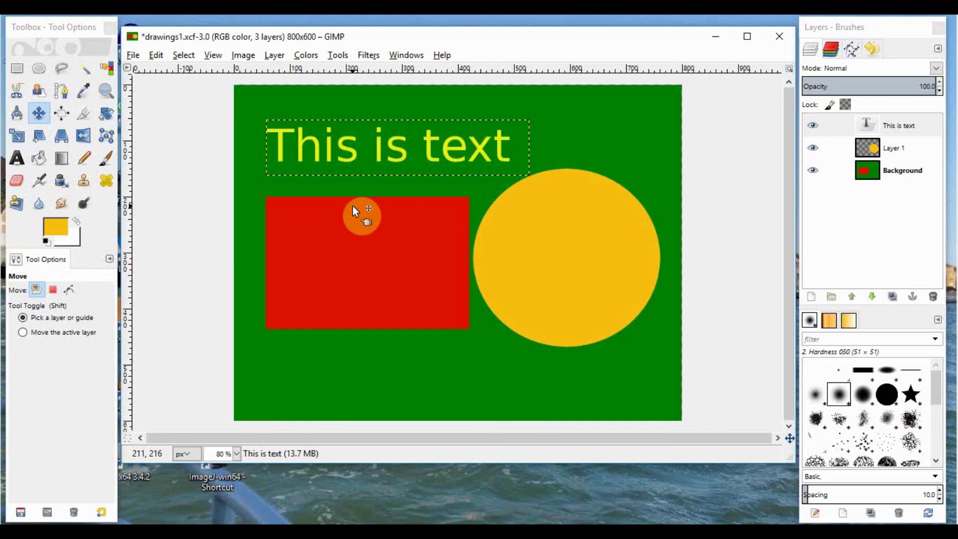
mouse_move(683, 165)
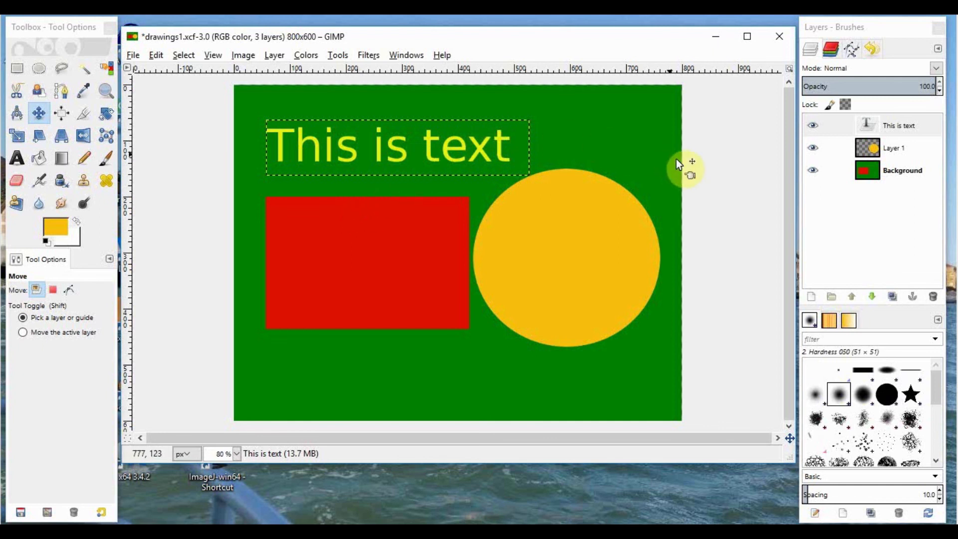
mouse_move(699, 172)
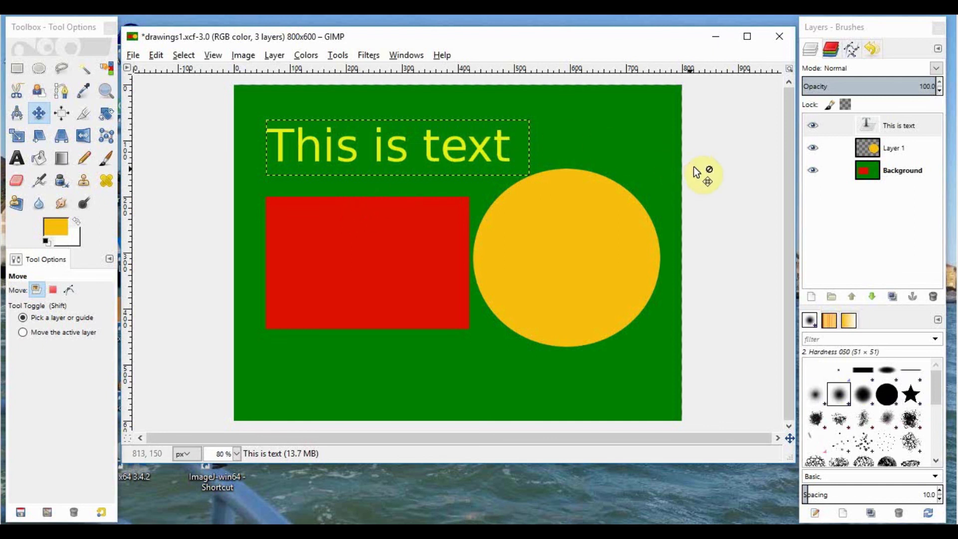
mouse_move(732, 139)
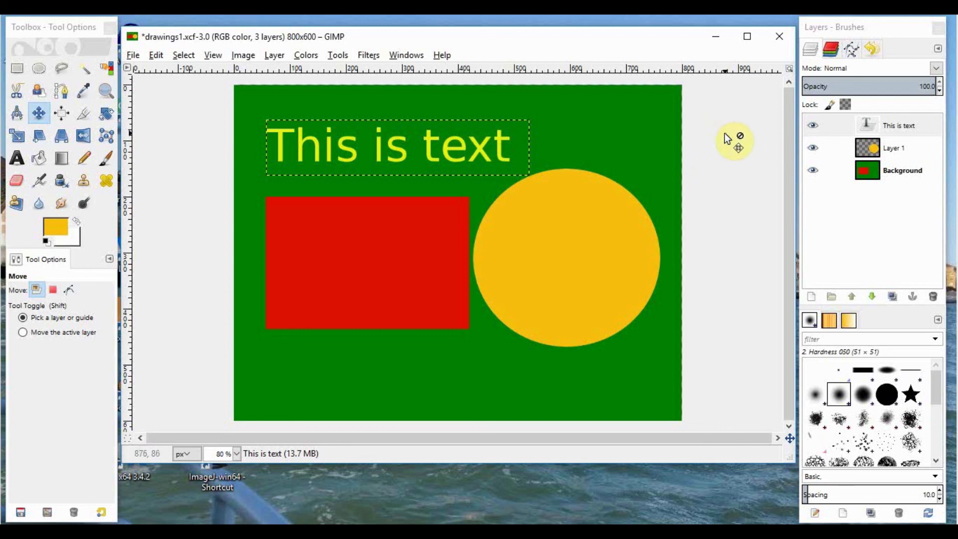
Make the Background layer active and open the status-bar zoom level list
click(902, 170)
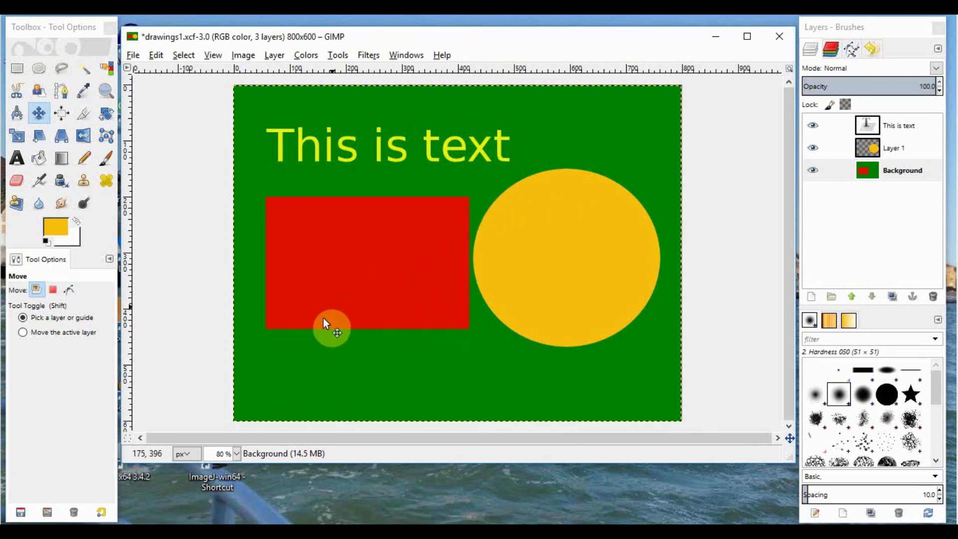
click(237, 453)
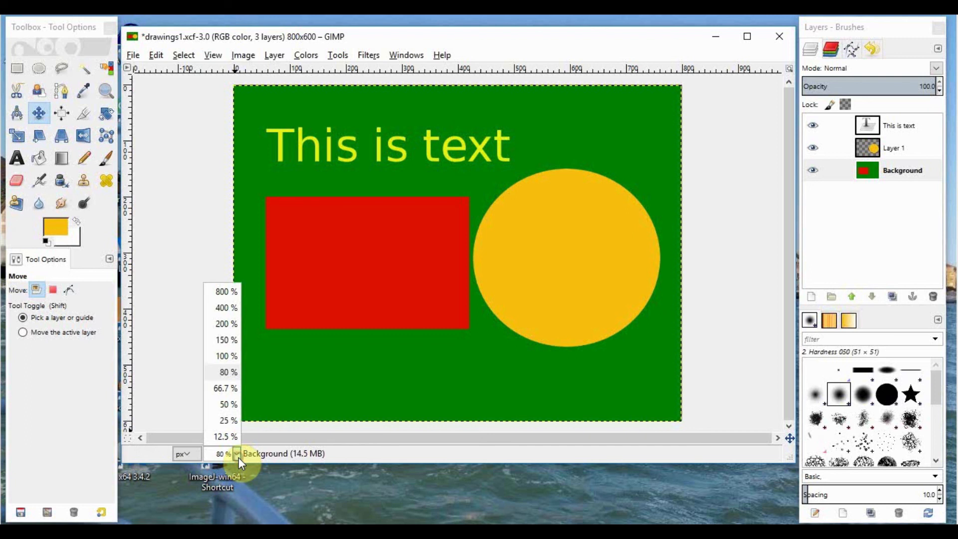
click(224, 291)
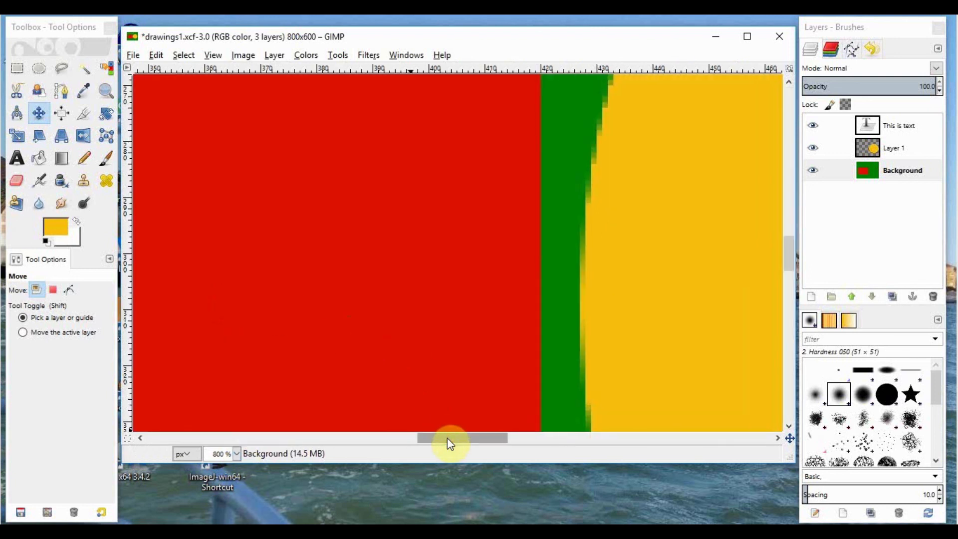
mouse_move(547, 168)
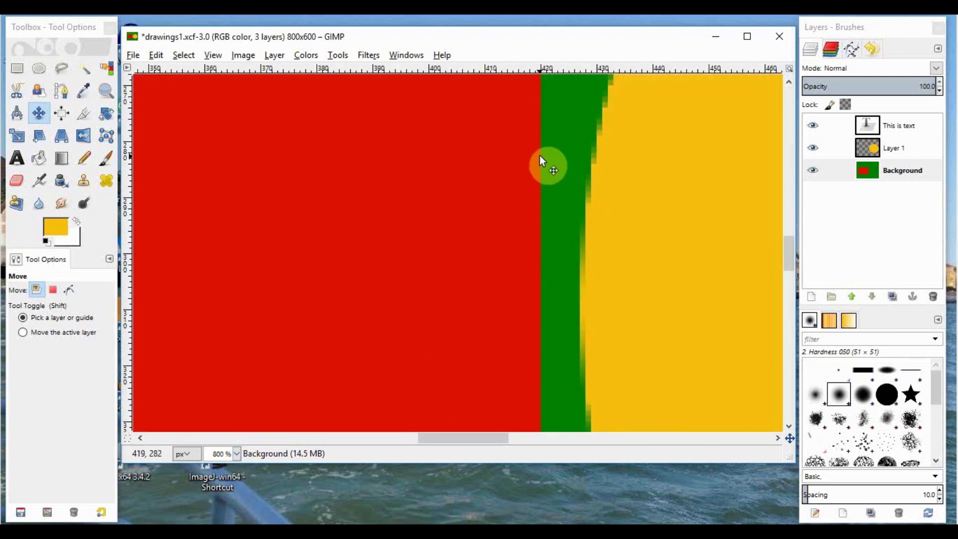
mouse_move(547, 321)
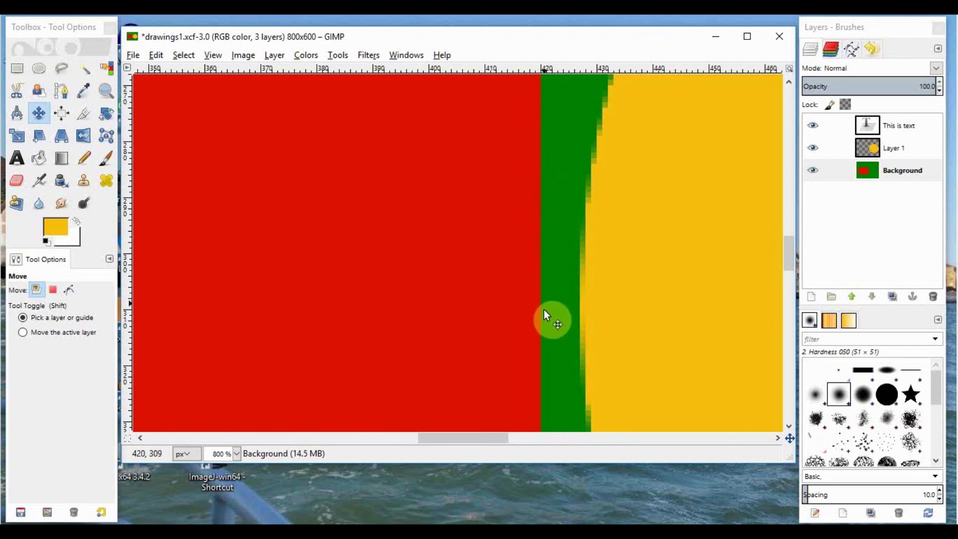
mouse_move(600, 163)
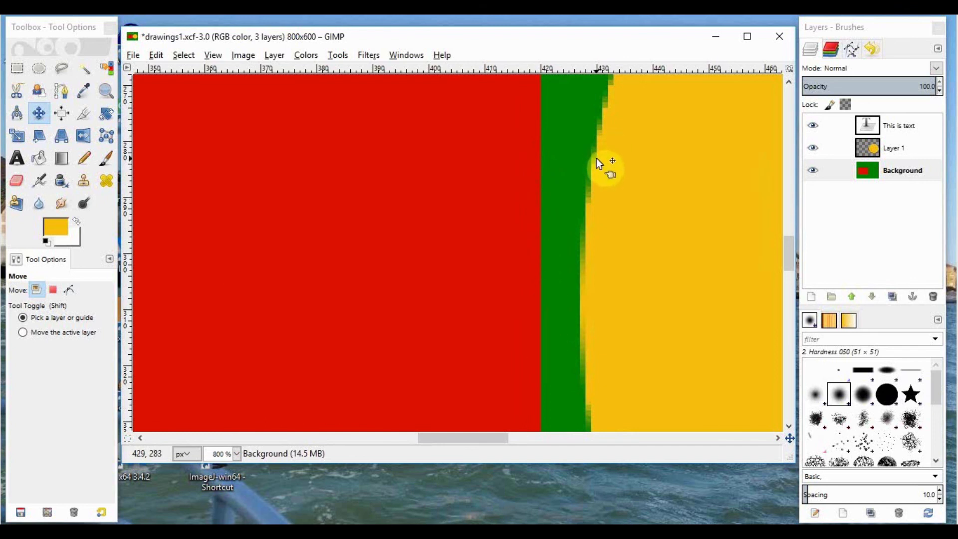
mouse_move(583, 207)
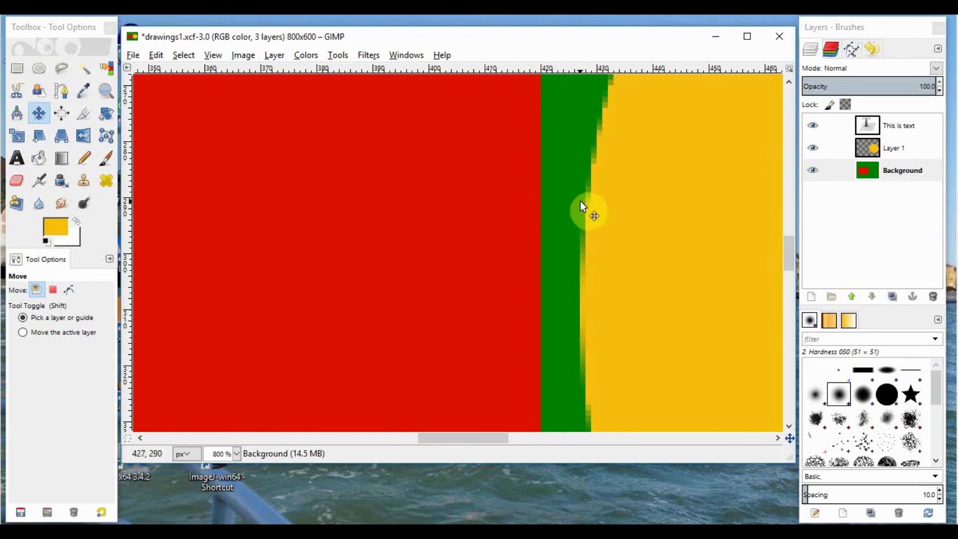
mouse_move(580, 256)
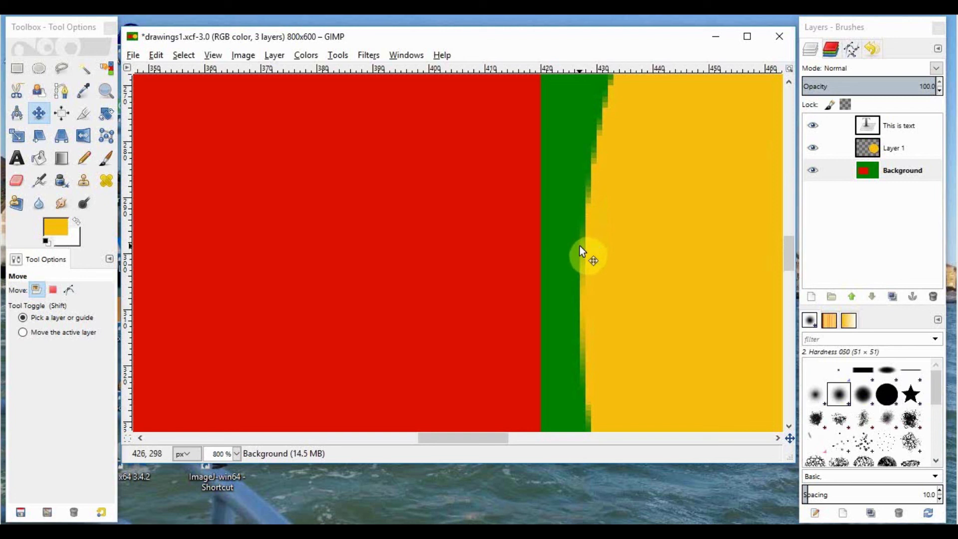
mouse_move(596, 192)
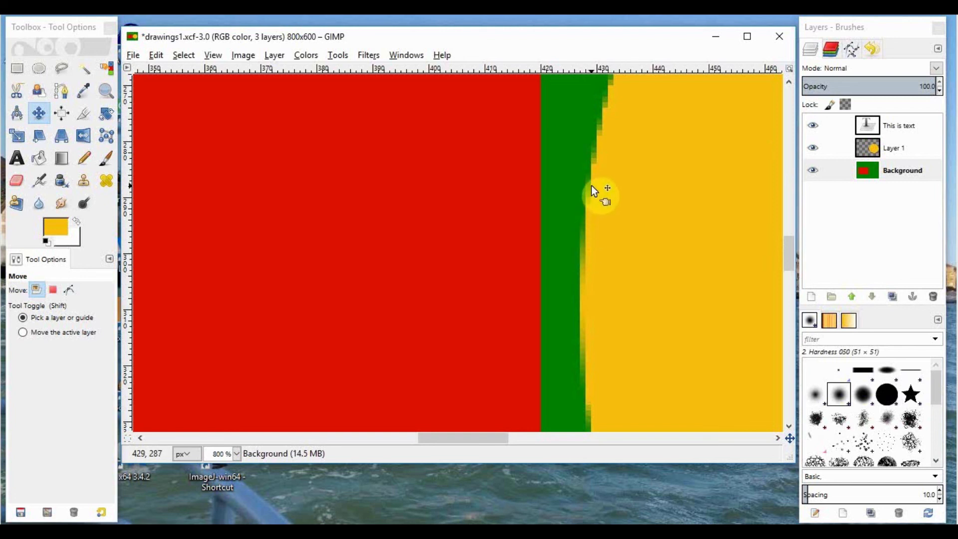
mouse_move(585, 178)
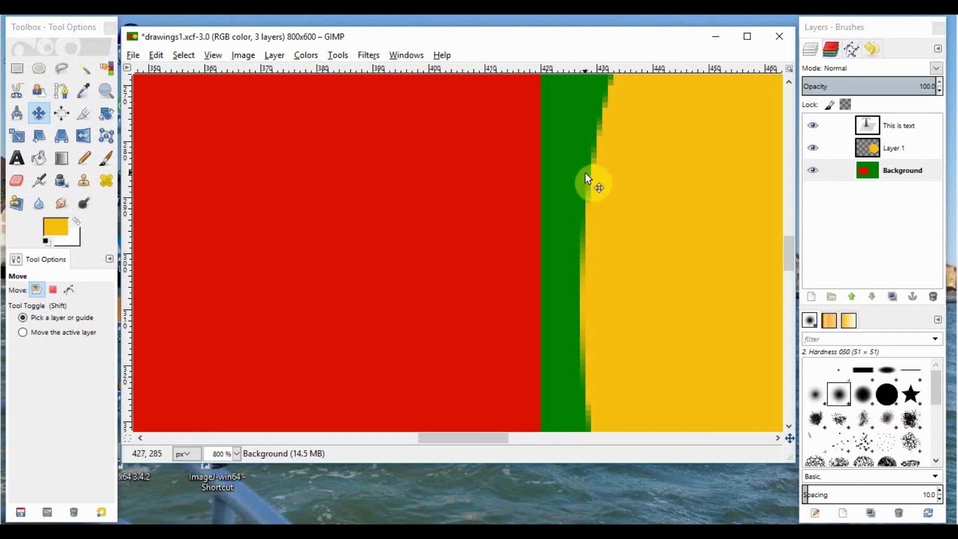
mouse_move(580, 236)
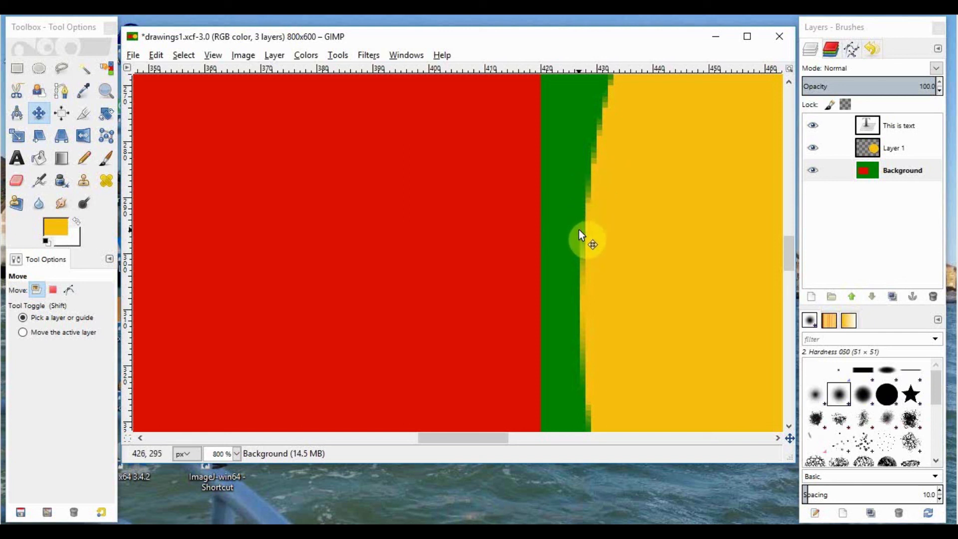
mouse_move(584, 288)
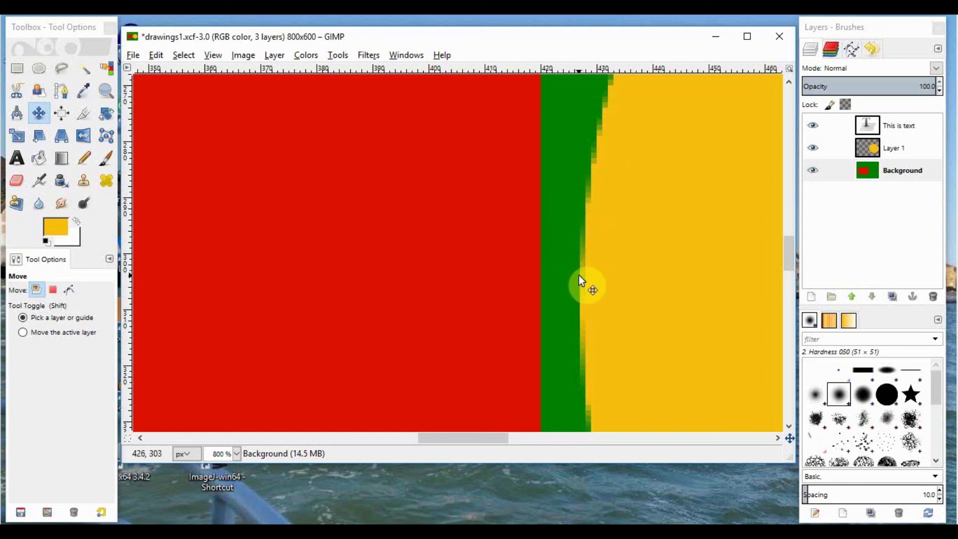
mouse_move(596, 235)
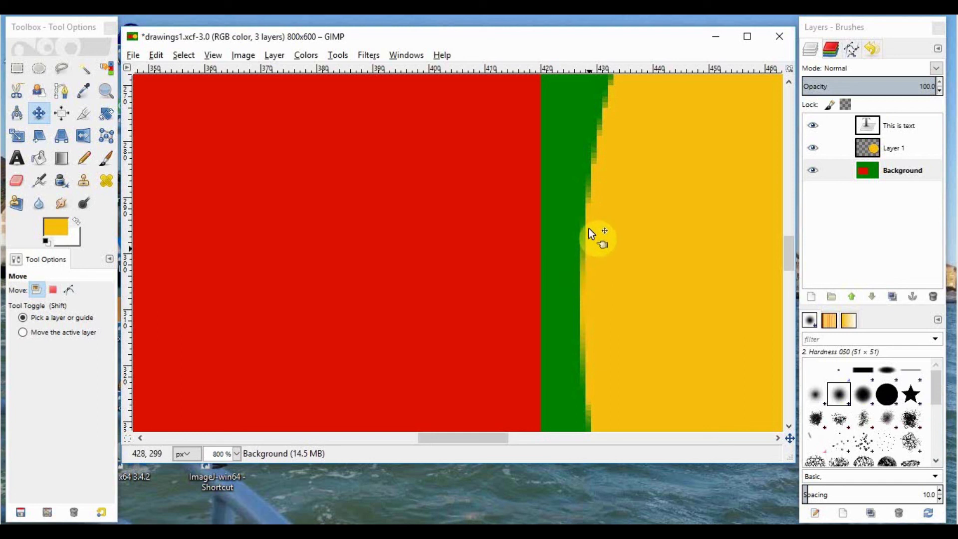
mouse_move(598, 128)
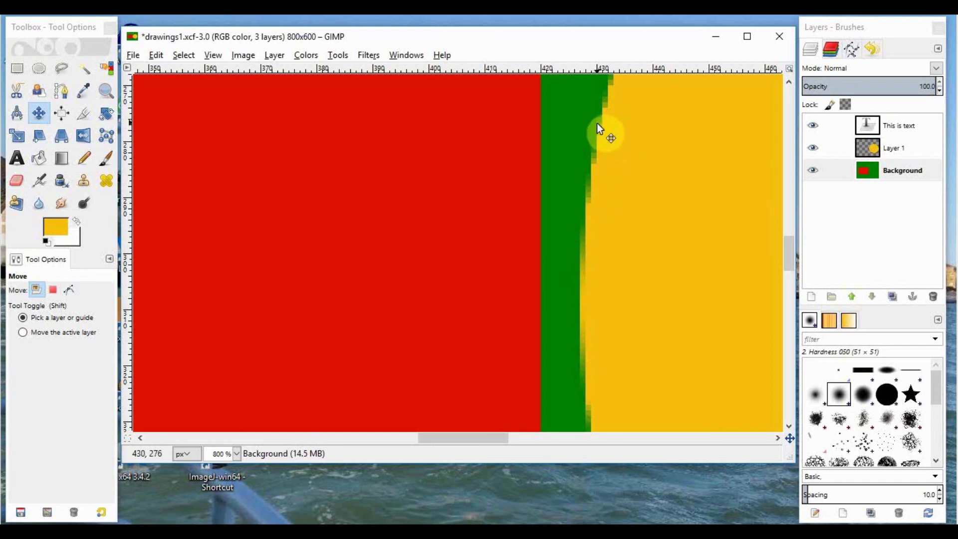
mouse_move(601, 166)
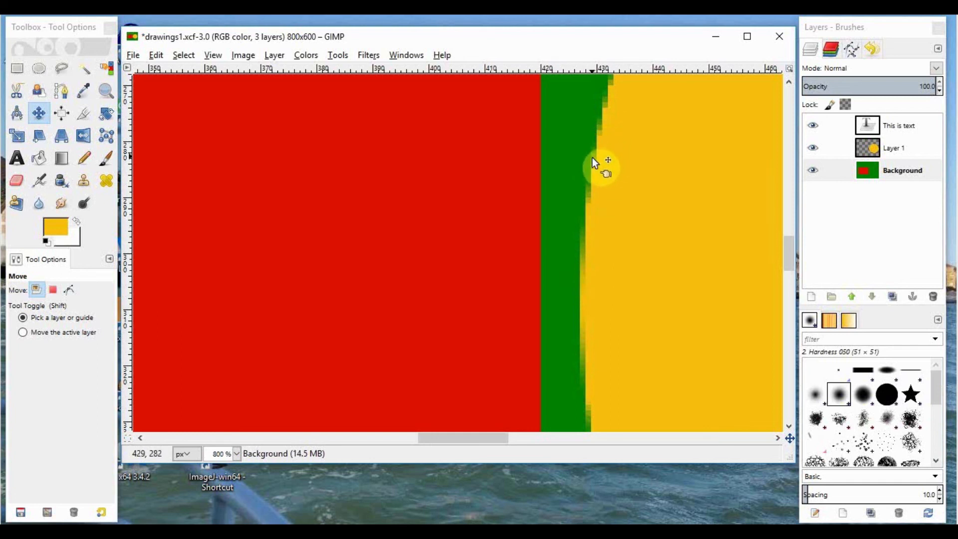
mouse_move(590, 221)
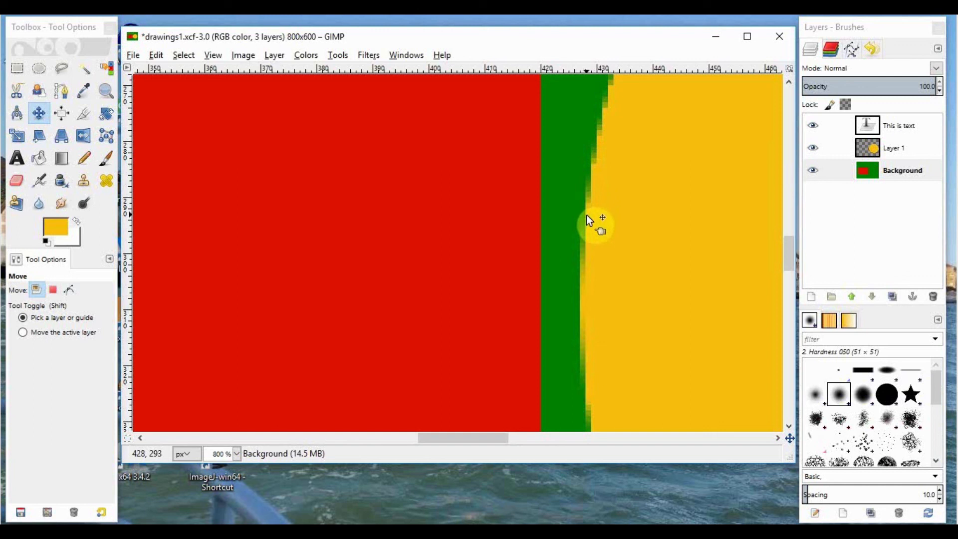
mouse_move(584, 256)
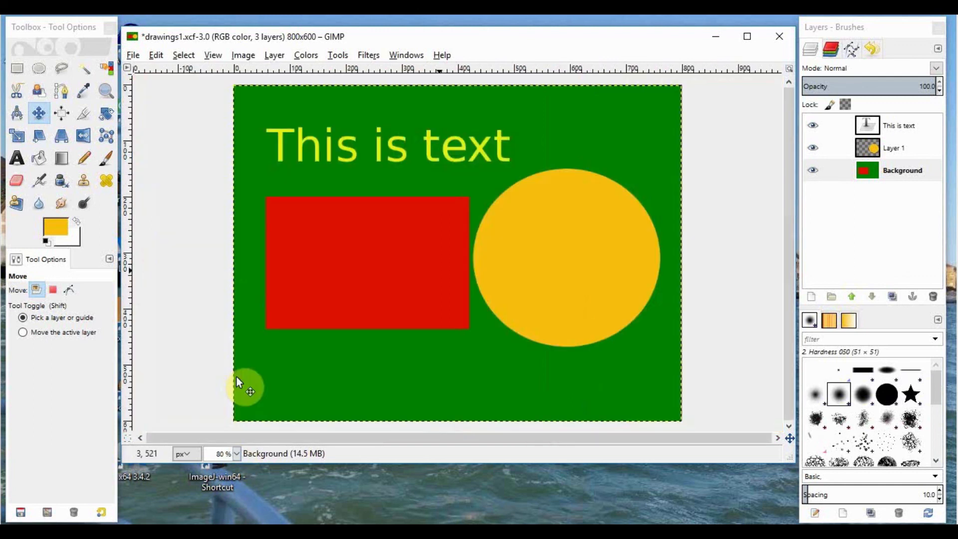
Save the image as drawings2.xcf in the Desktop folder
click(132, 55)
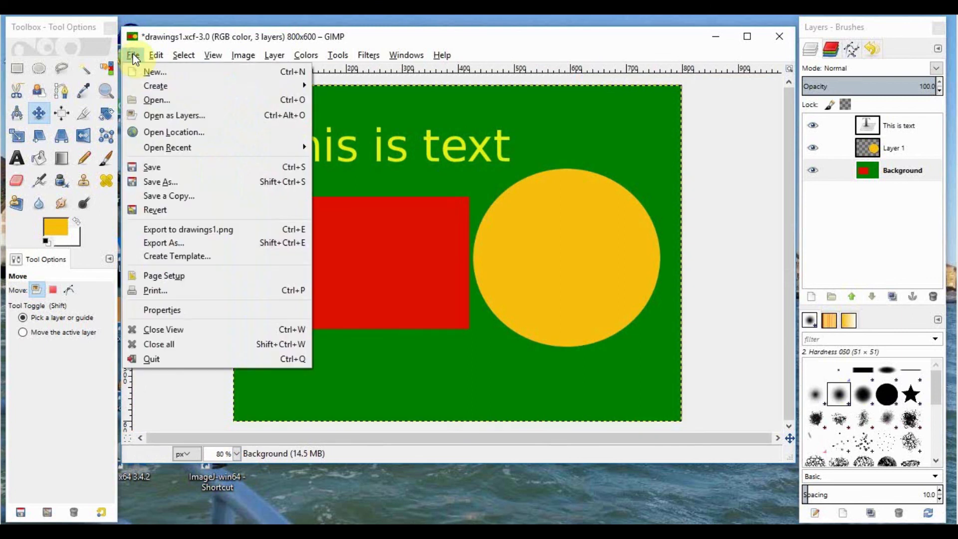
mouse_move(155, 86)
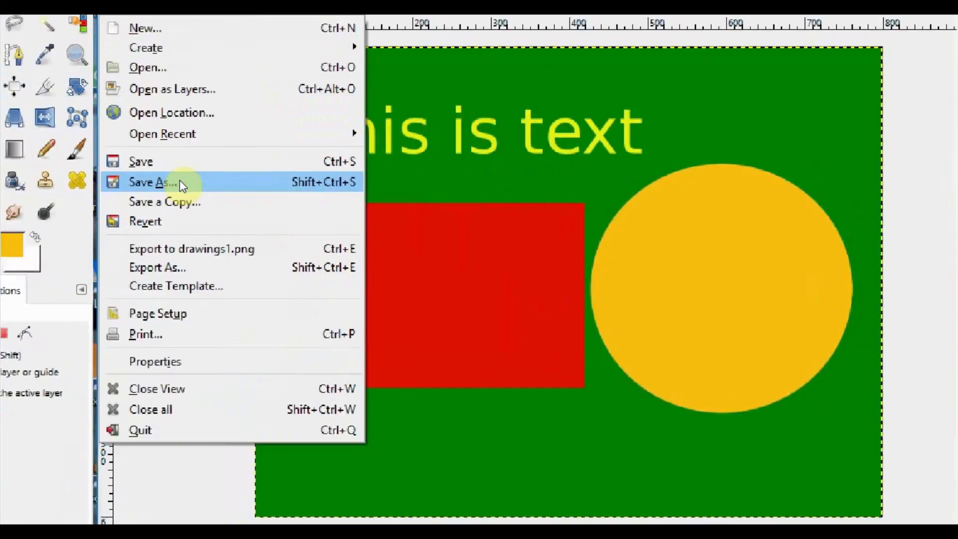
click(152, 182)
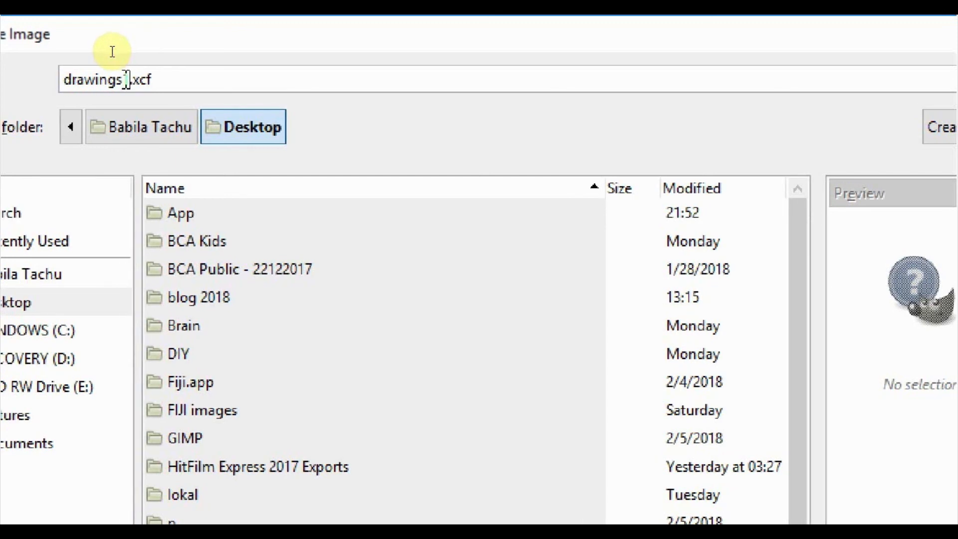
text(2)
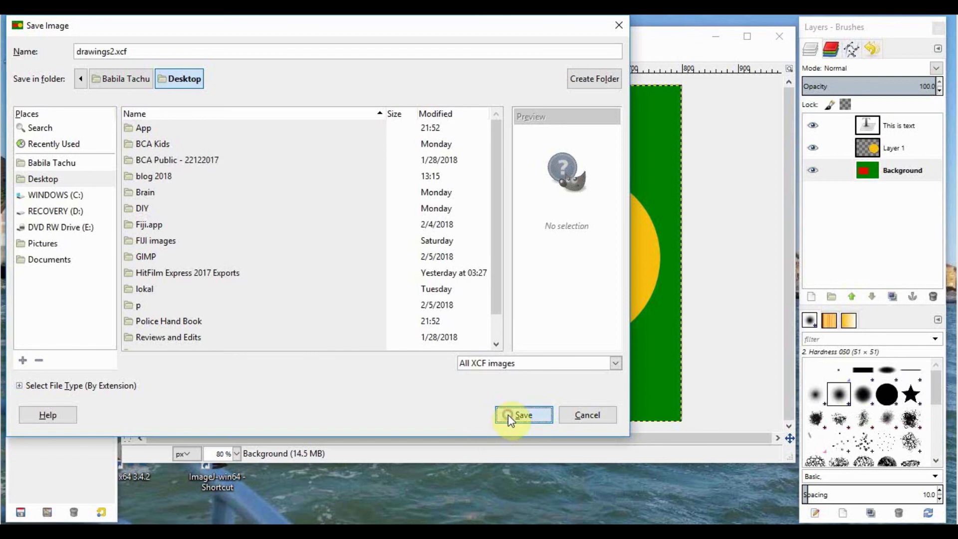
click(523, 415)
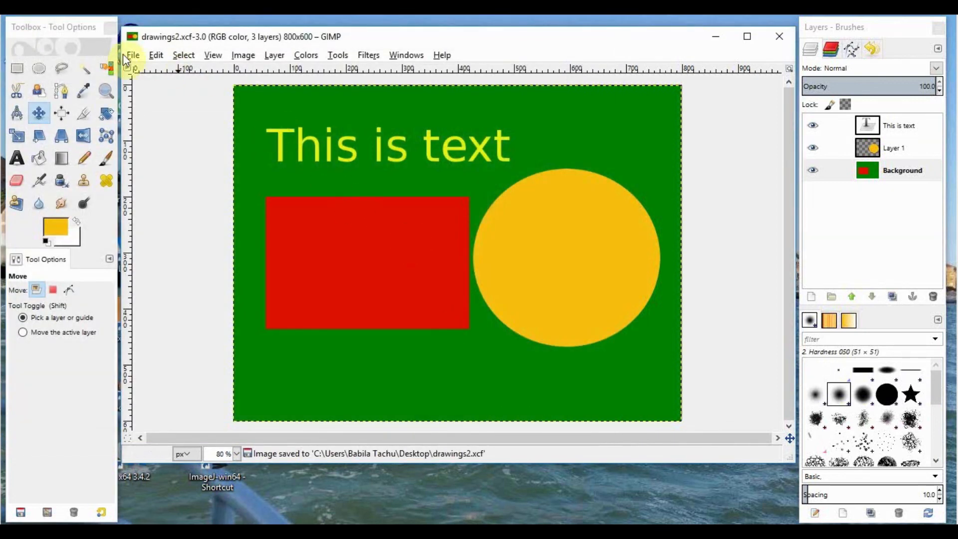
Export drawings2.tif to the Desktop using LZW compression
click(133, 54)
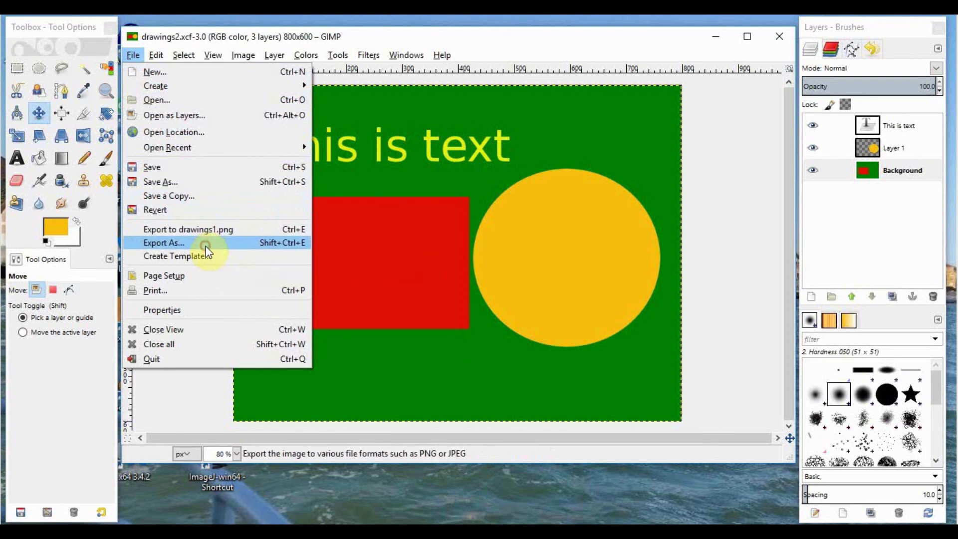
click(163, 242)
text(drawings2.tif)
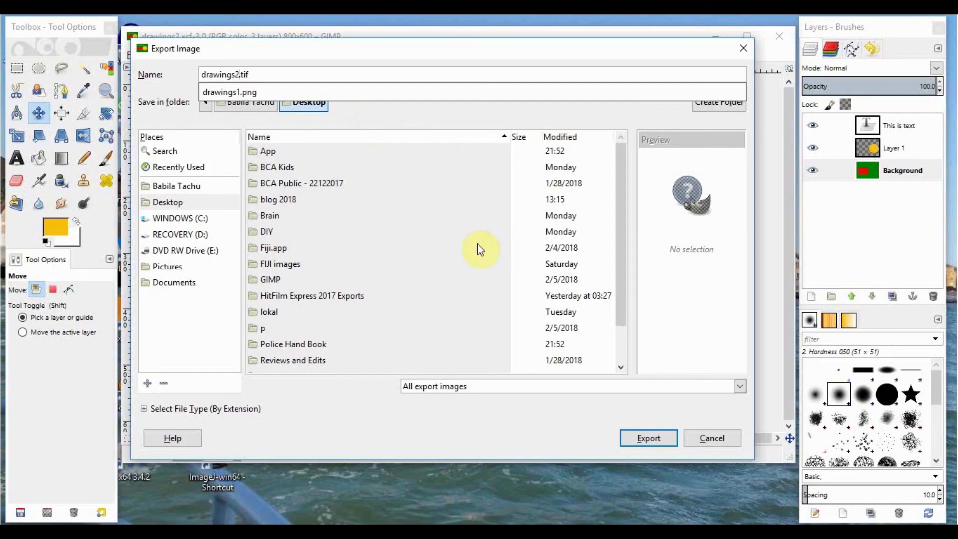
click(647, 438)
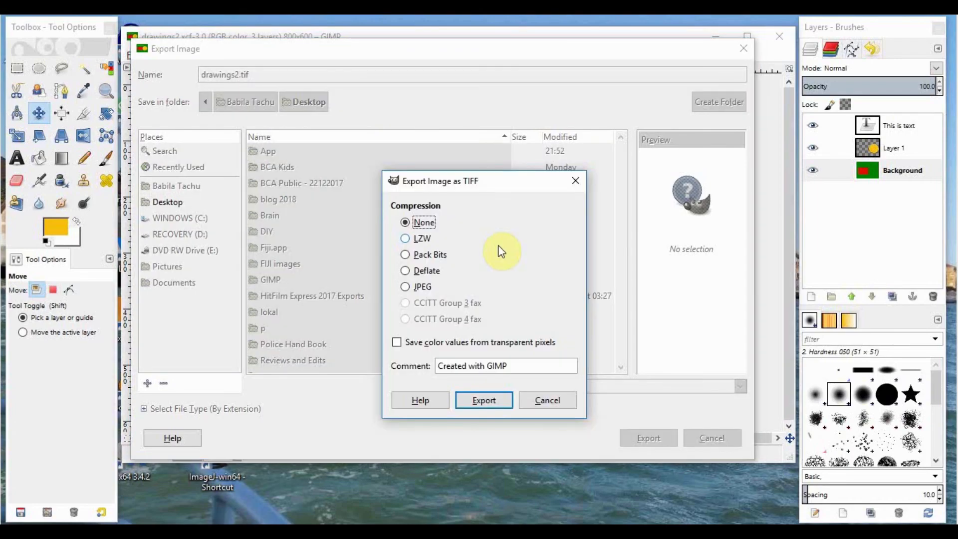
mouse_move(400, 244)
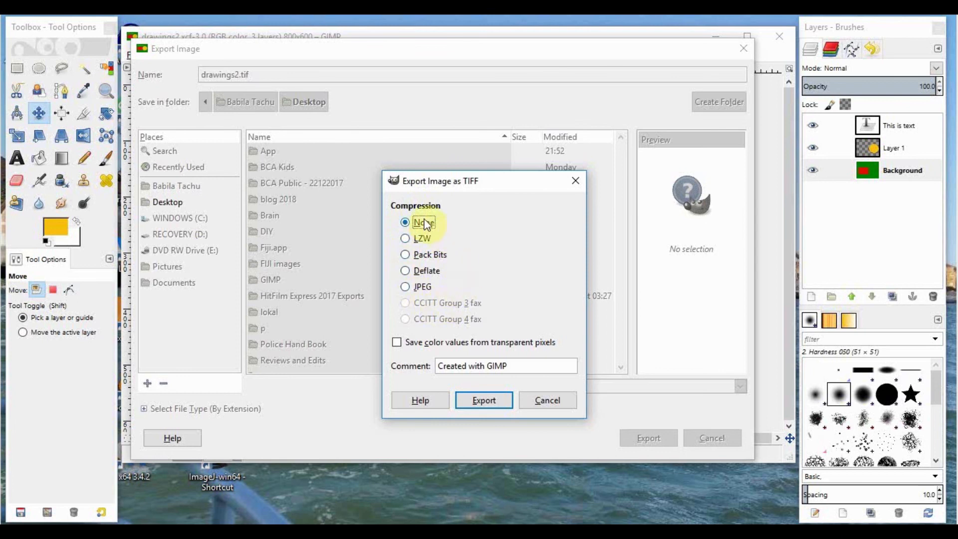
mouse_move(415, 248)
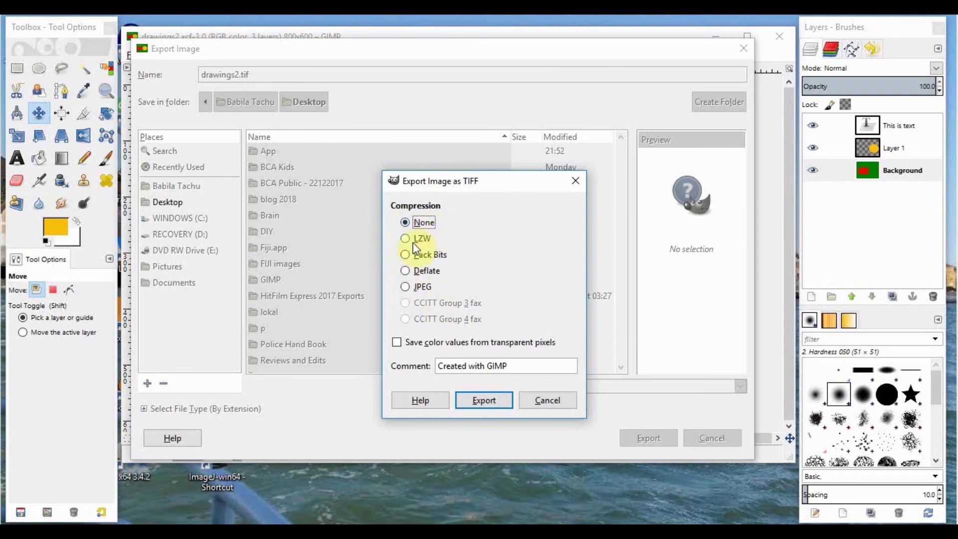
mouse_move(437, 269)
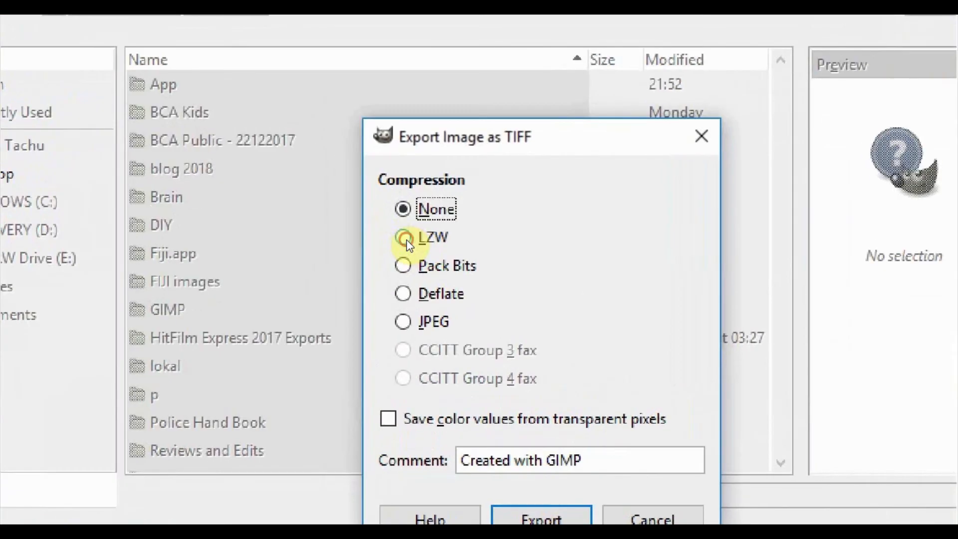
click(403, 237)
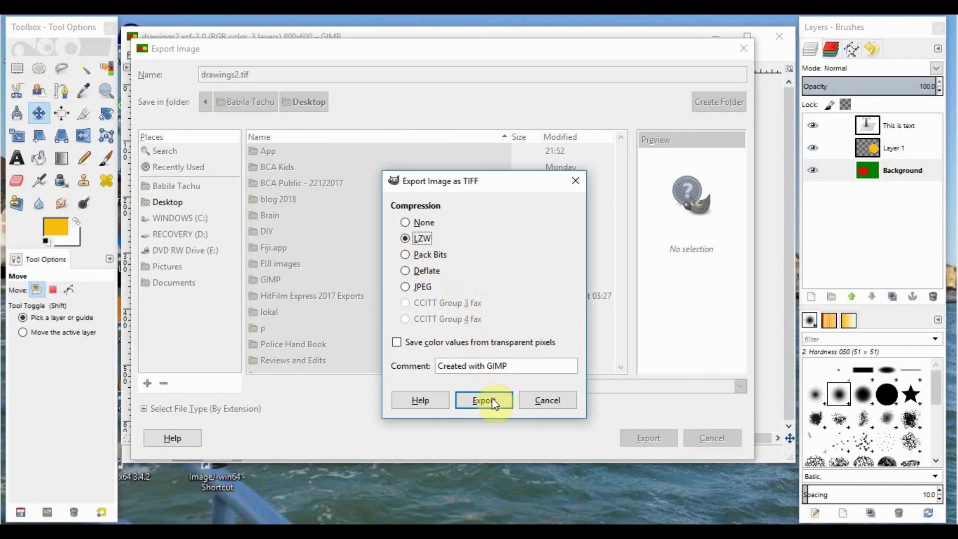
click(484, 399)
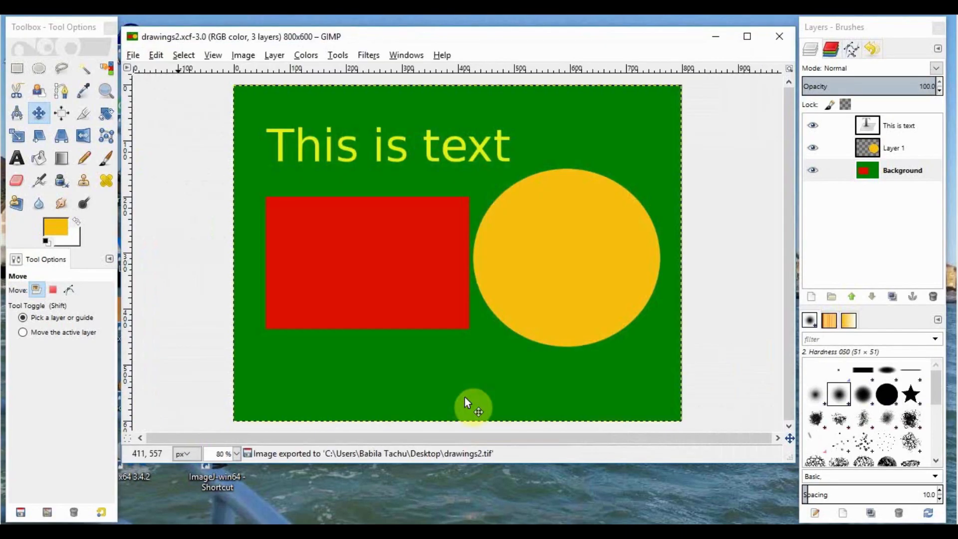
Export a drawings2.png copy to the Desktop with compression level 9
click(132, 55)
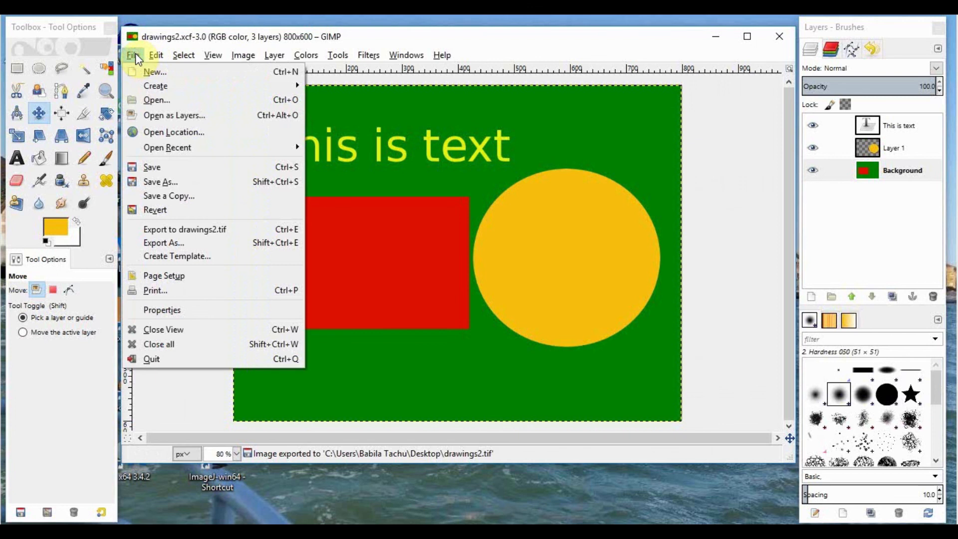
mouse_move(190, 229)
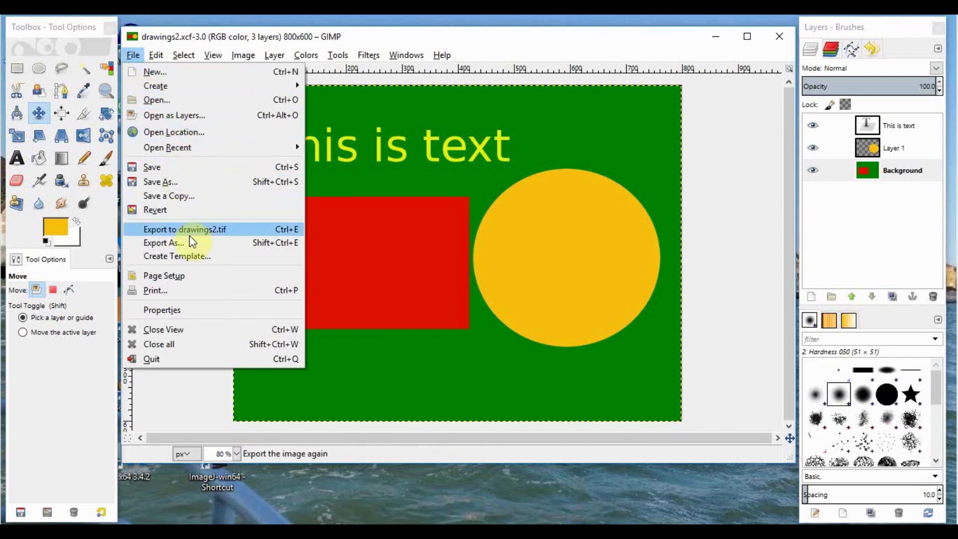
click(163, 243)
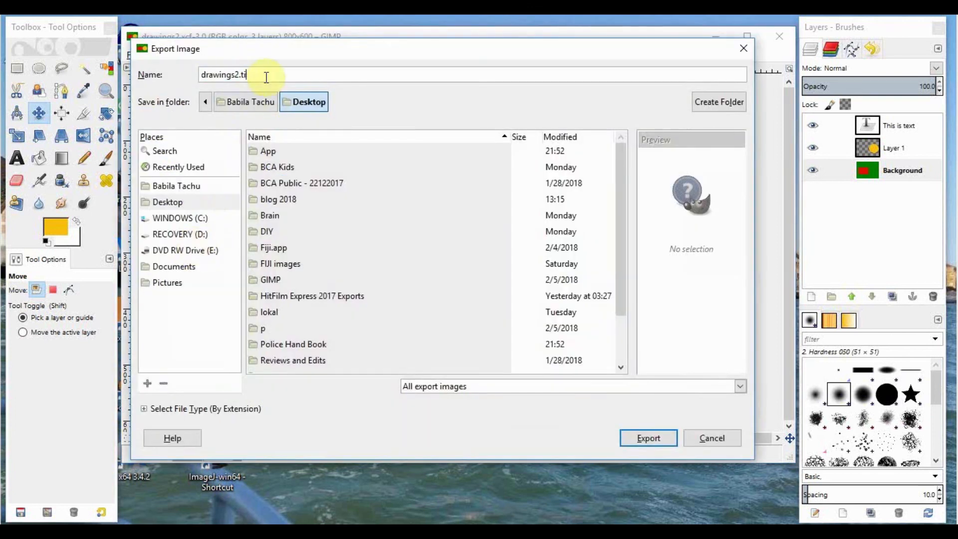
text(png)
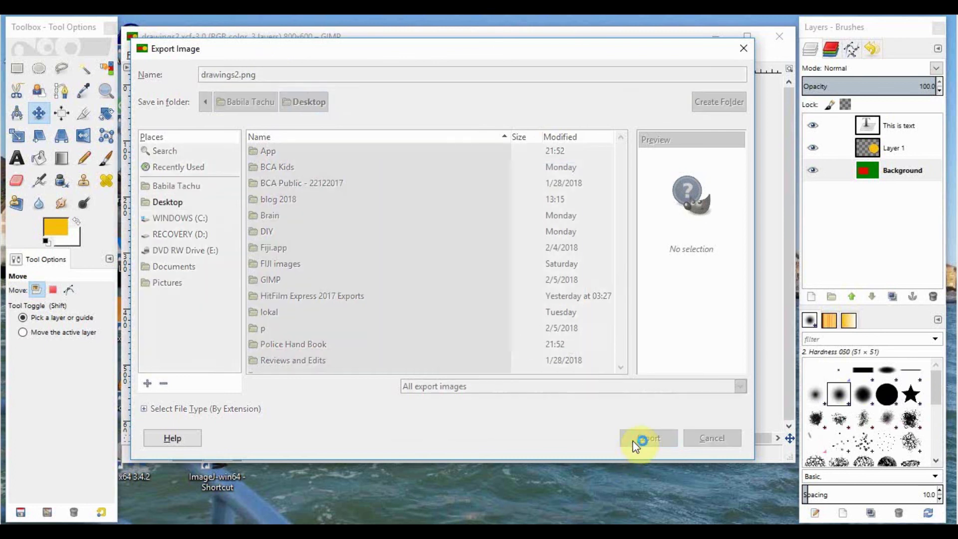
click(647, 438)
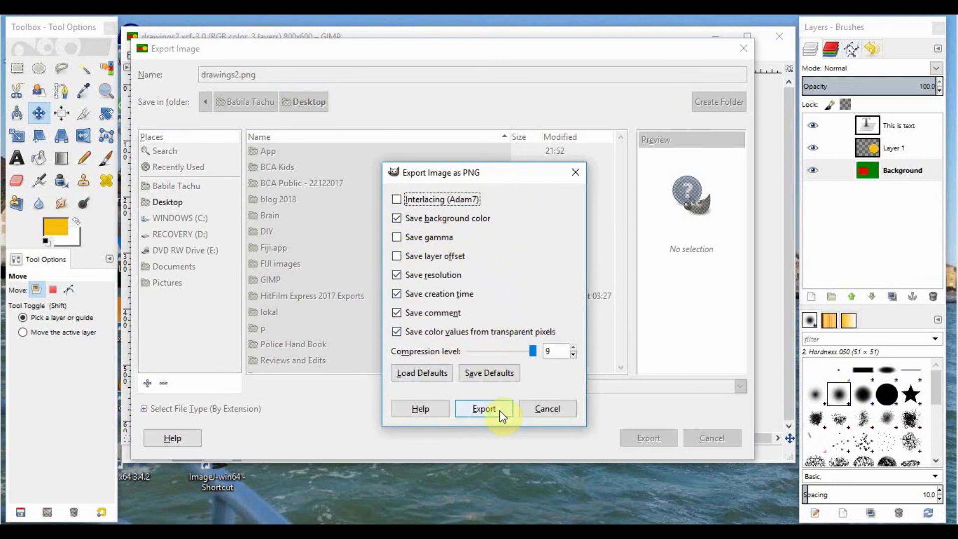
click(483, 408)
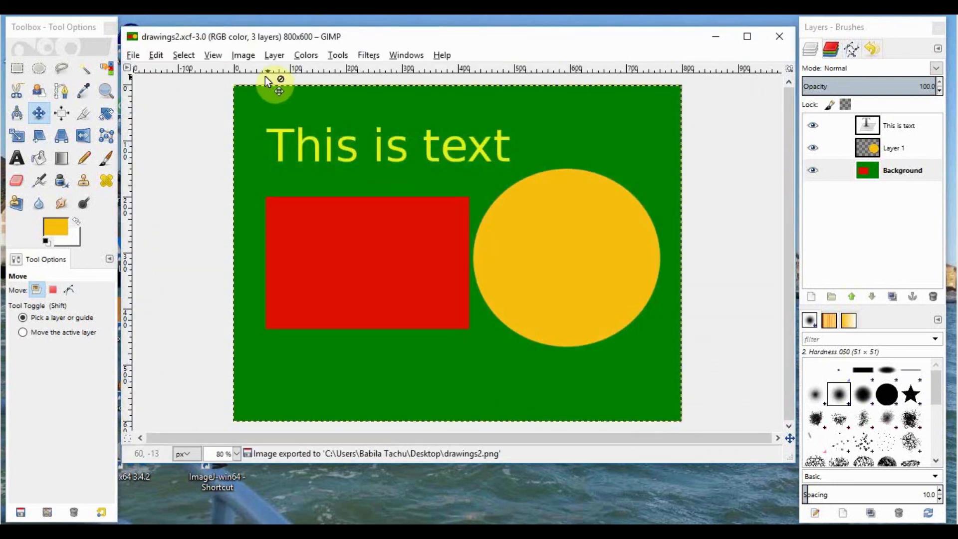
Export drawings2.jpg to the Desktop at JPEG quality 90
click(132, 55)
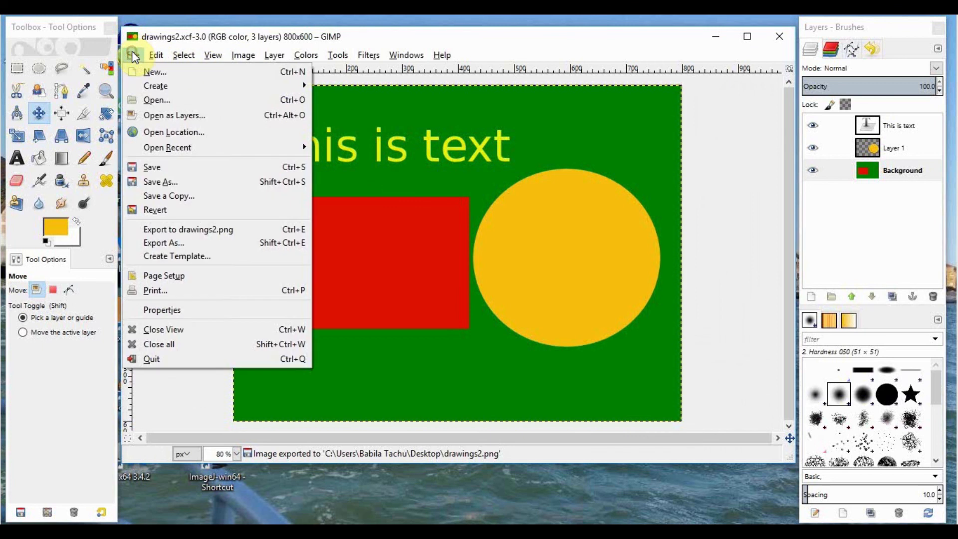
click(163, 243)
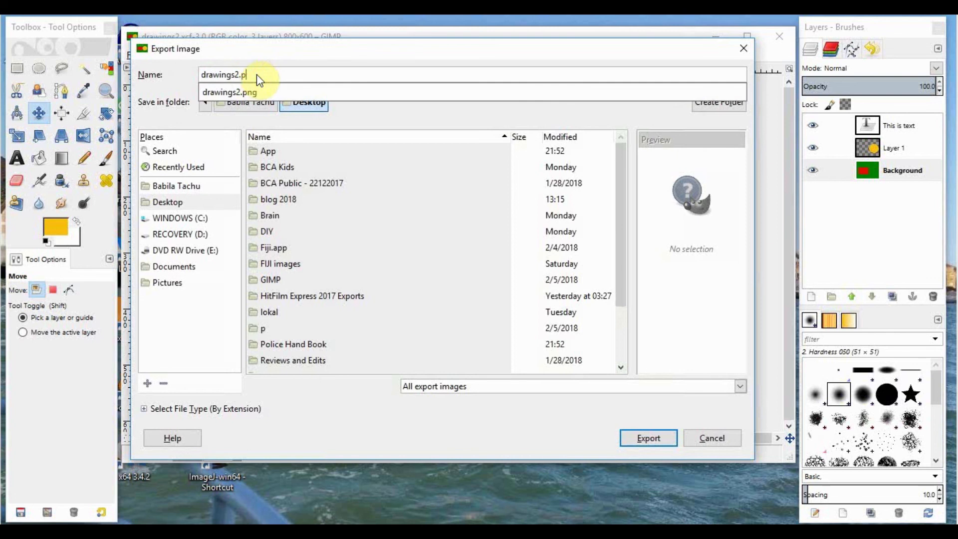
text(jpg)
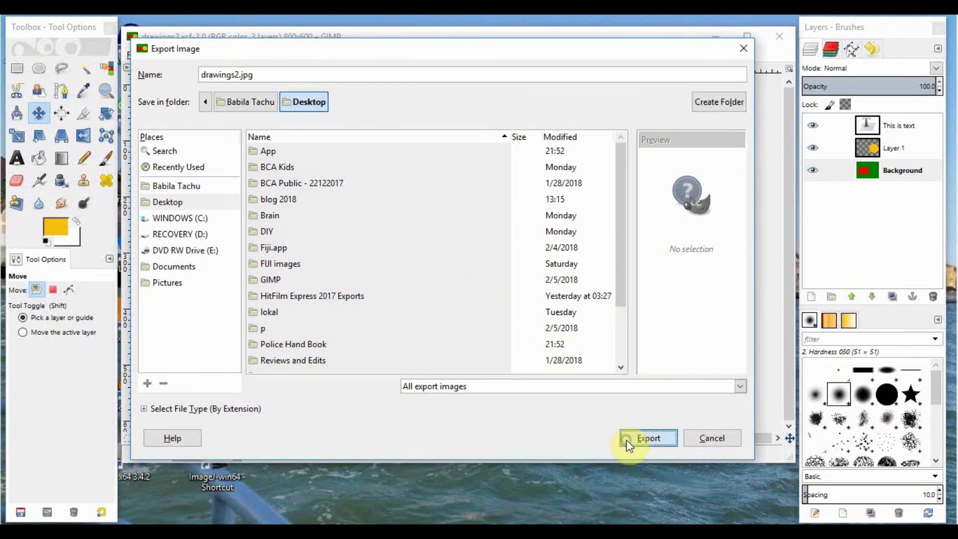
click(648, 438)
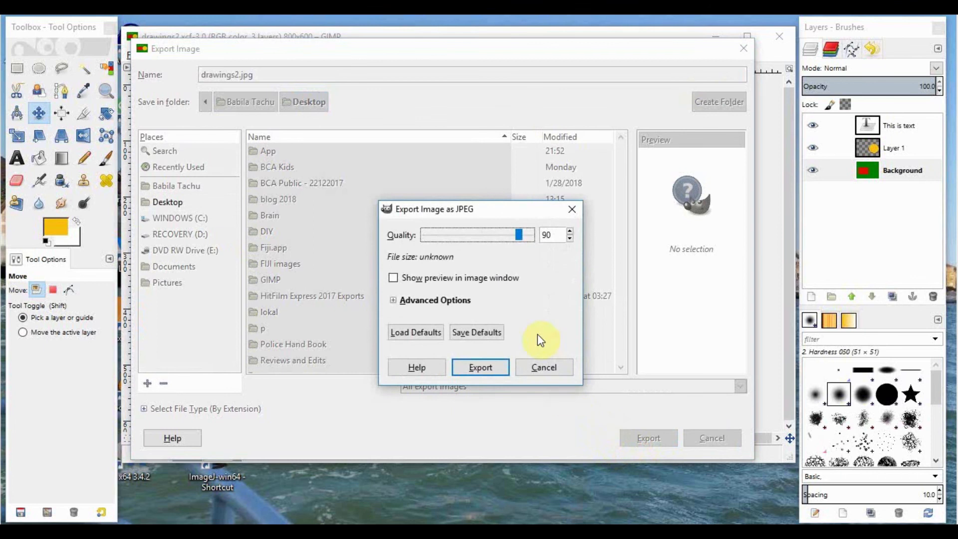
mouse_move(406, 250)
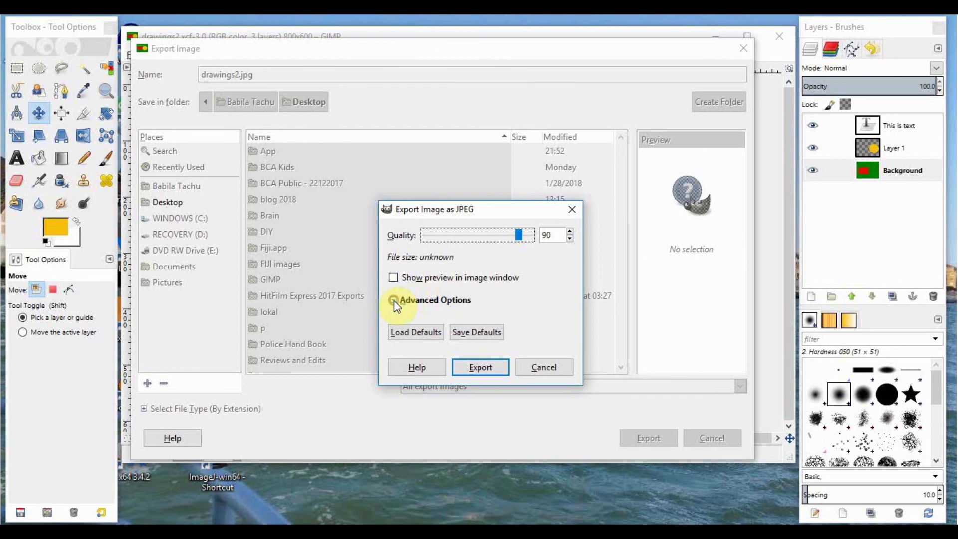
click(395, 300)
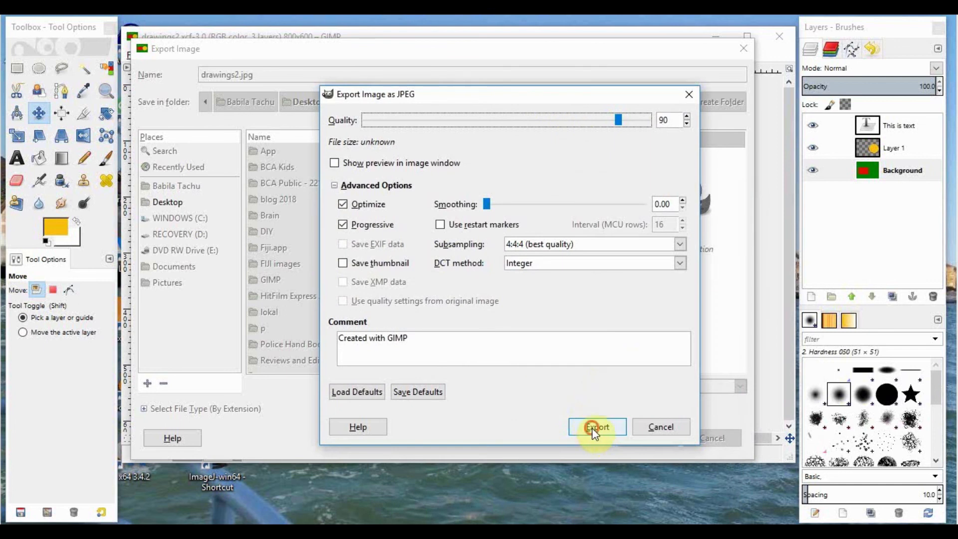
click(596, 427)
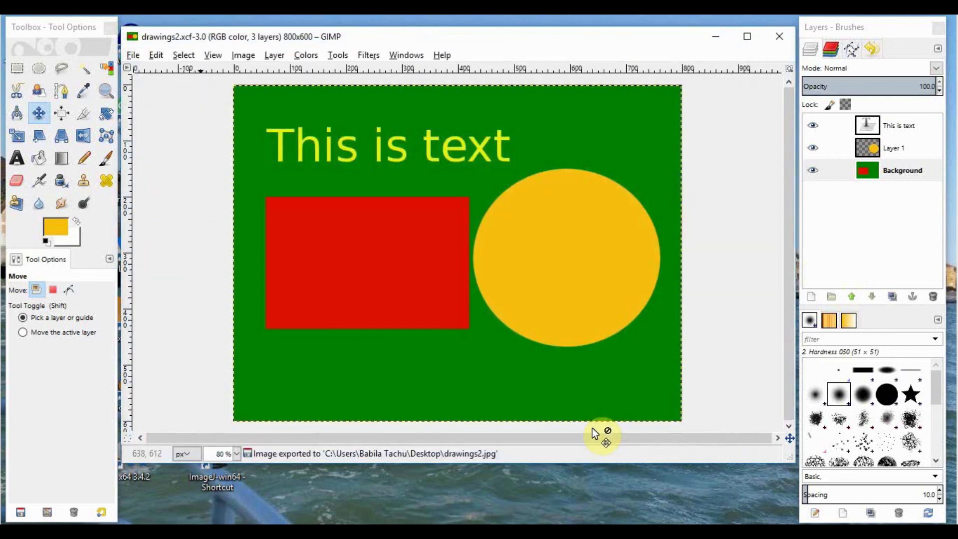
mouse_move(596, 431)
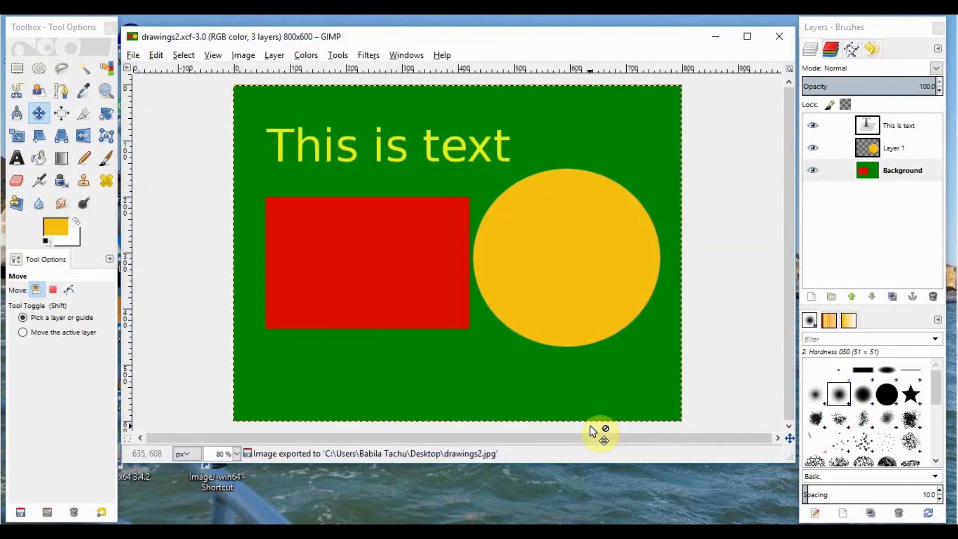